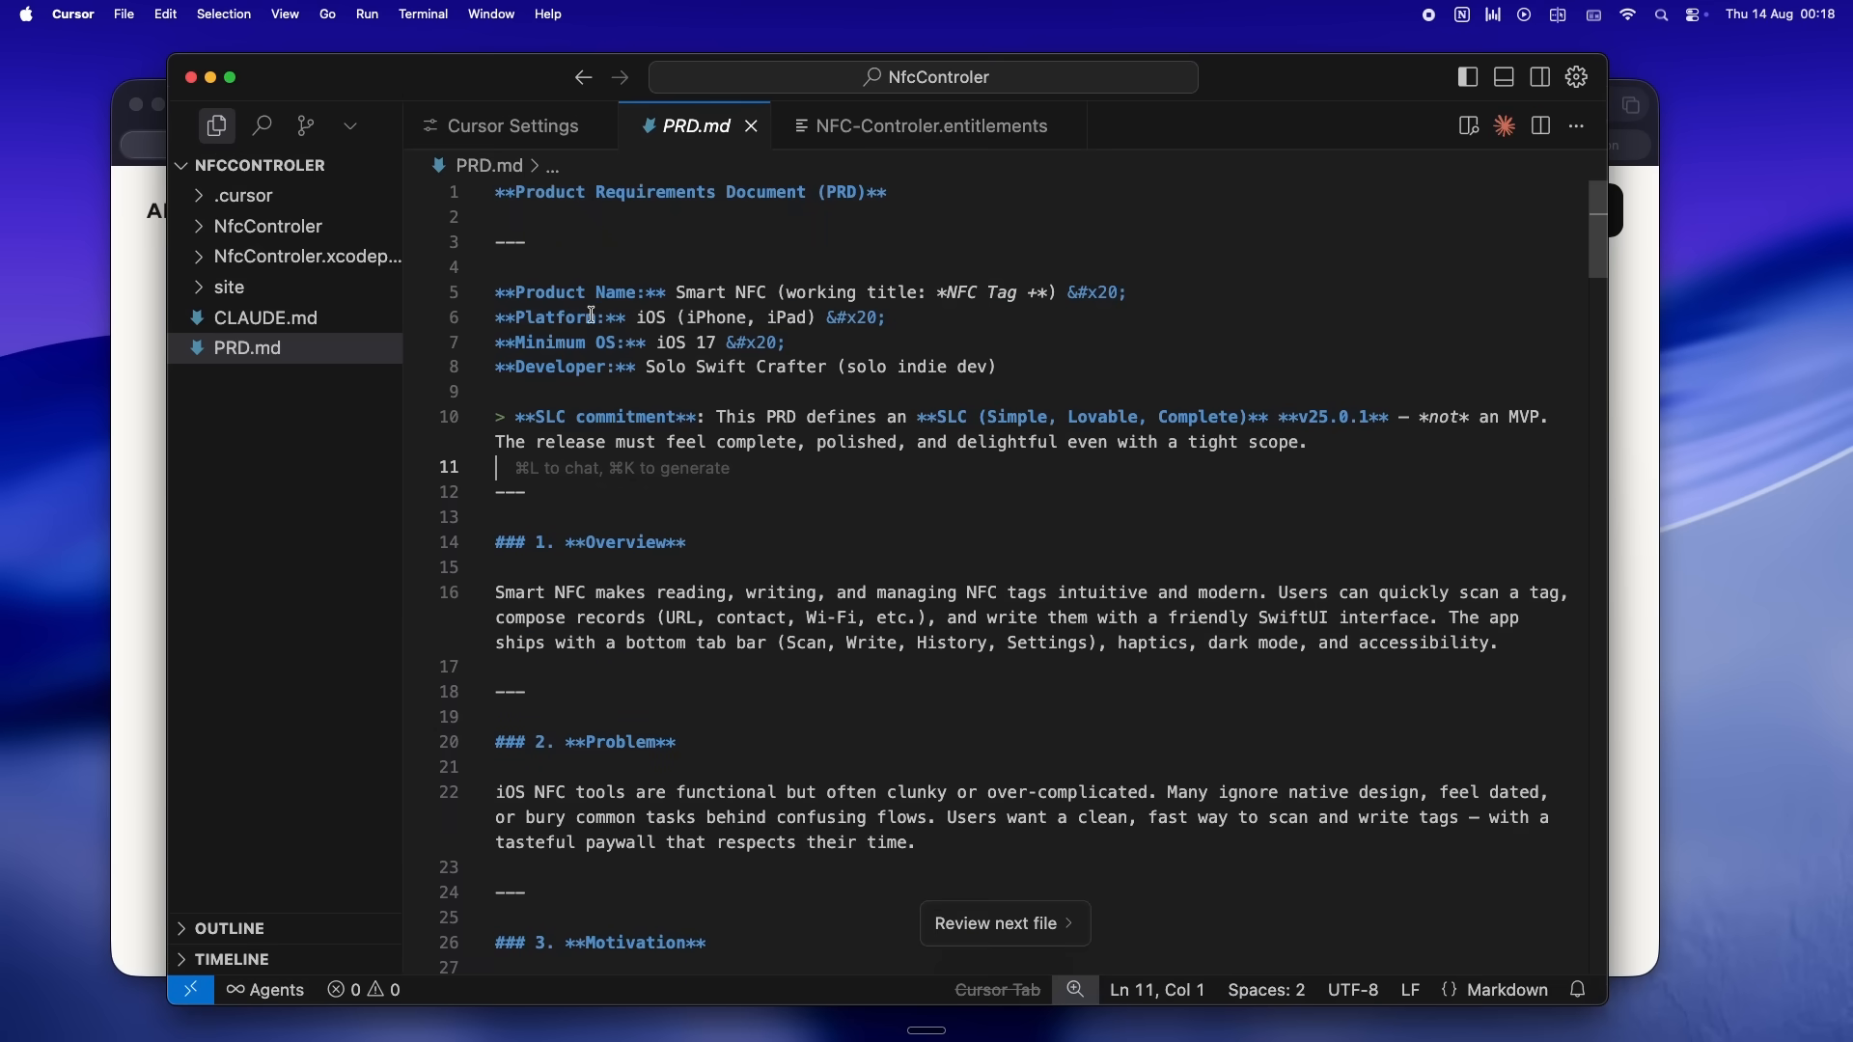
mouse_move(1465, 77)
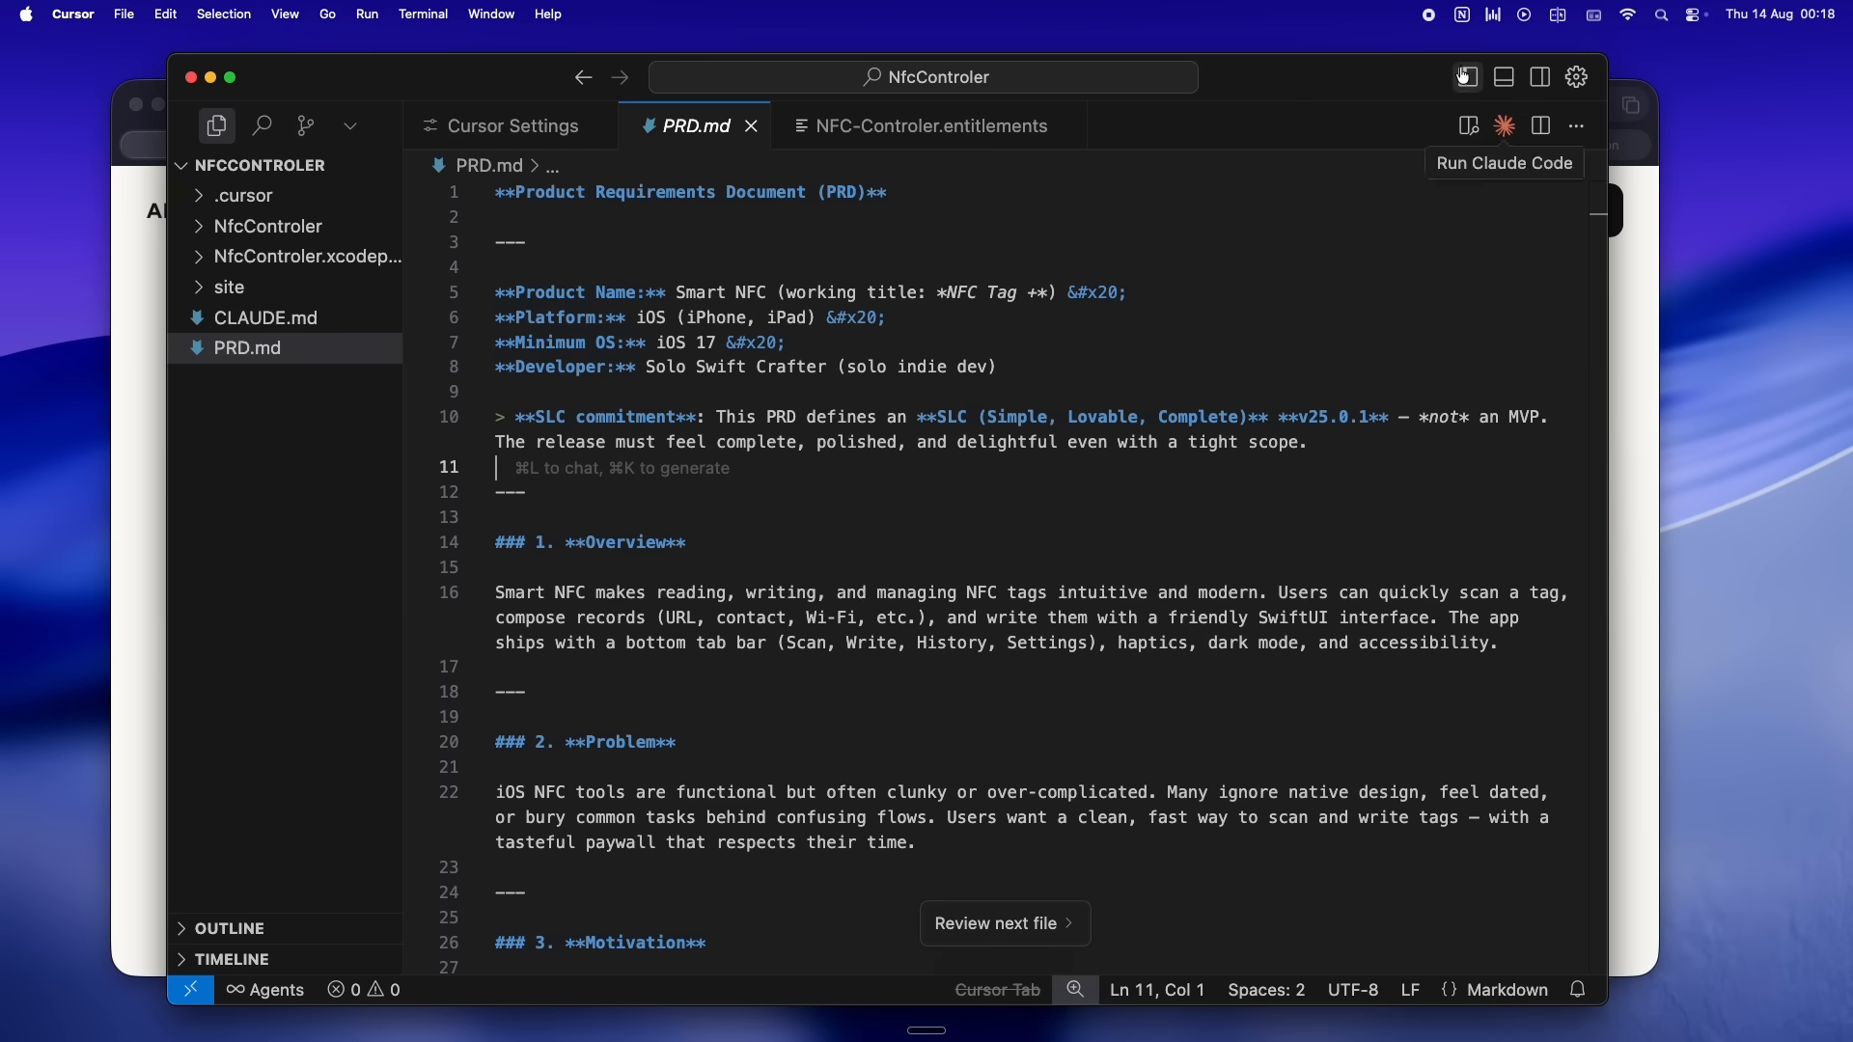
- Hide the Explorer primary side bar so PRD.md spans the full editor width
left_click(1467, 78)
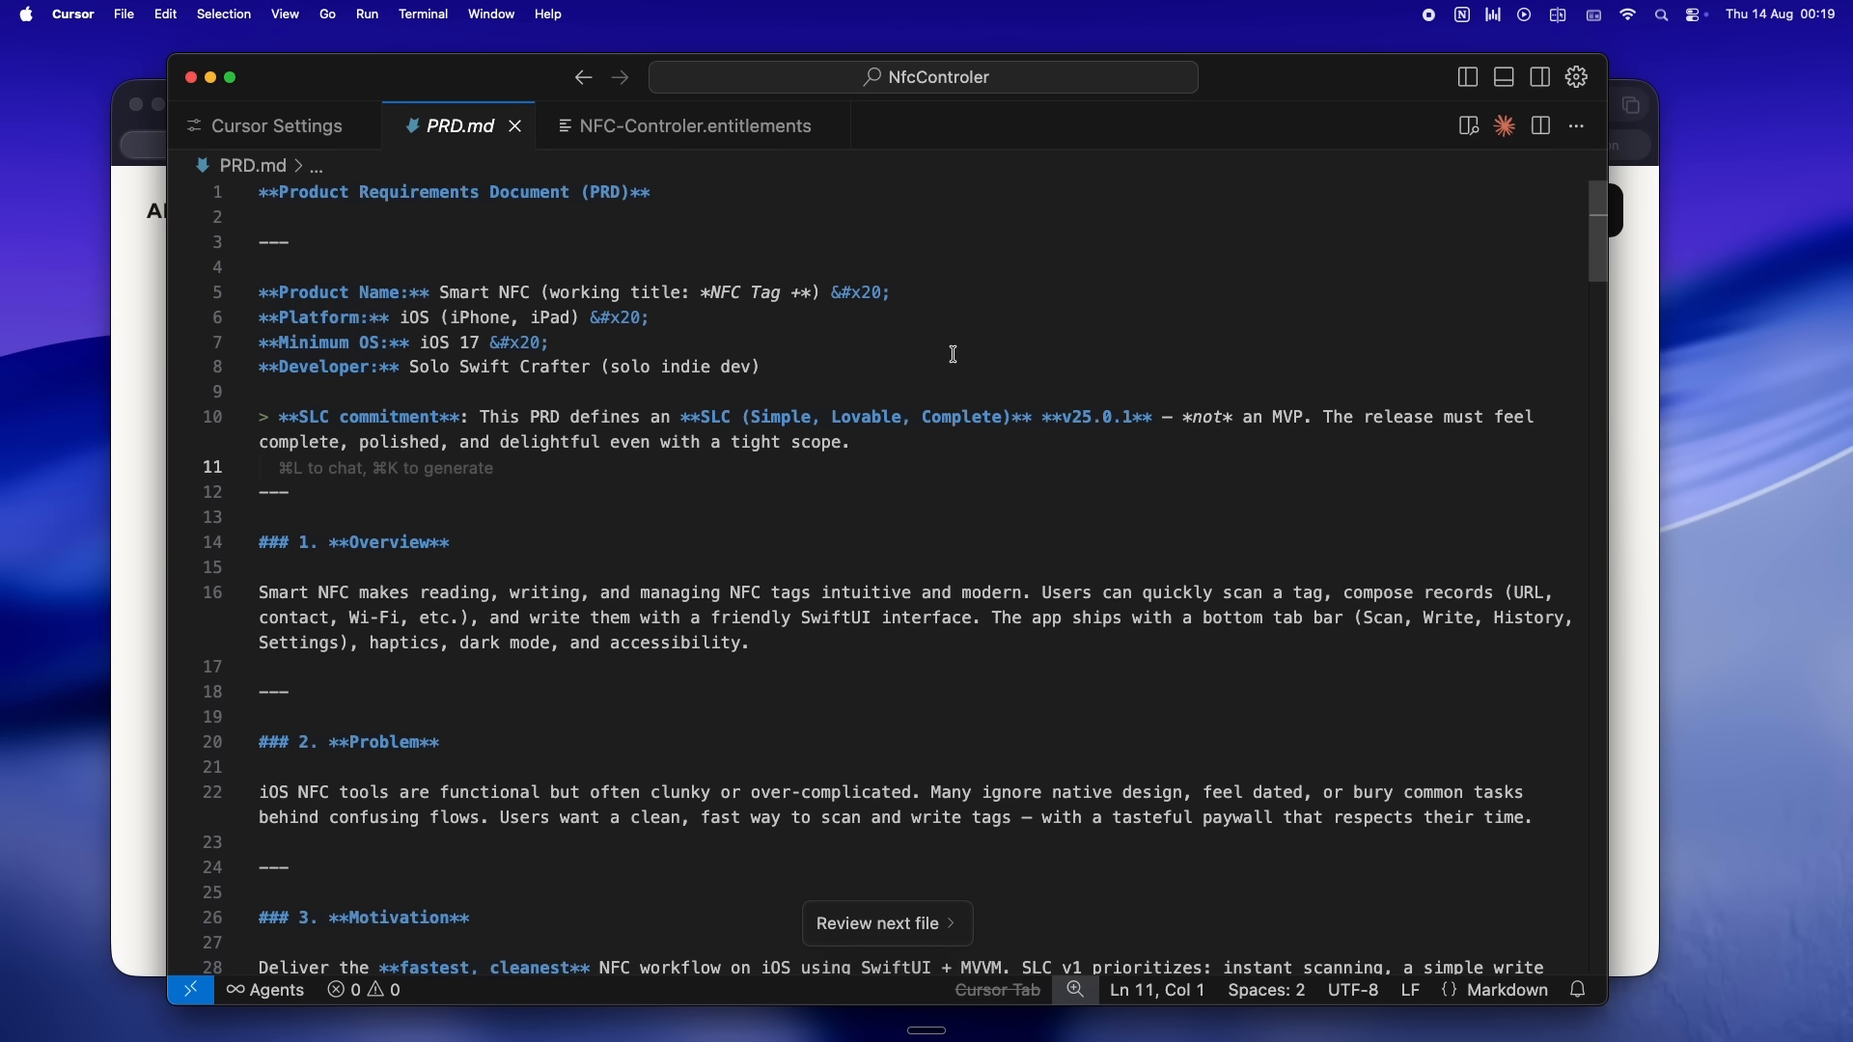
mouse_move(929, 349)
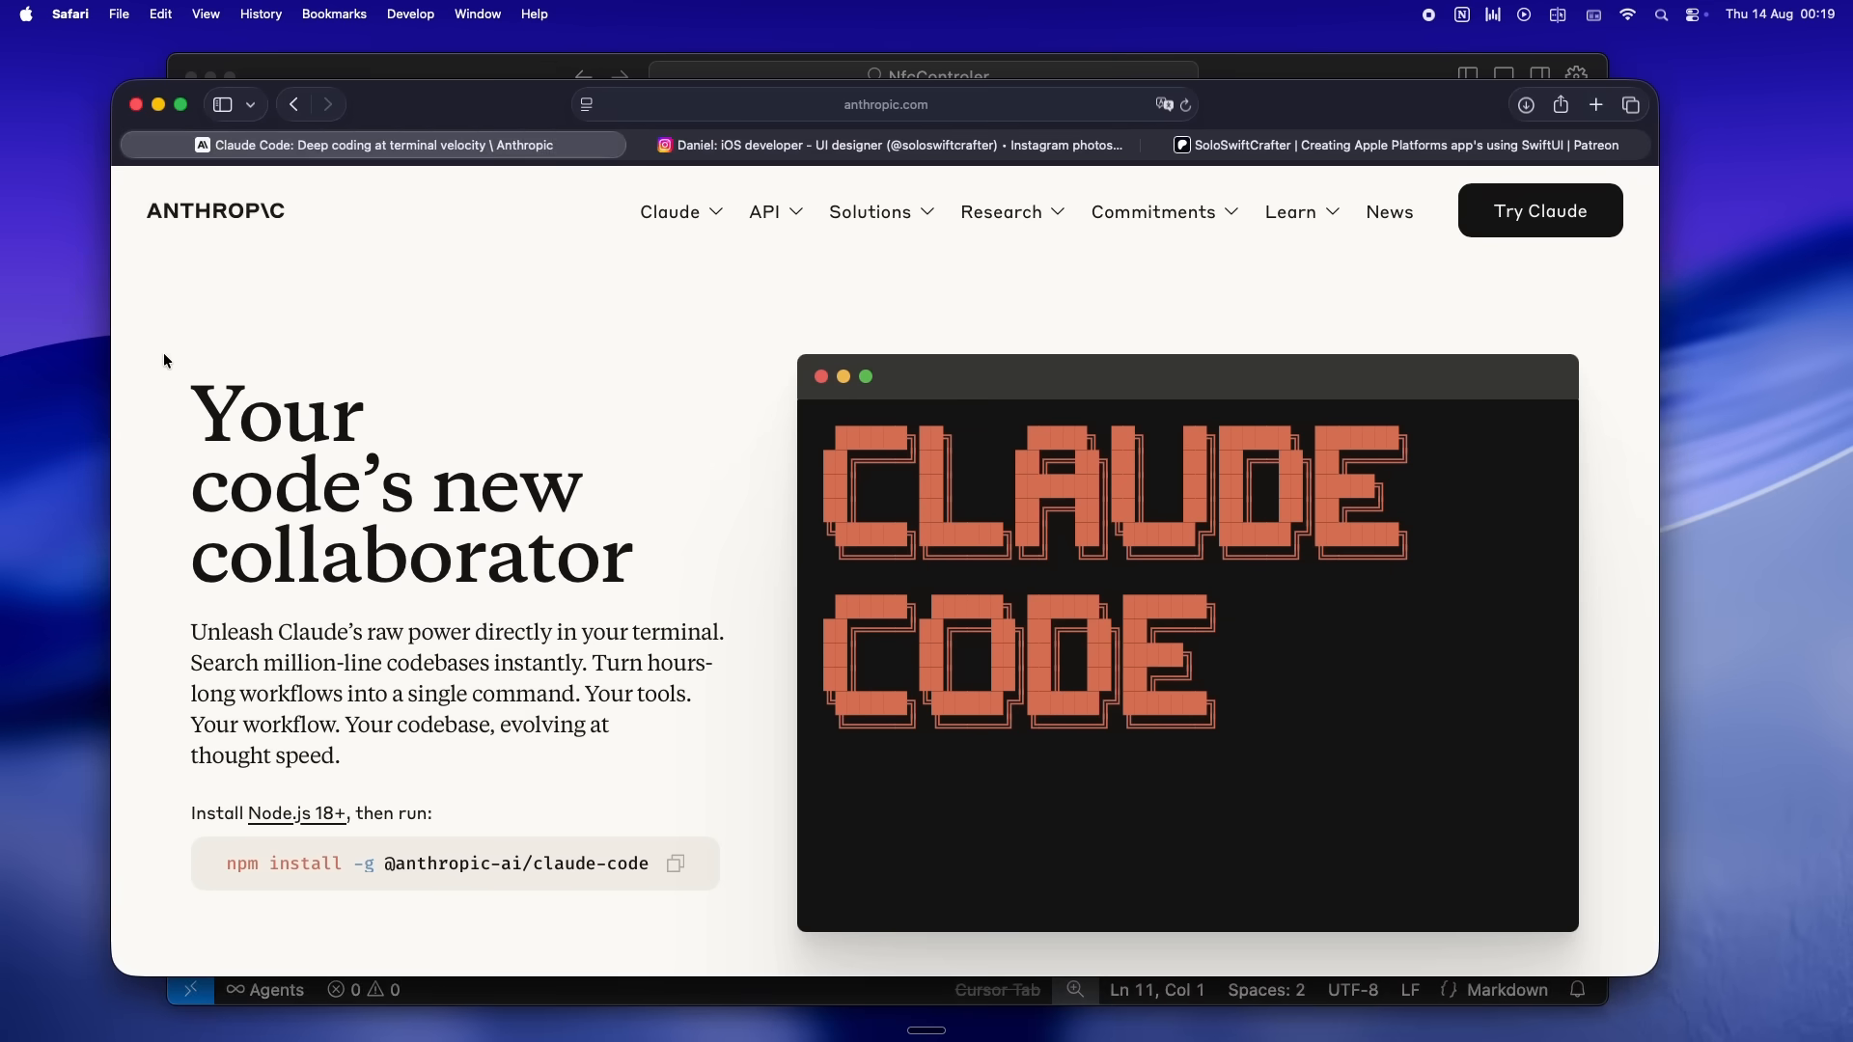
- Browse down the creator's Instagram profile in Safari
left_click(886, 145)
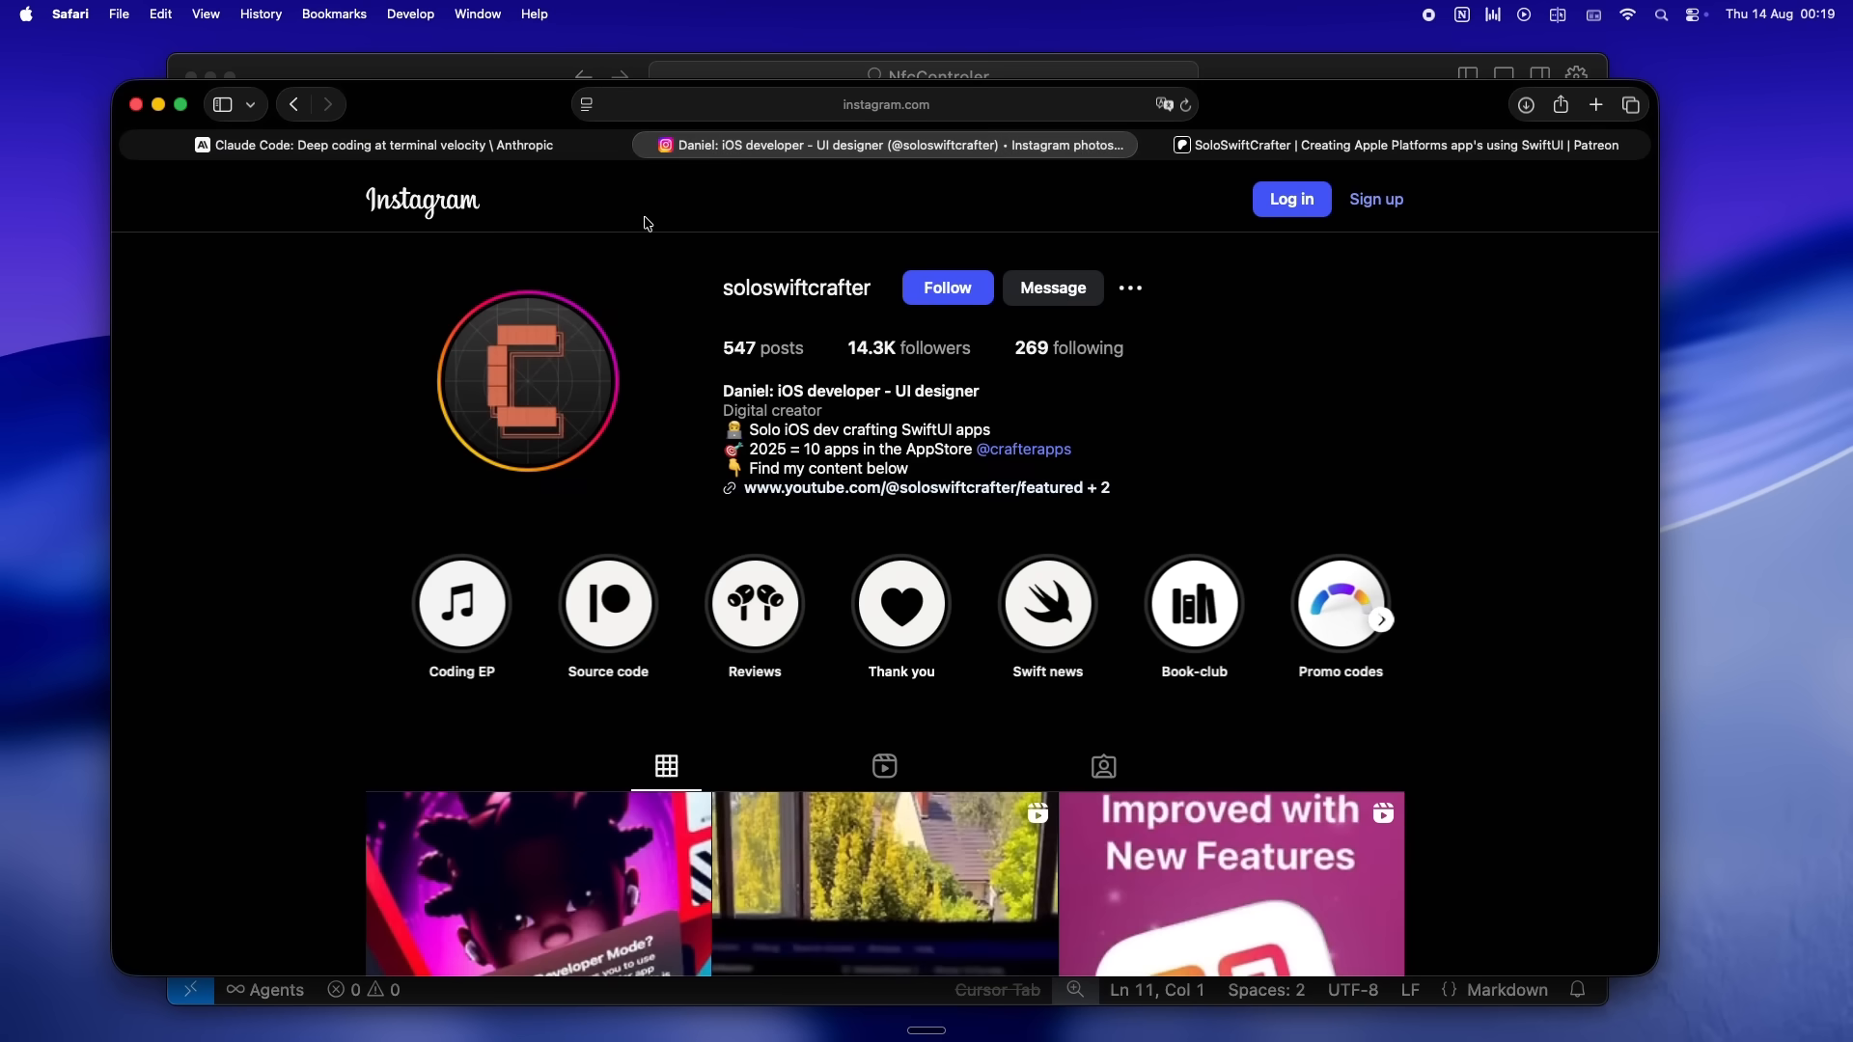
scroll("down", 3)
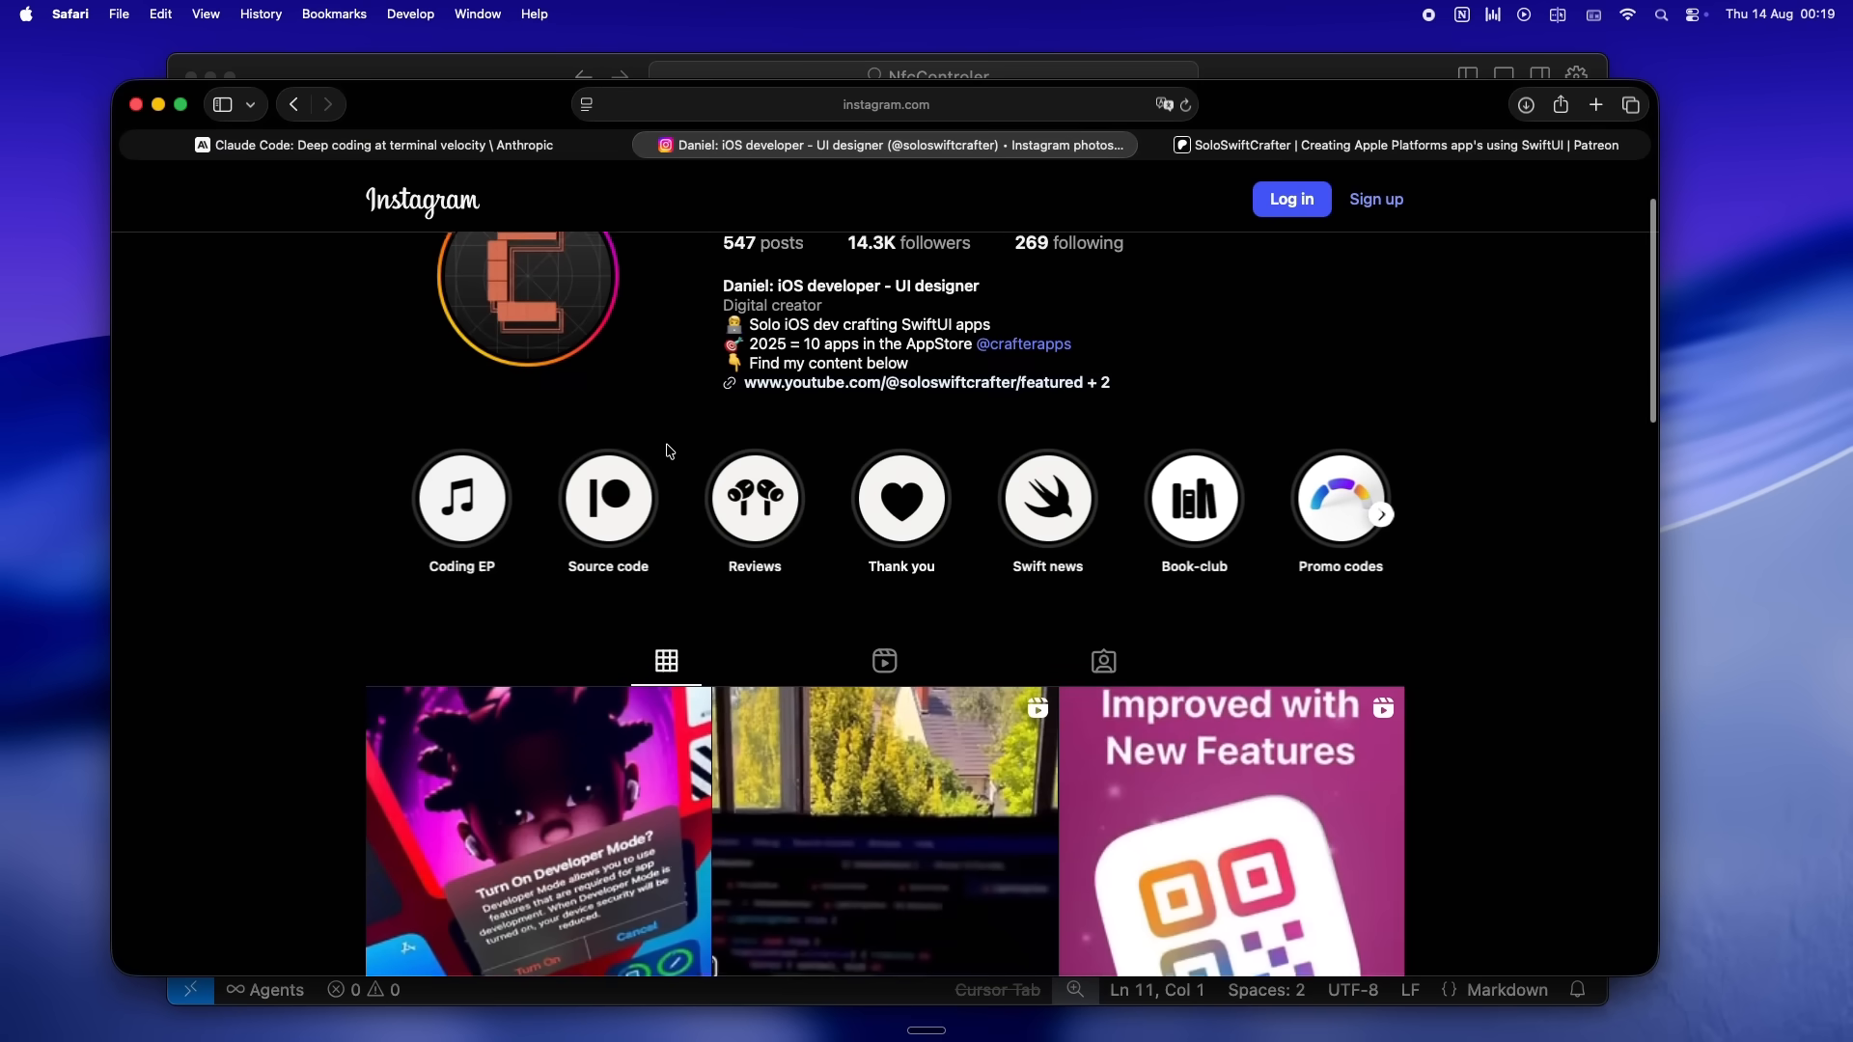
scroll("down", 3)
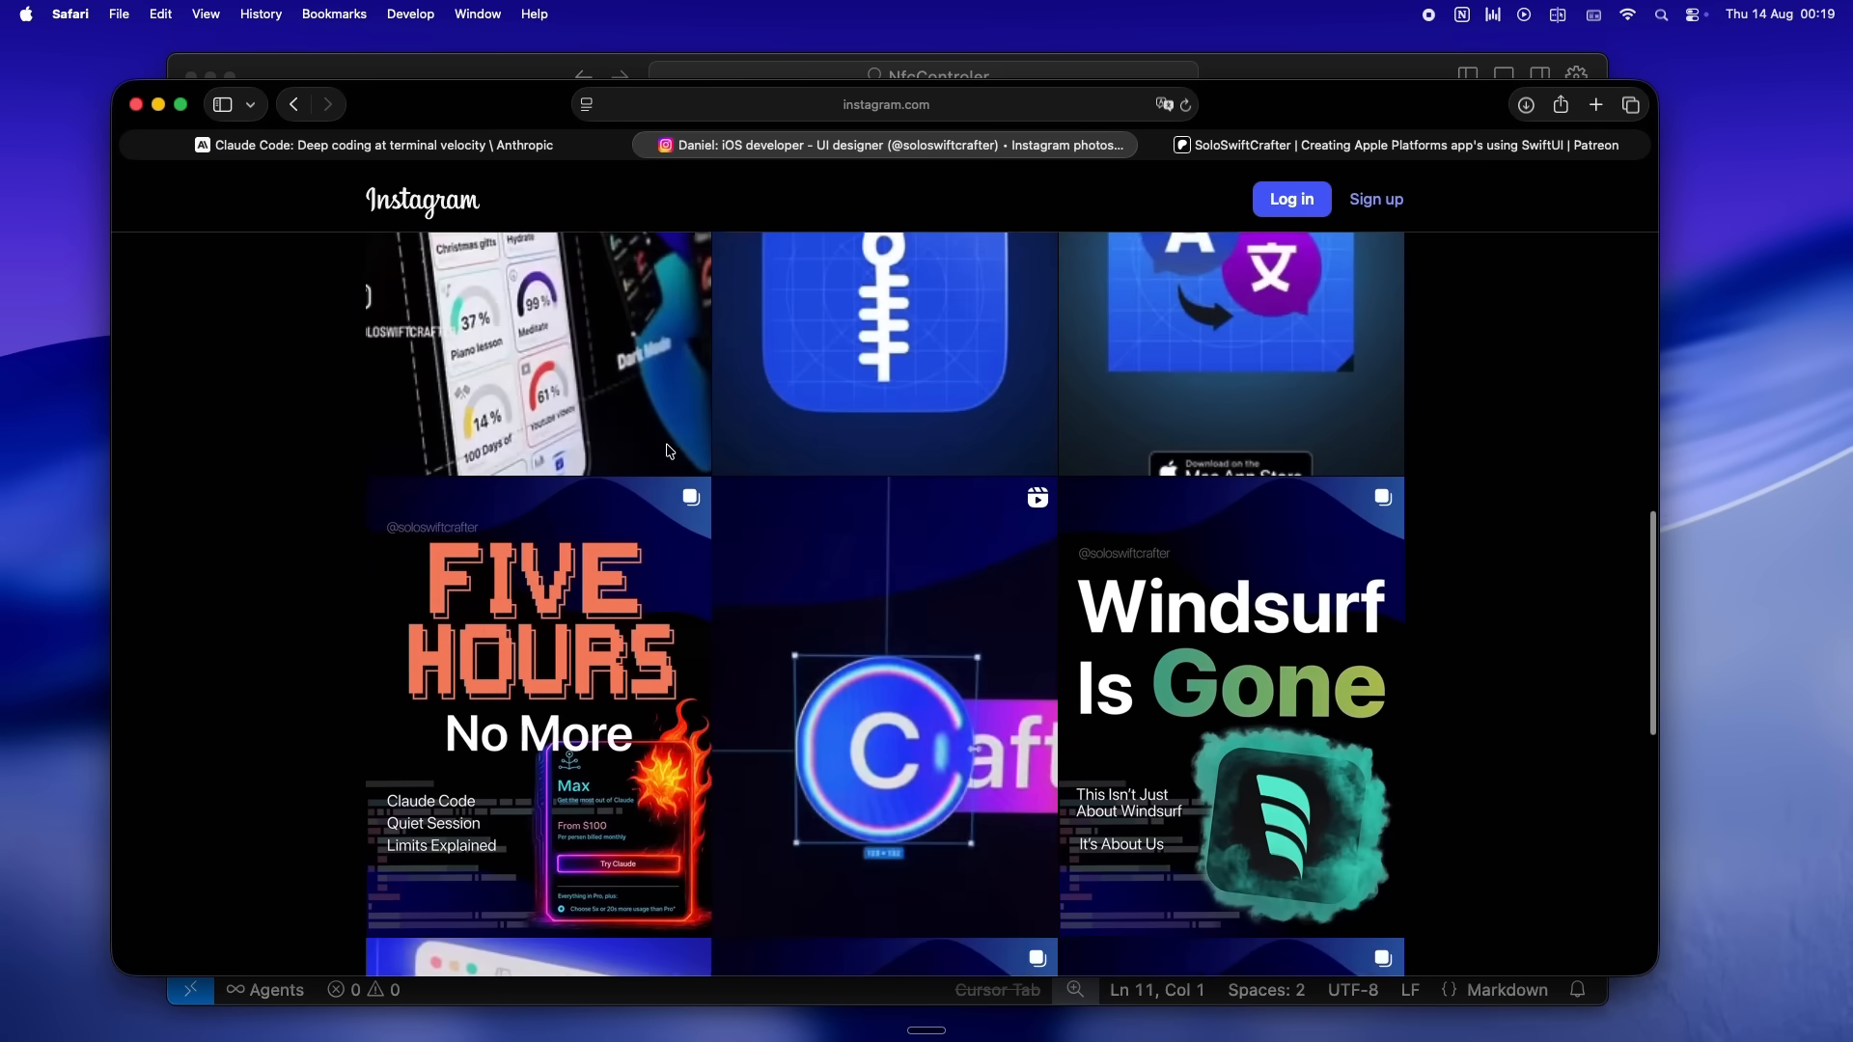
scroll("down", 3)
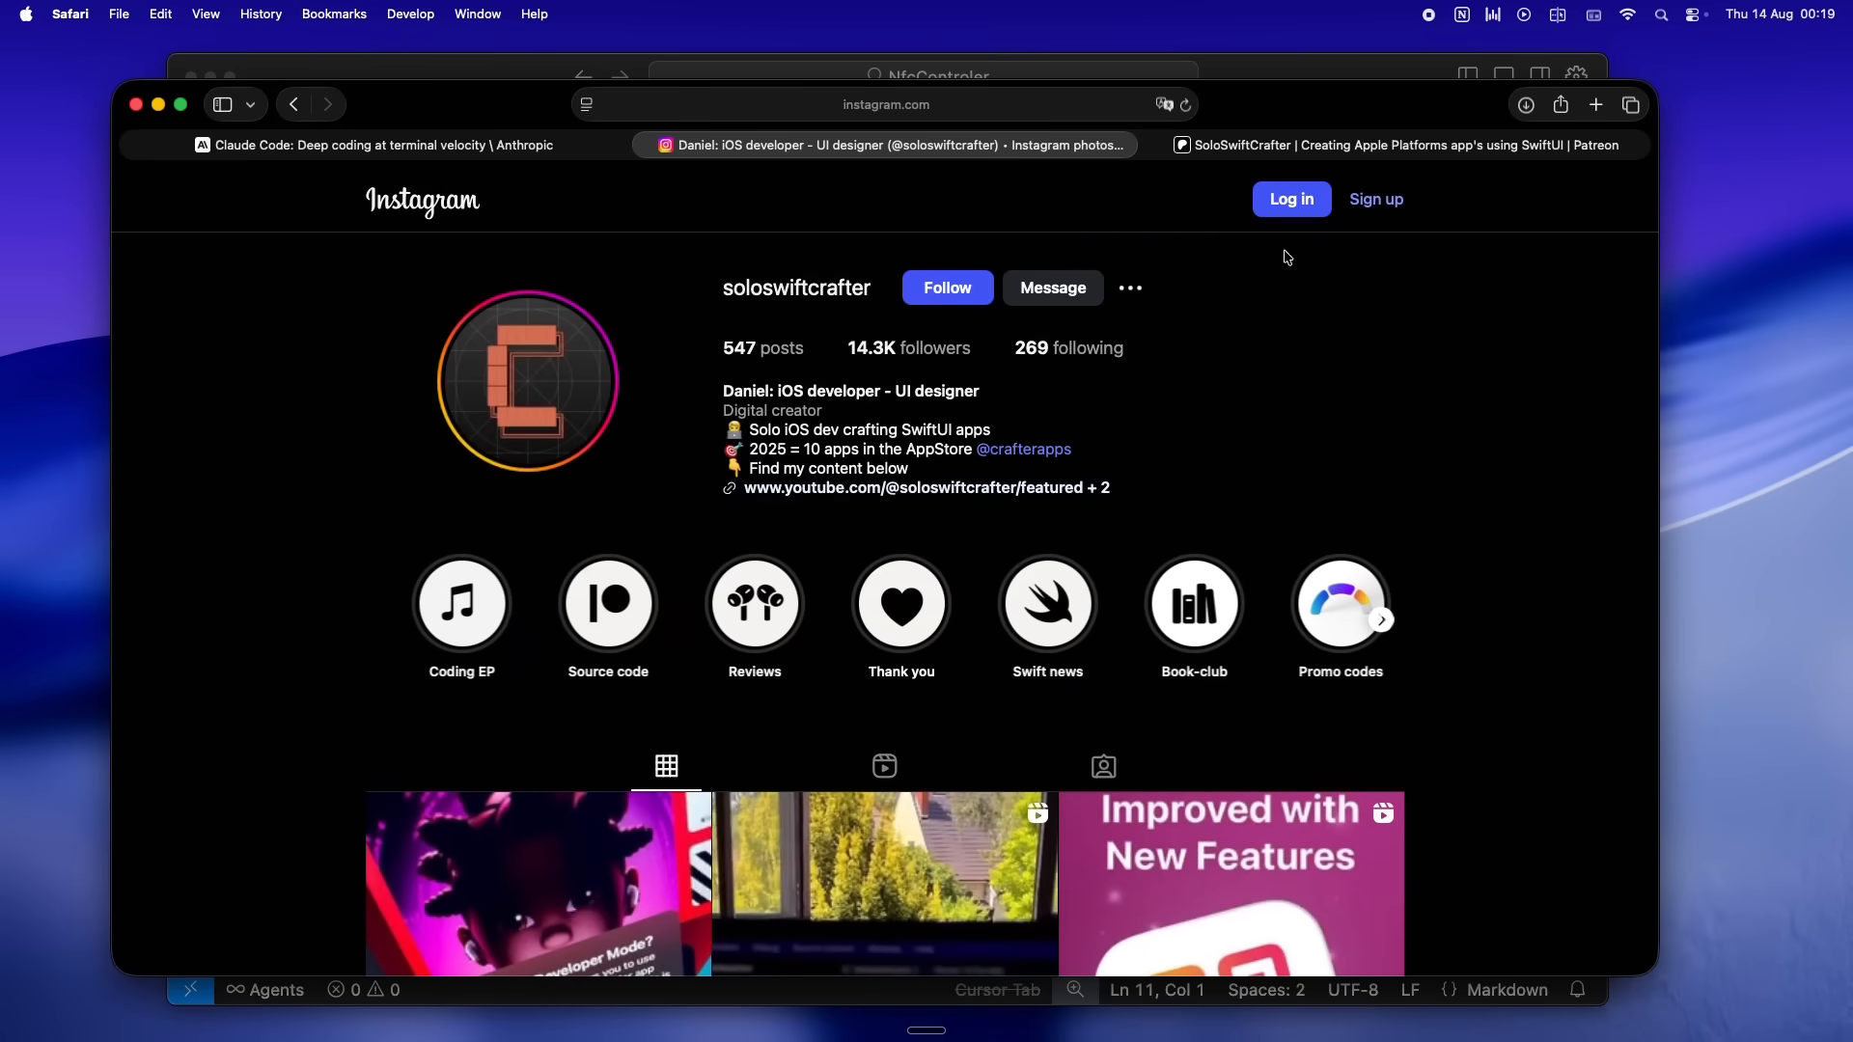
- Browse the creator's Patreon page before returning to PRD.md
left_click(1394, 145)
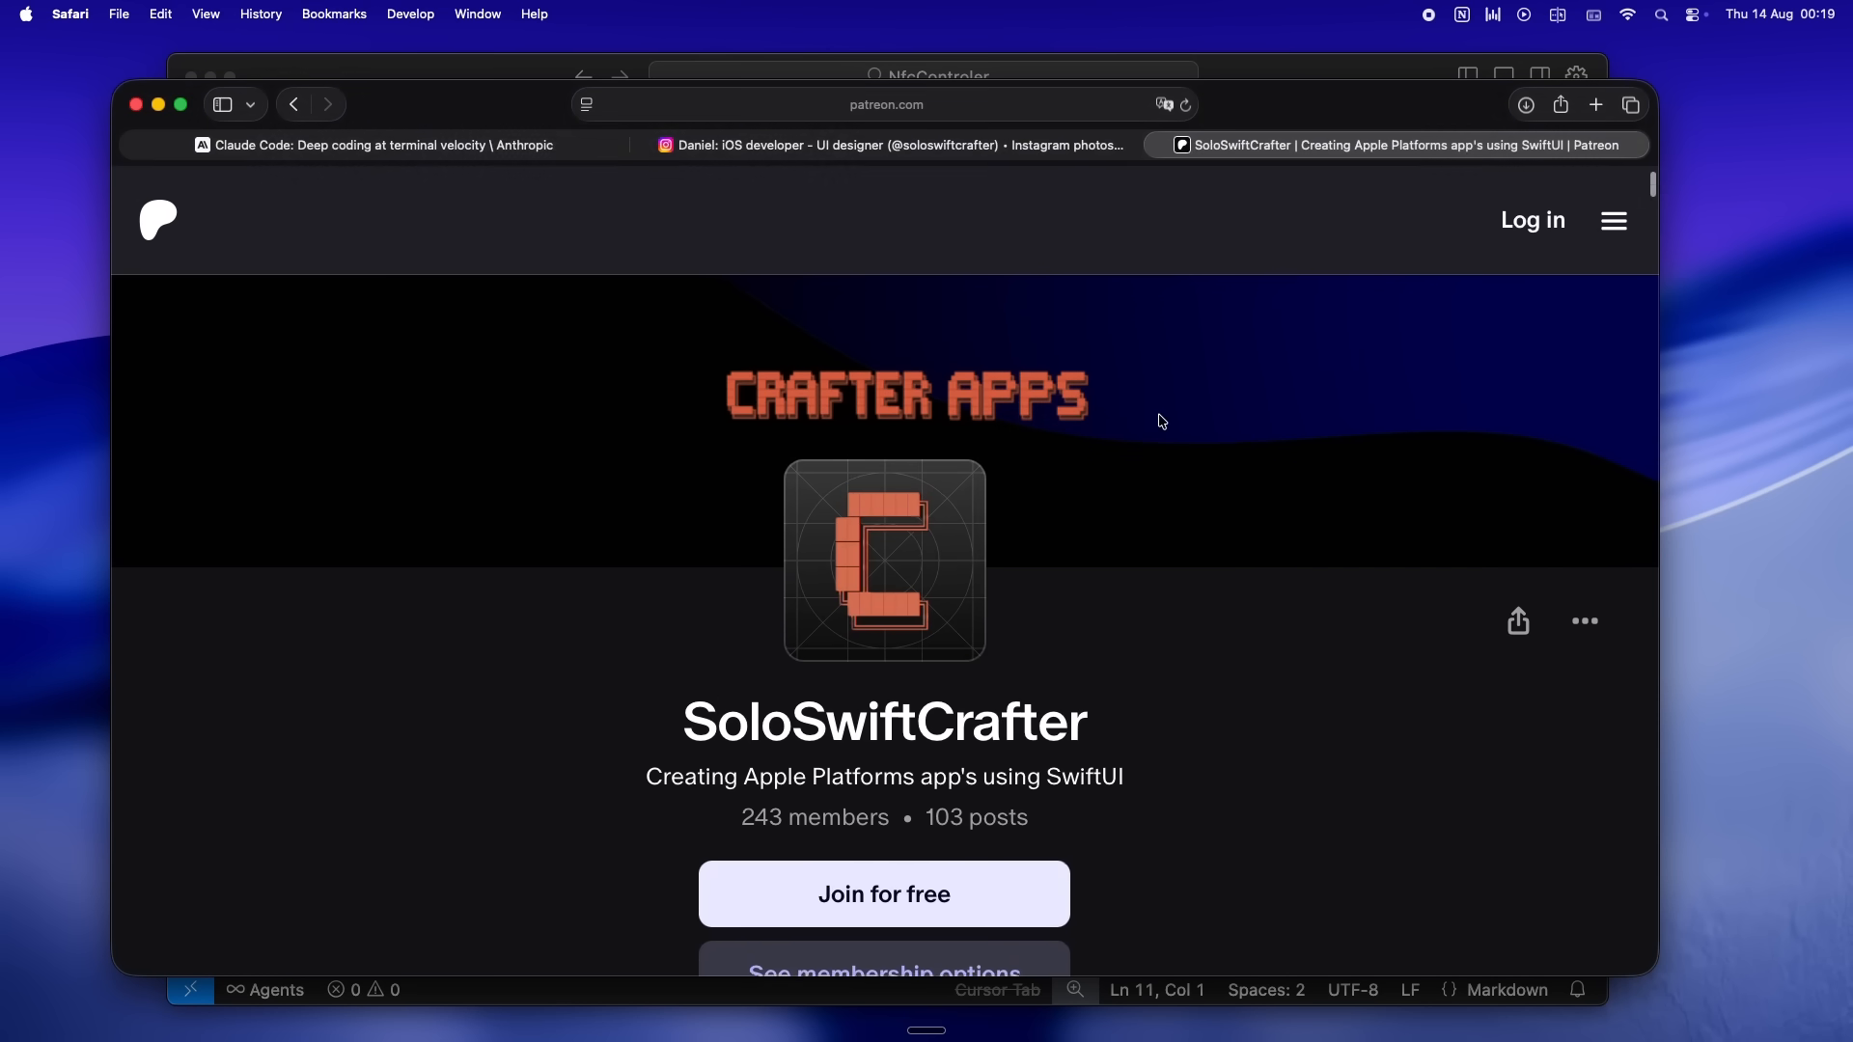
scroll("down", 3)
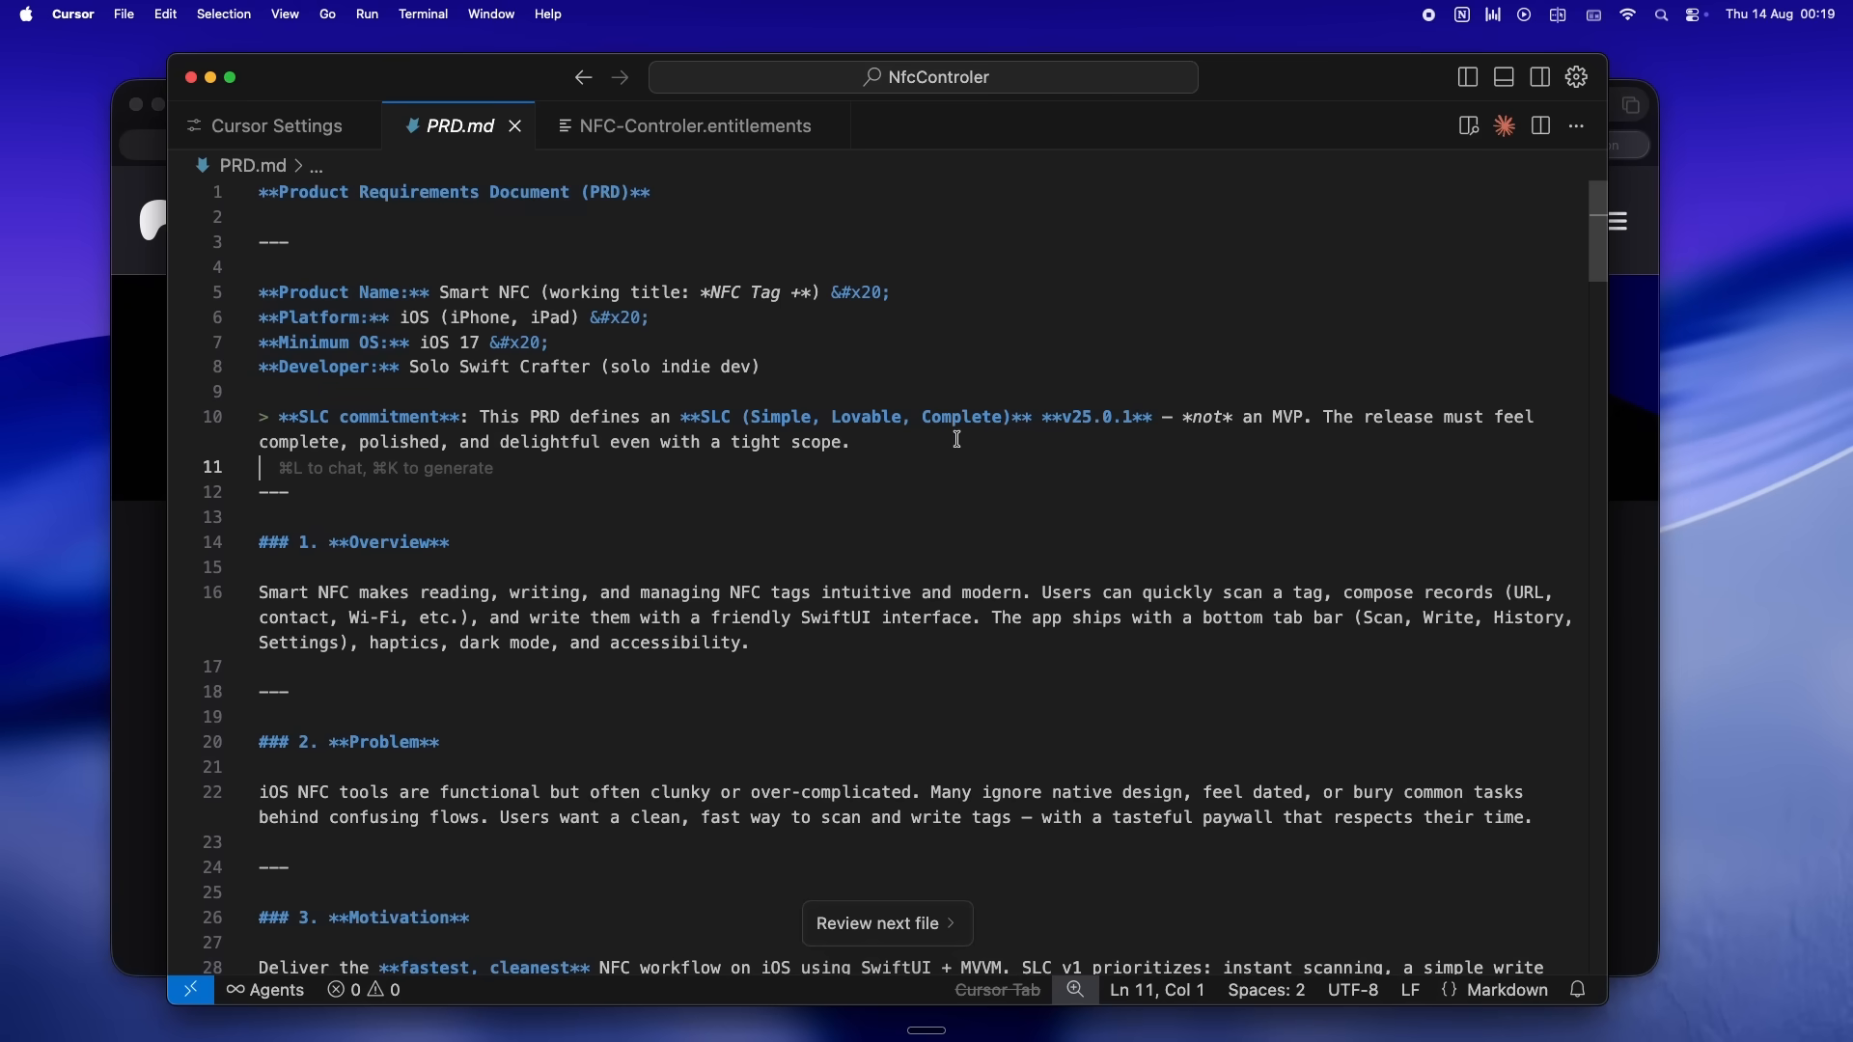
mouse_move(1049, 544)
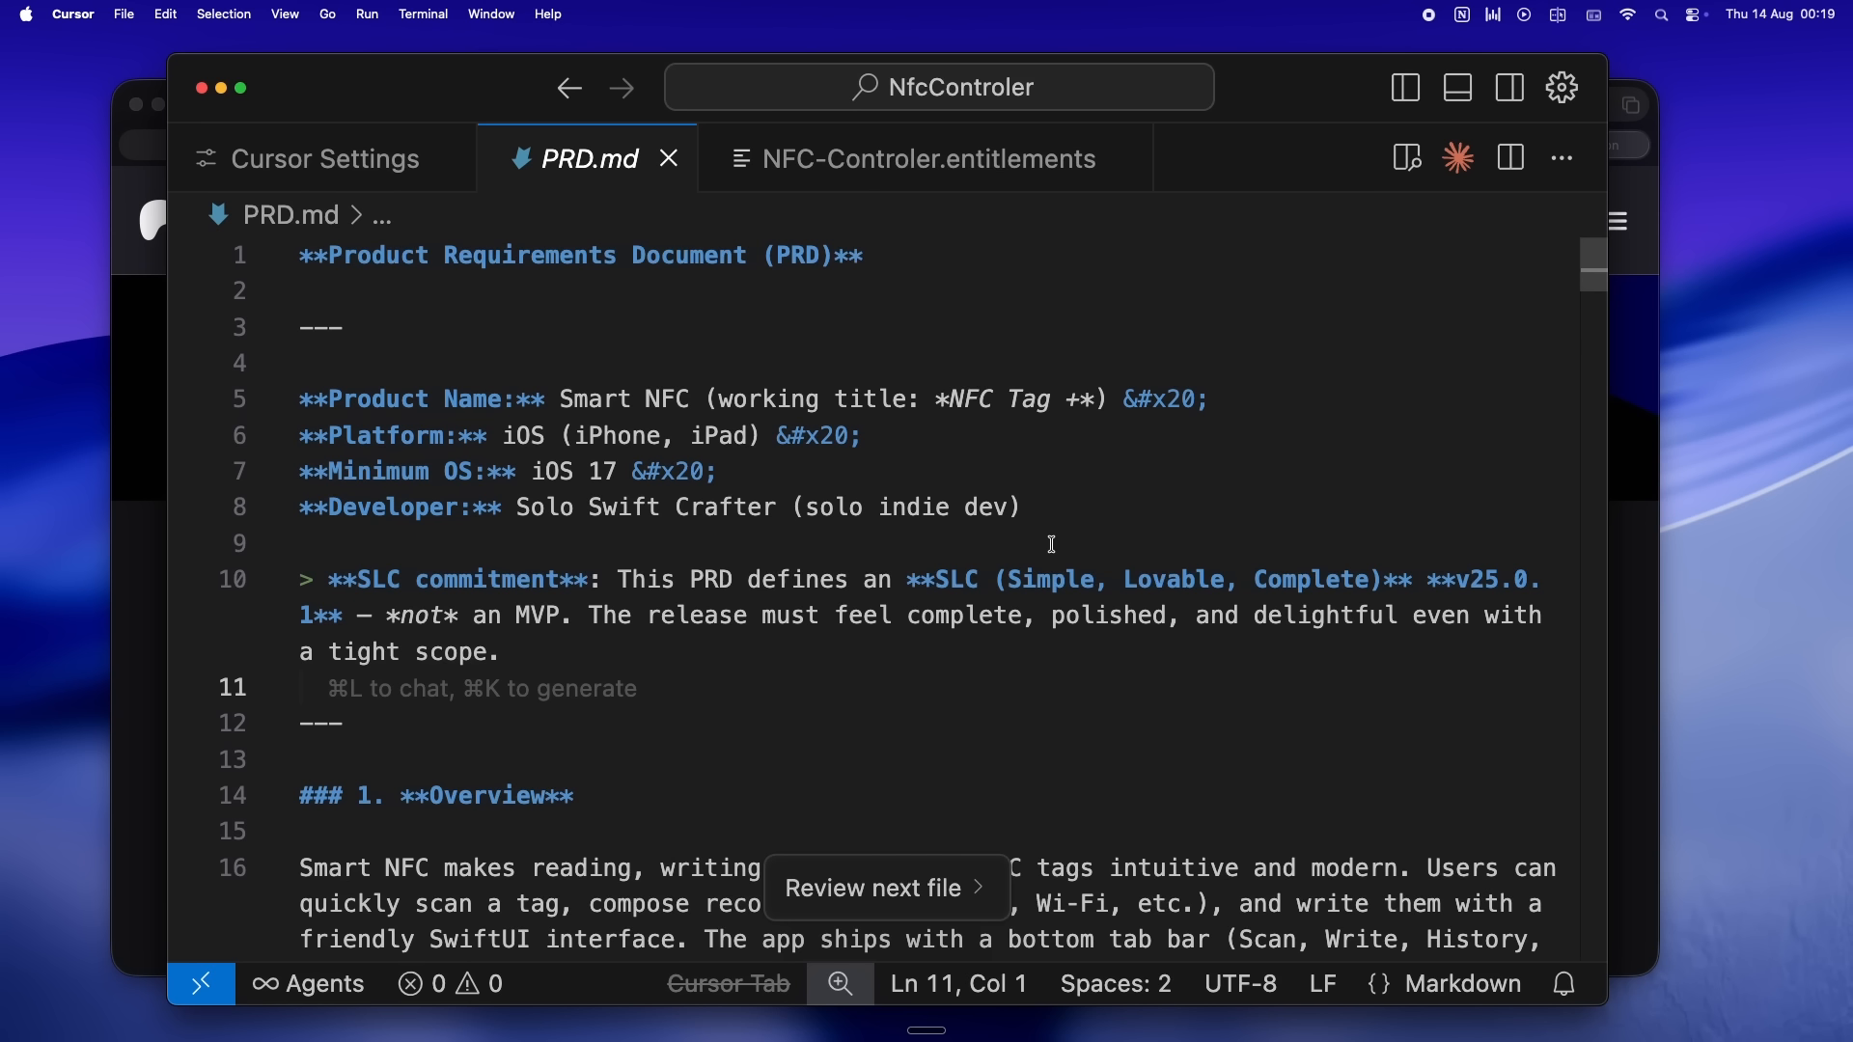
mouse_move(1042, 697)
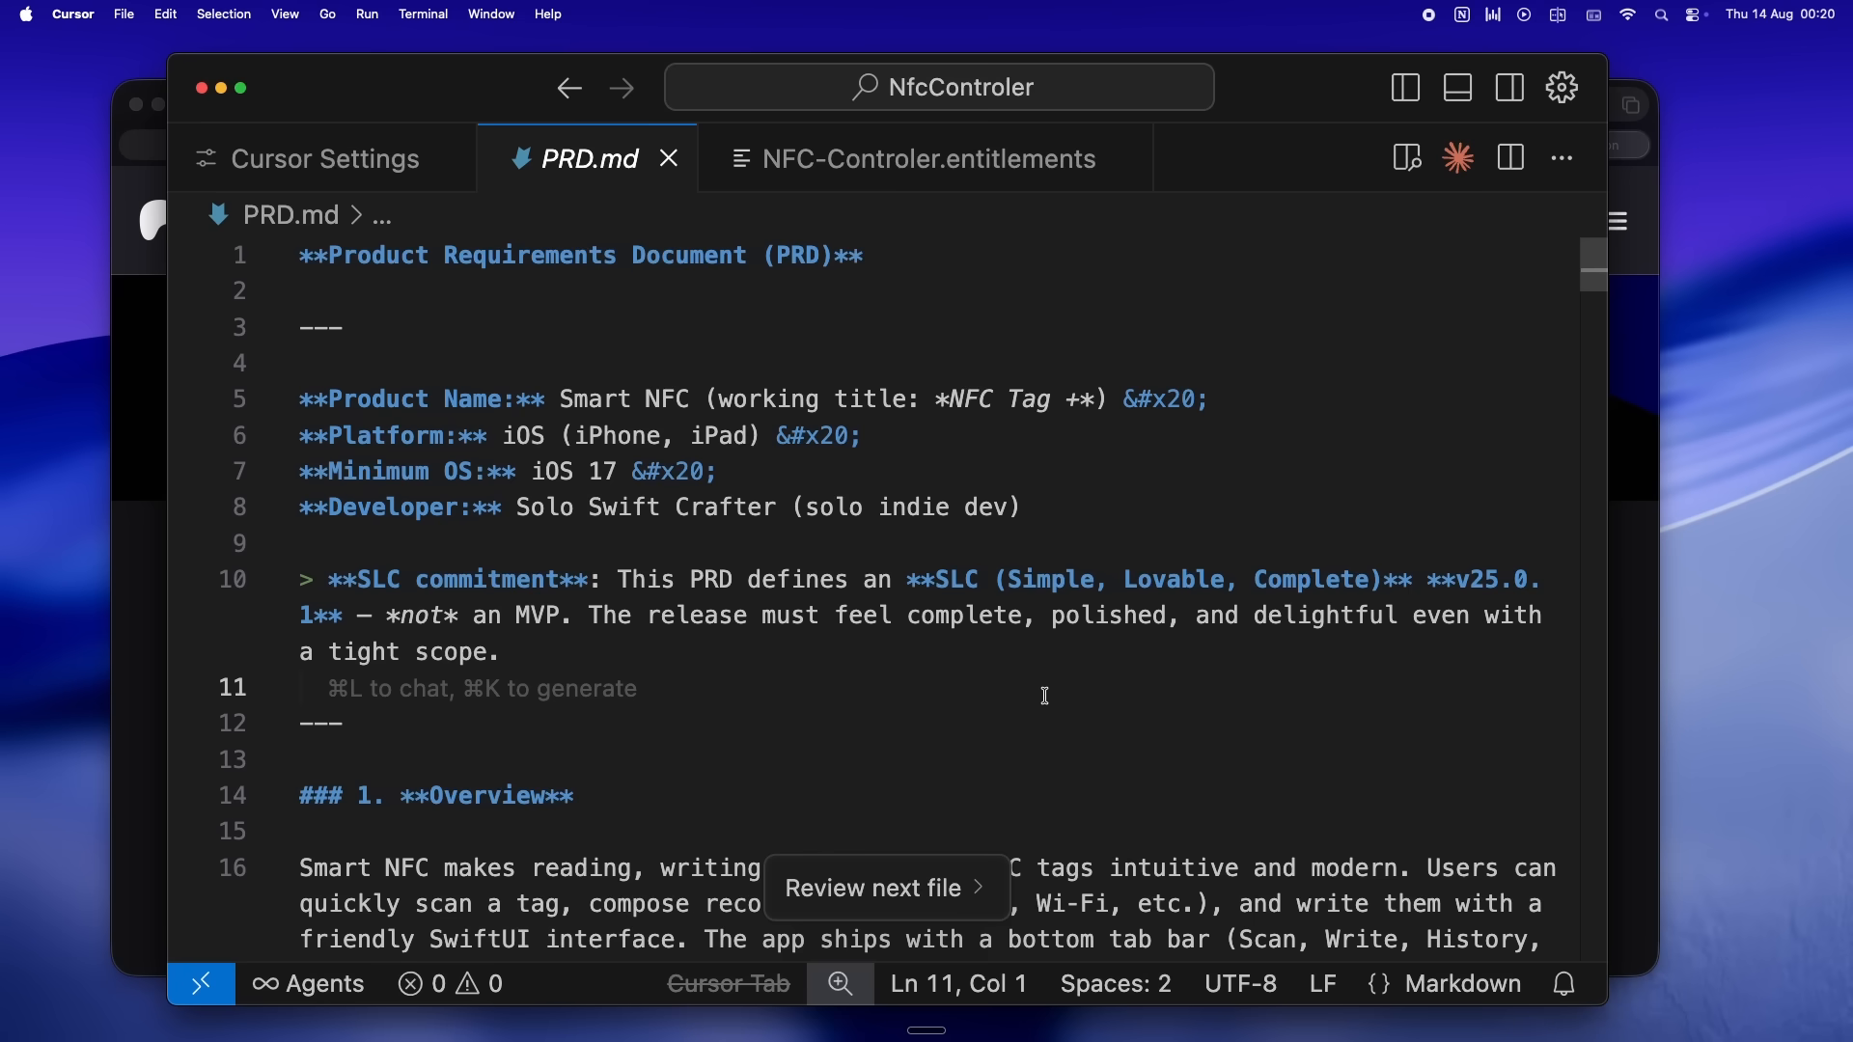
- Select a line of the enlarged Smart NFC product details in PRD.md
left_click_drag(997, 579, 1371, 579)
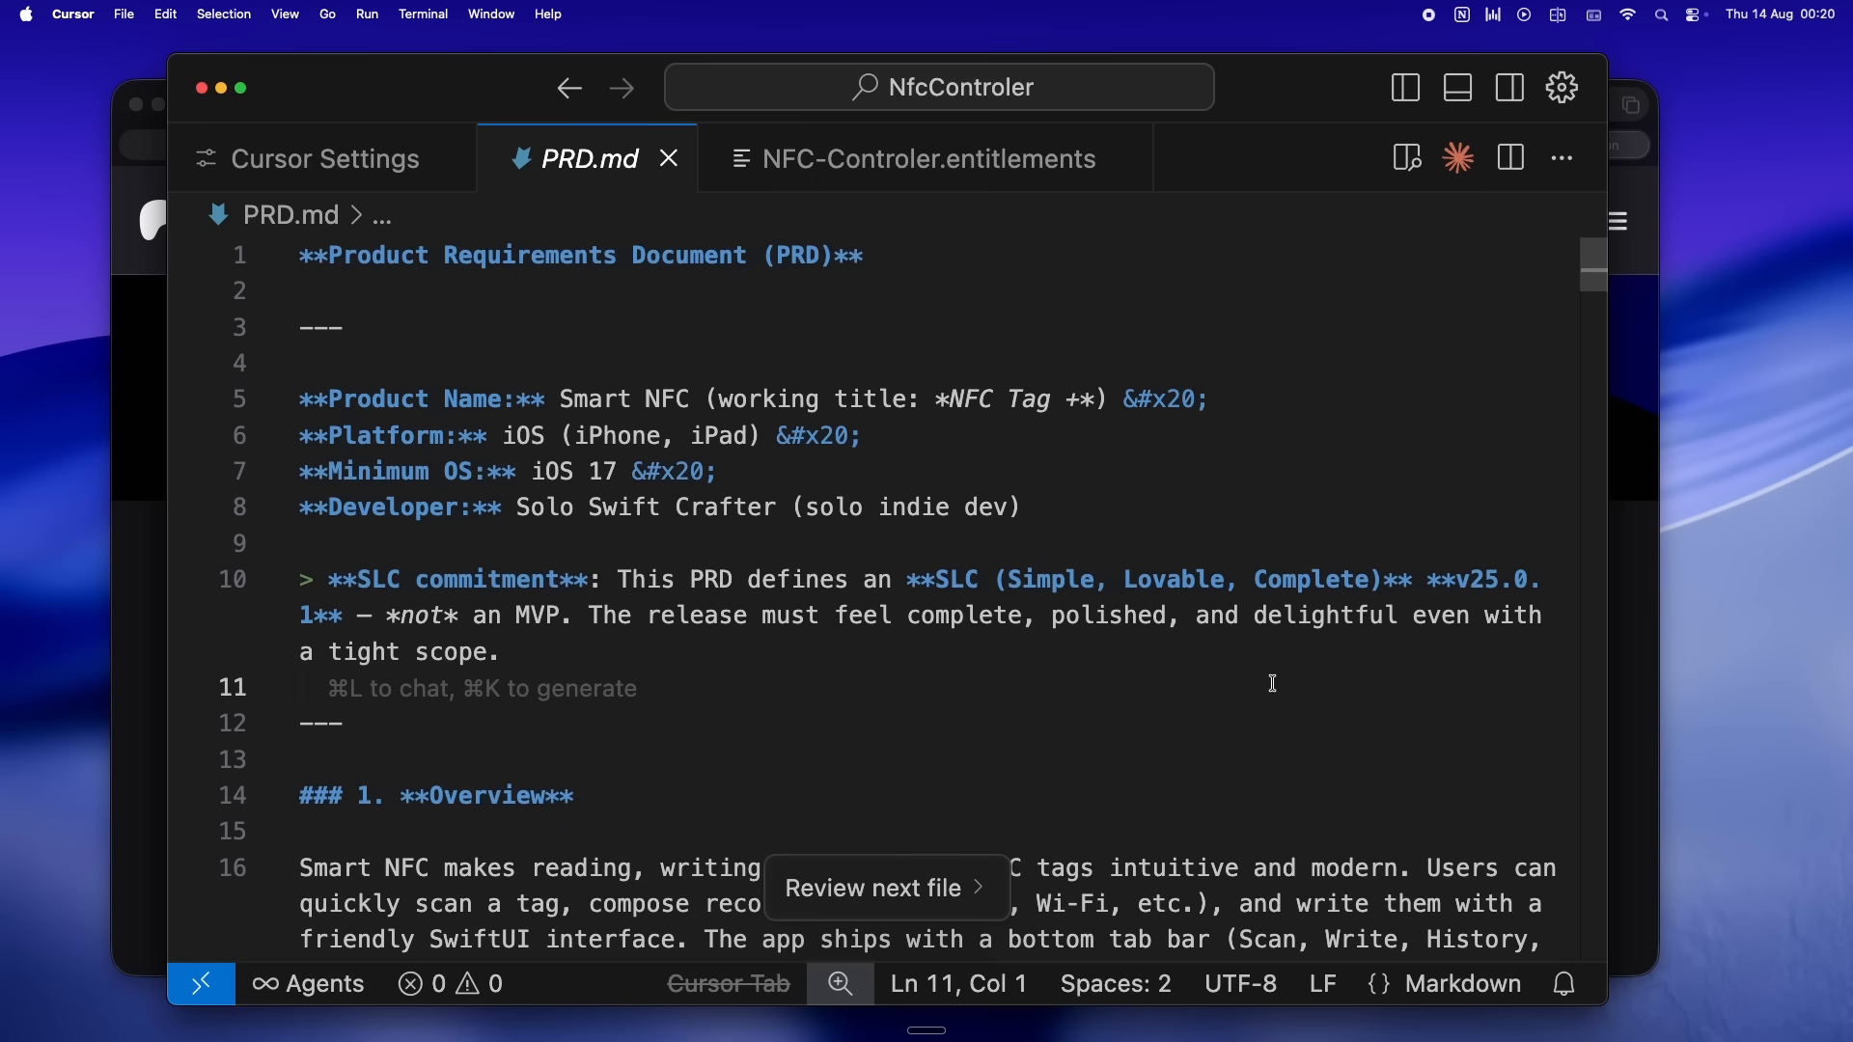
scroll("down", 3)
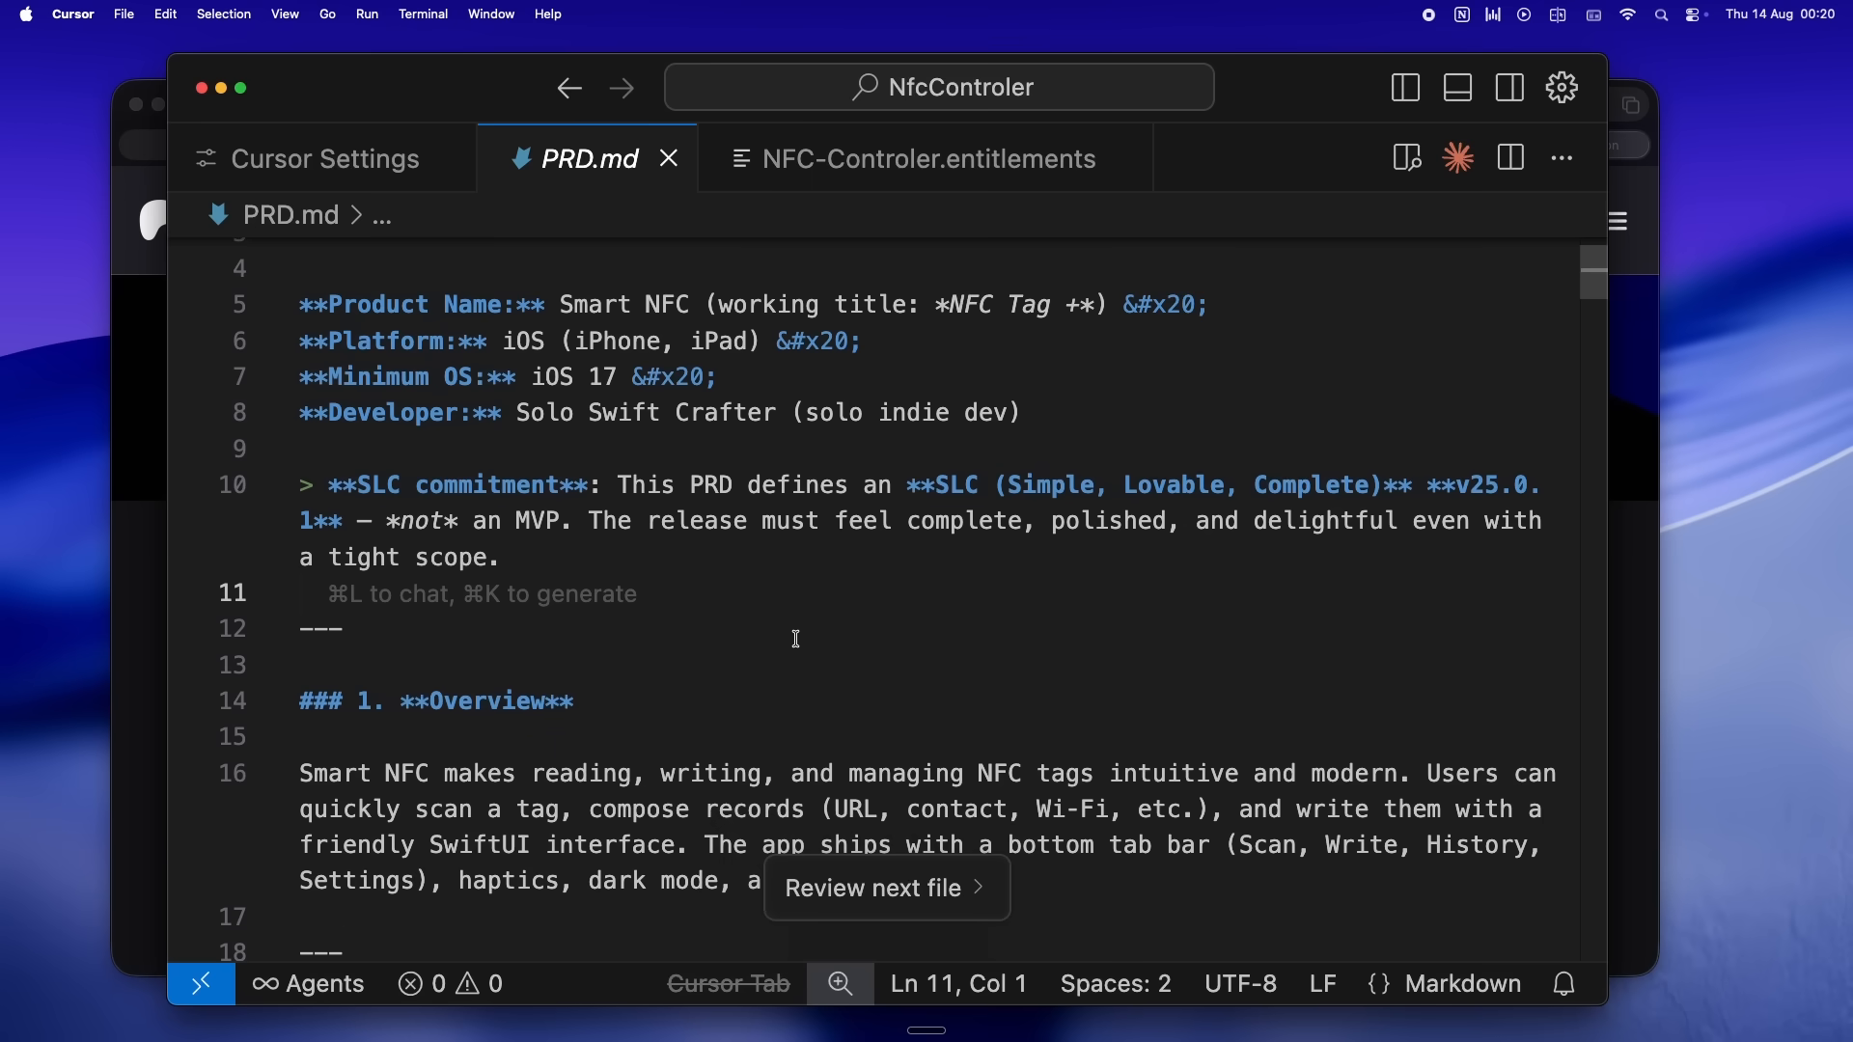
left_click_drag(936, 485, 1467, 484)
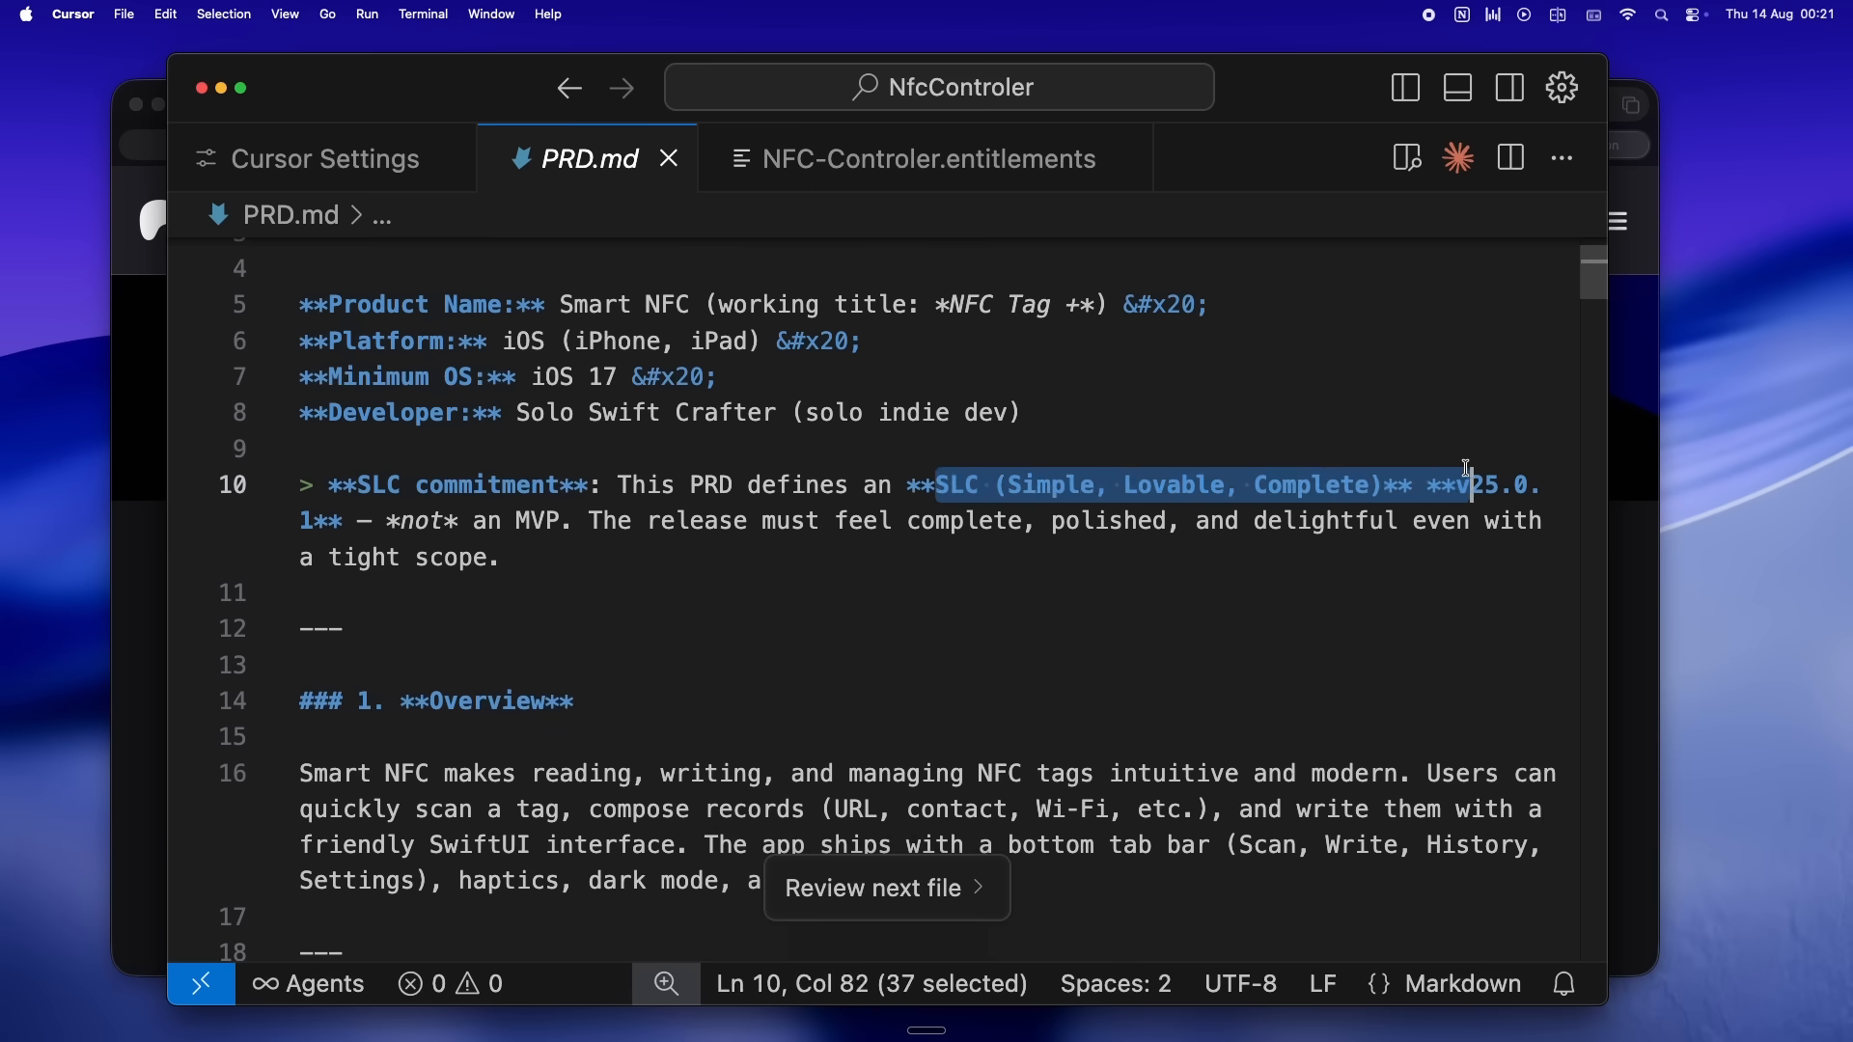
left_click_drag(1465, 485, 1390, 550)
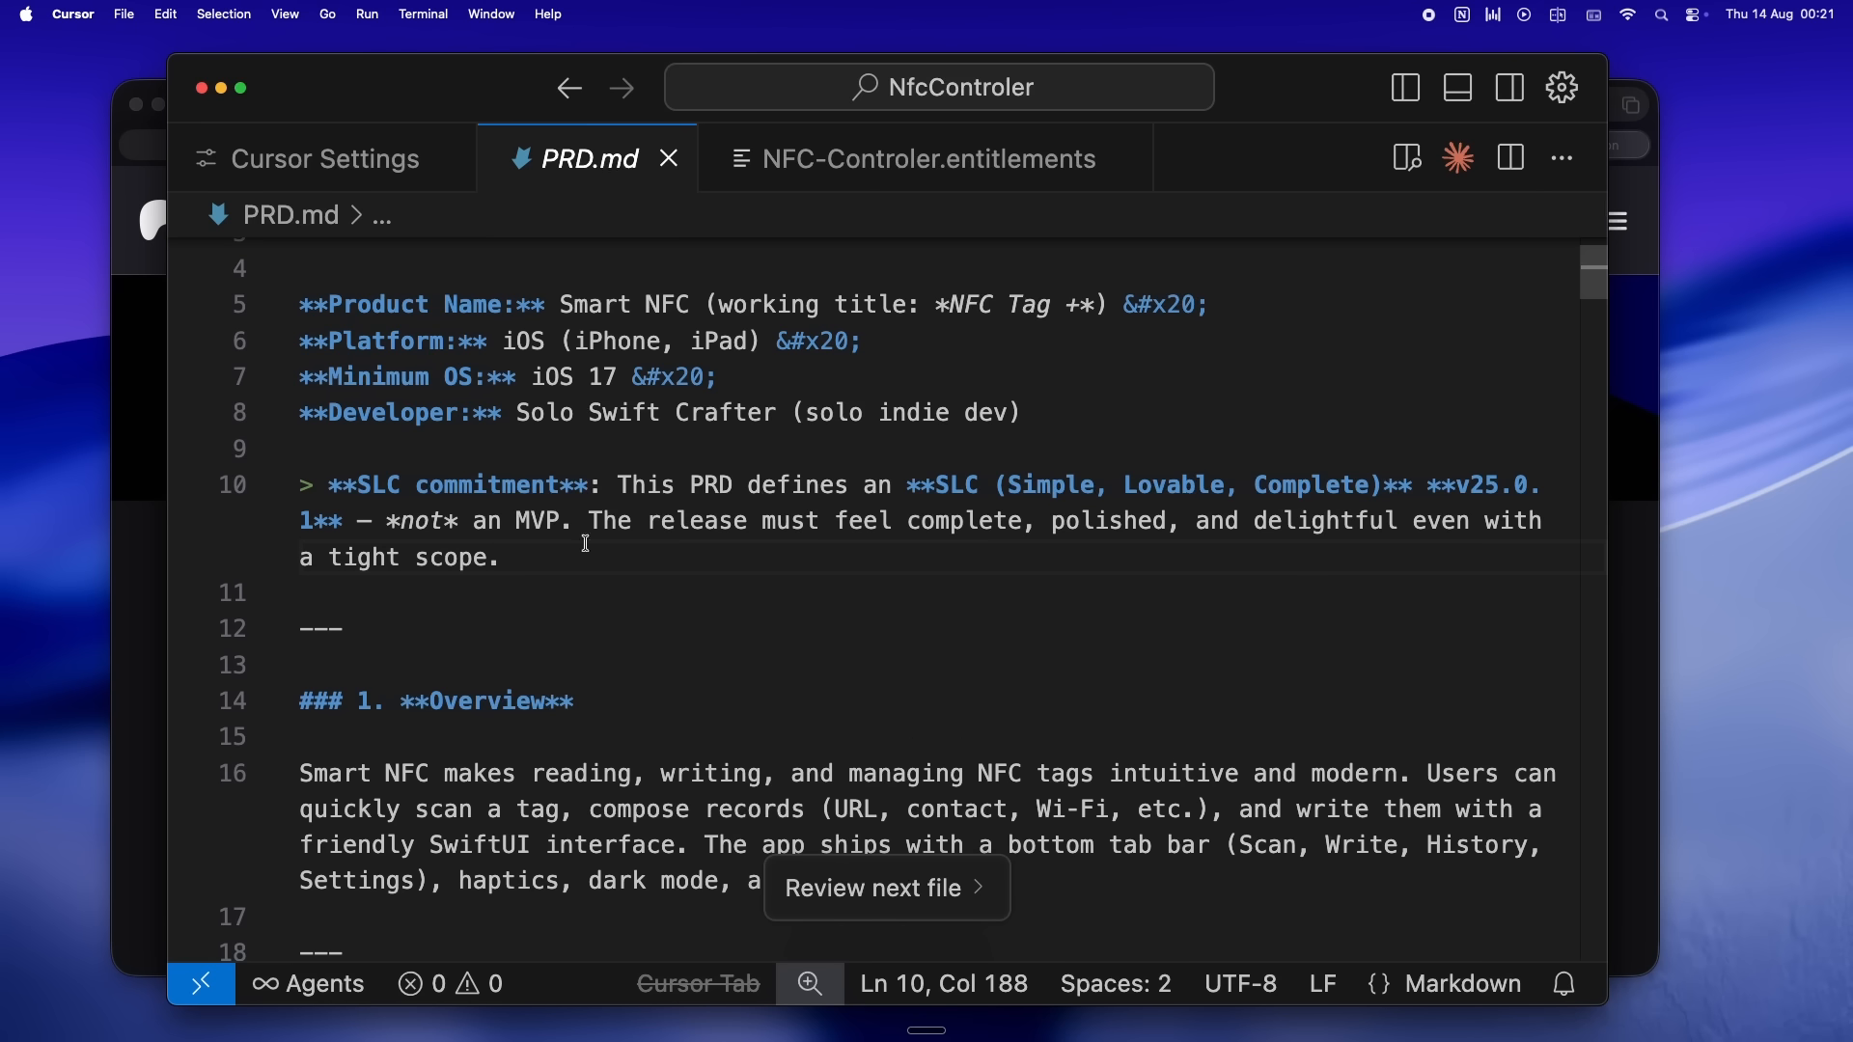
left_click_drag(384, 522, 550, 521)
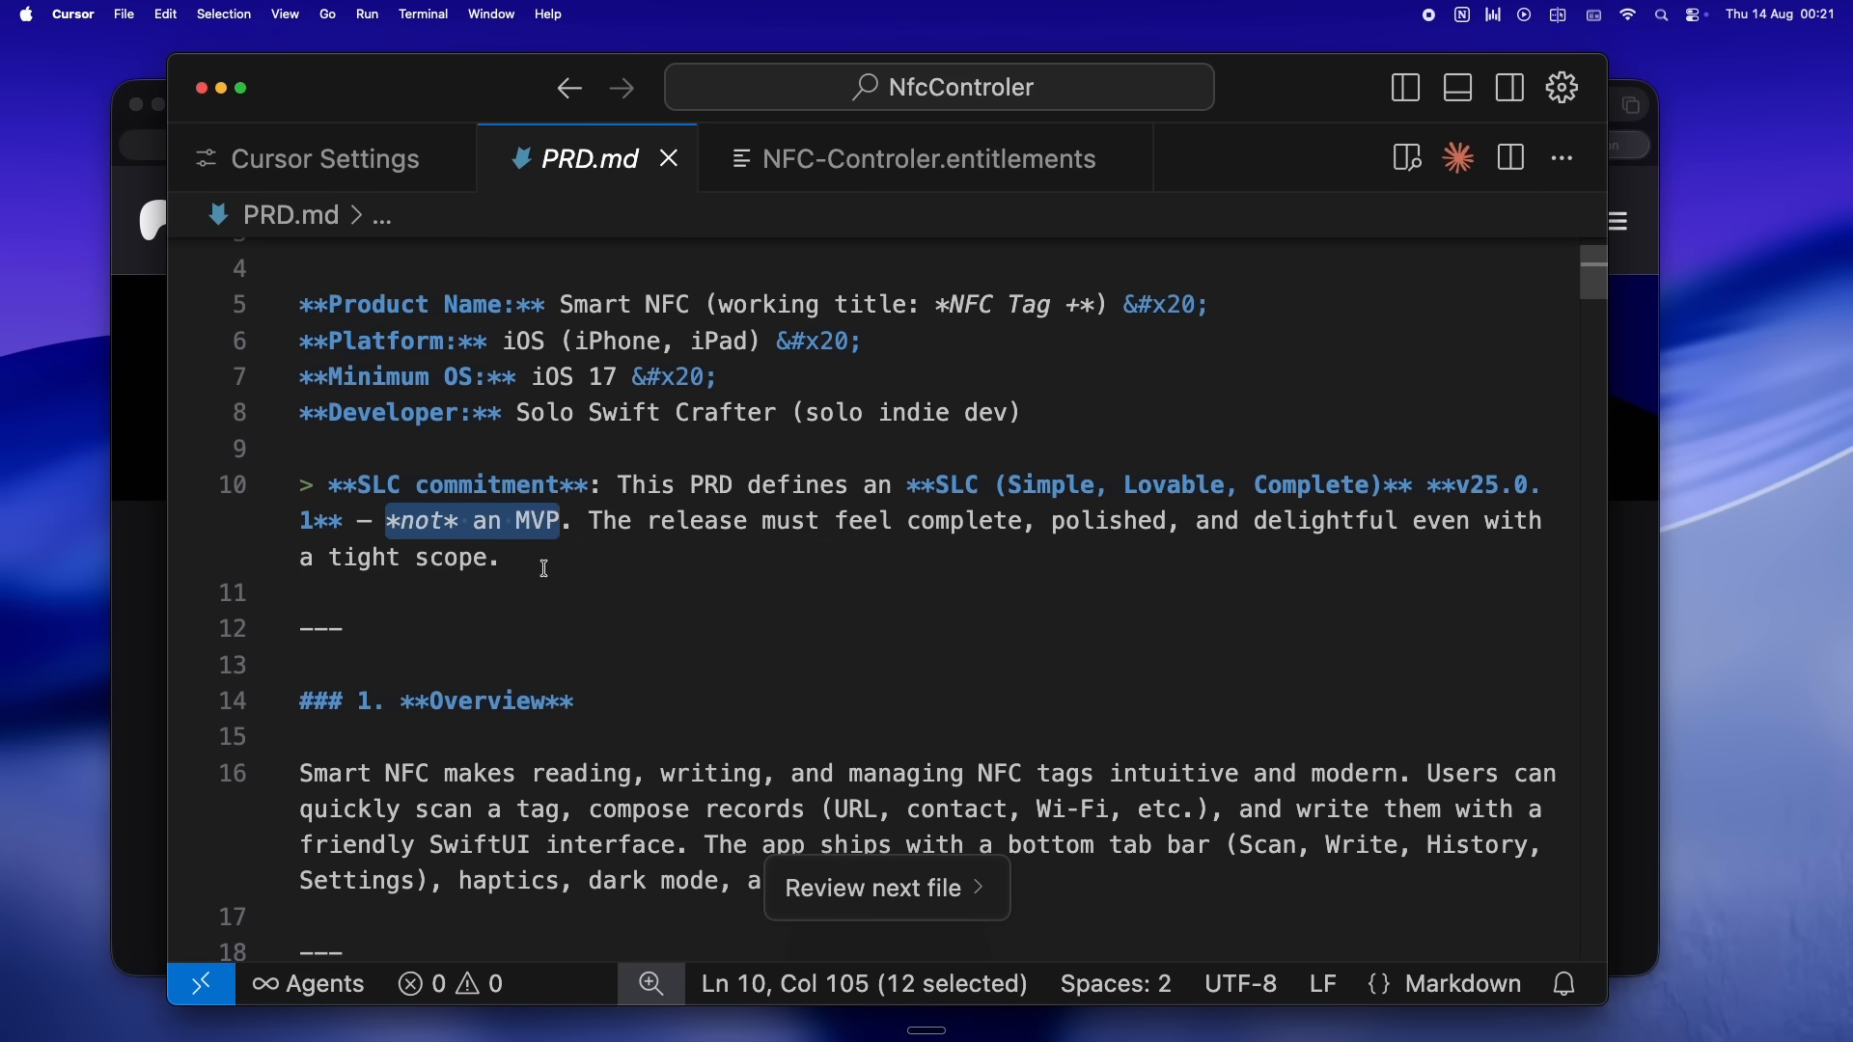
left_click(624, 618)
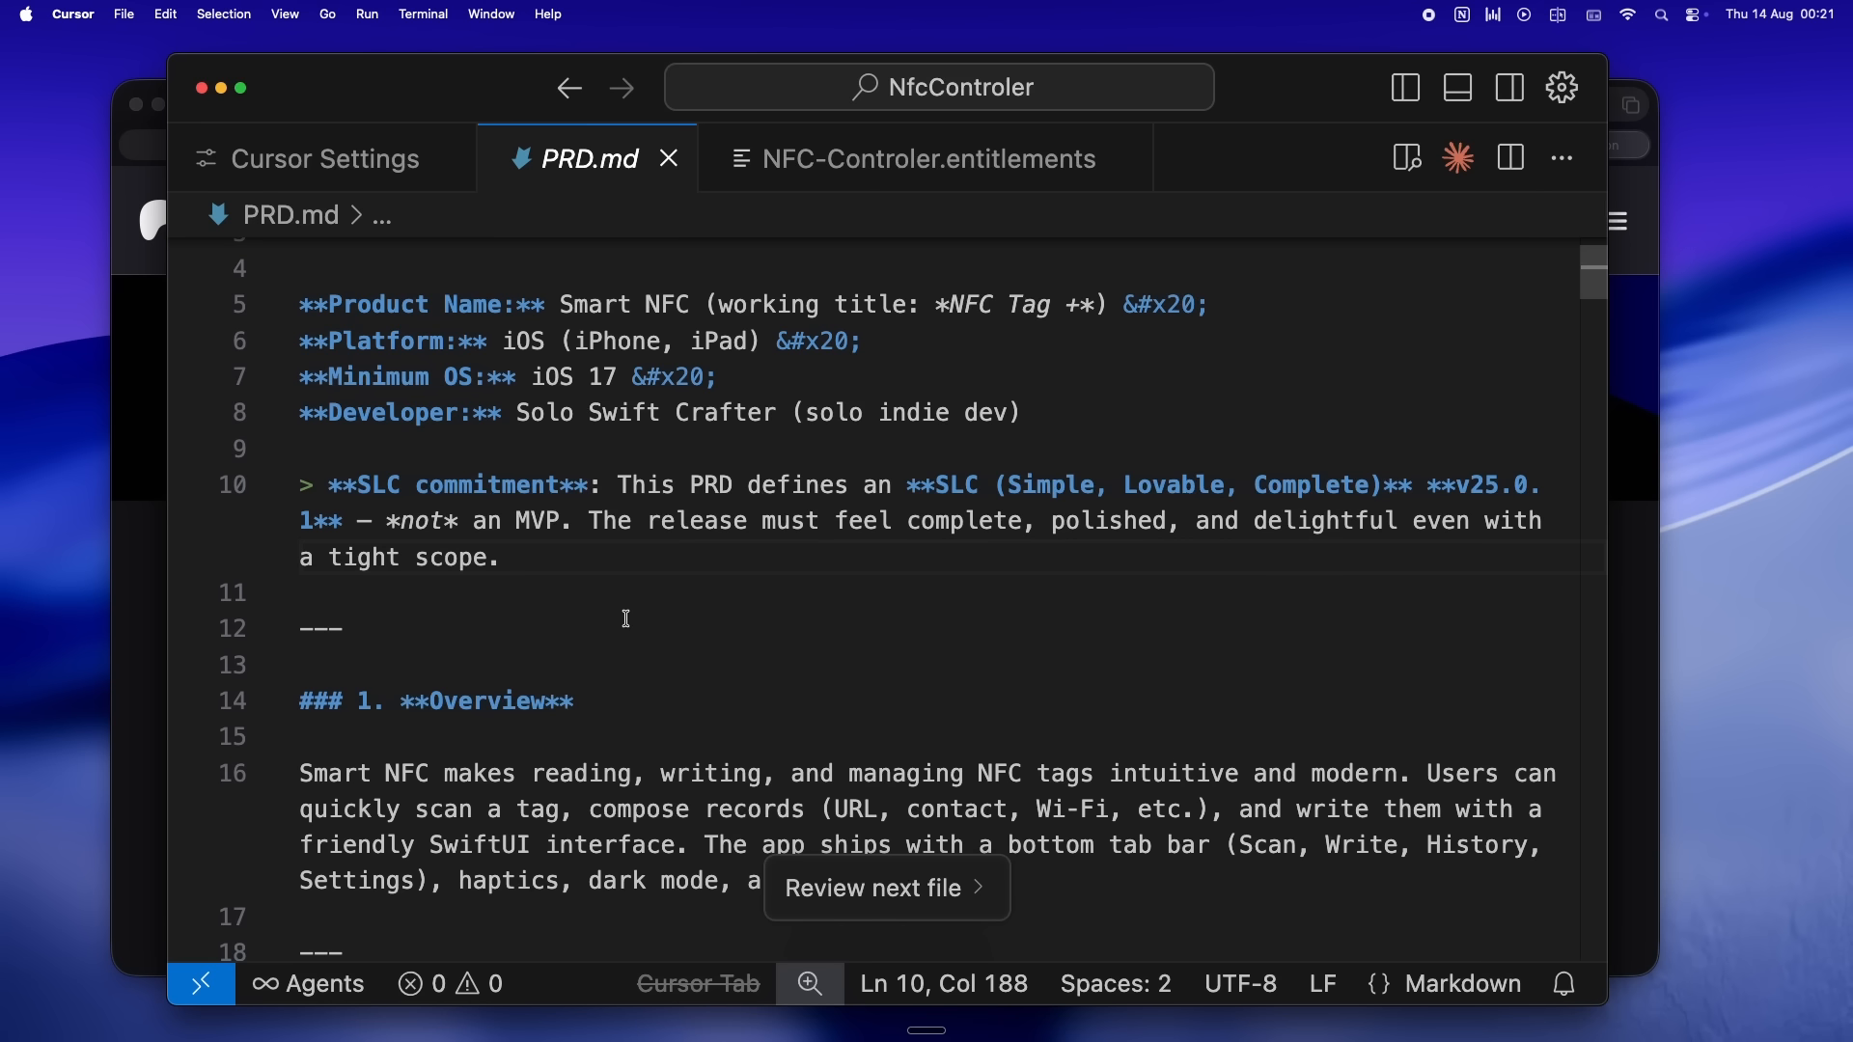
mouse_move(772, 583)
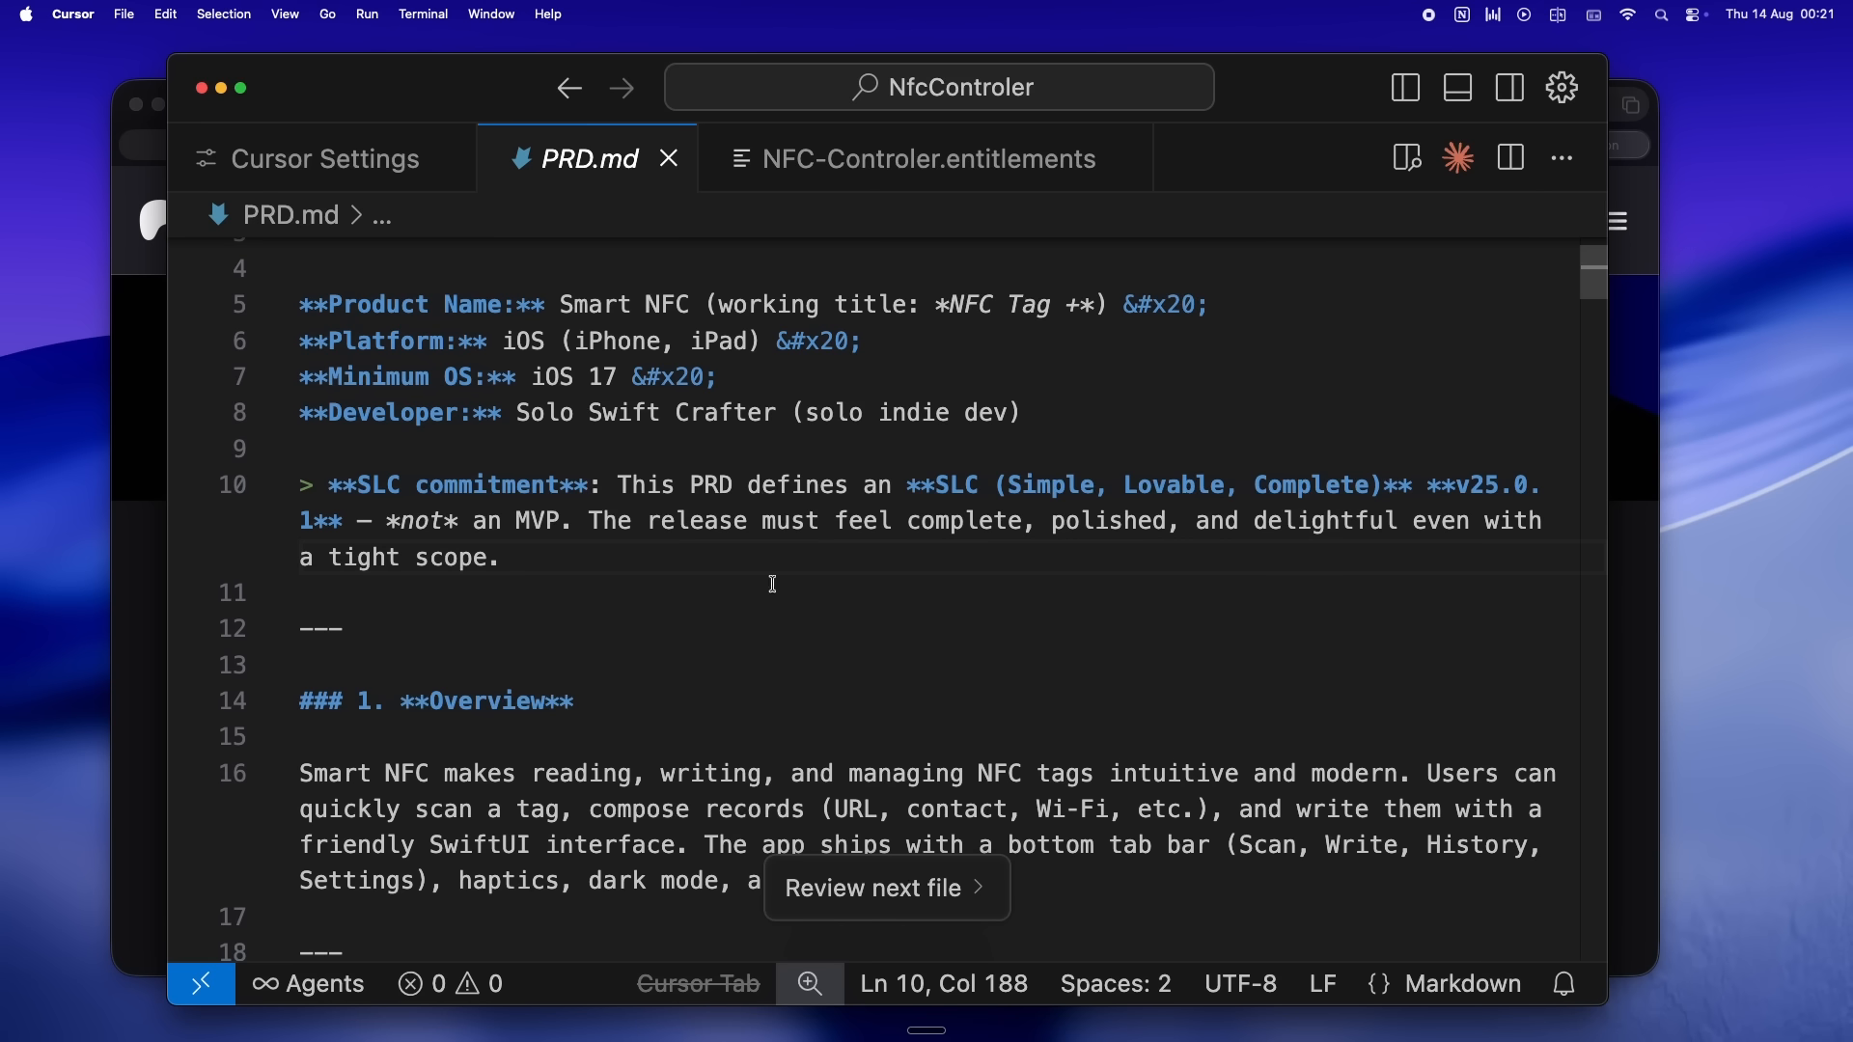
double_click(1475, 487)
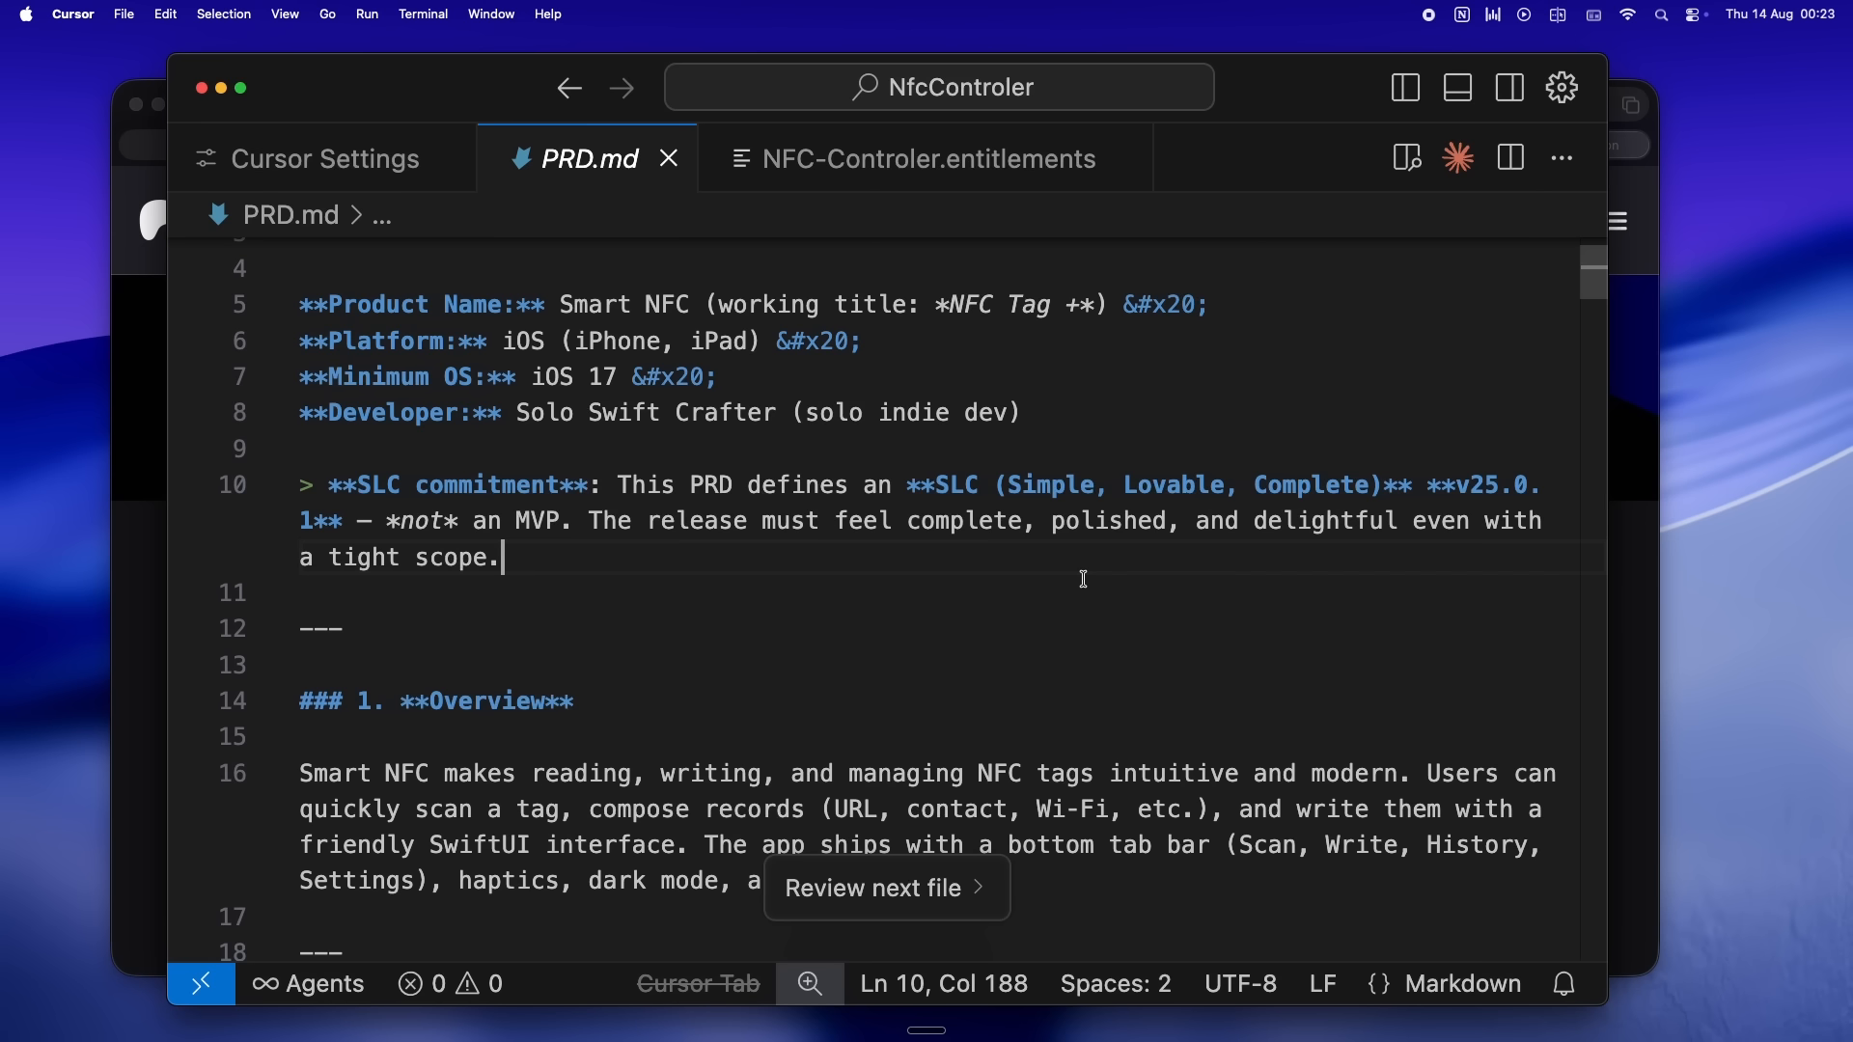
- Scroll to the Overview and Problem sections and select the Overview paragraph text
scroll("down", 3)
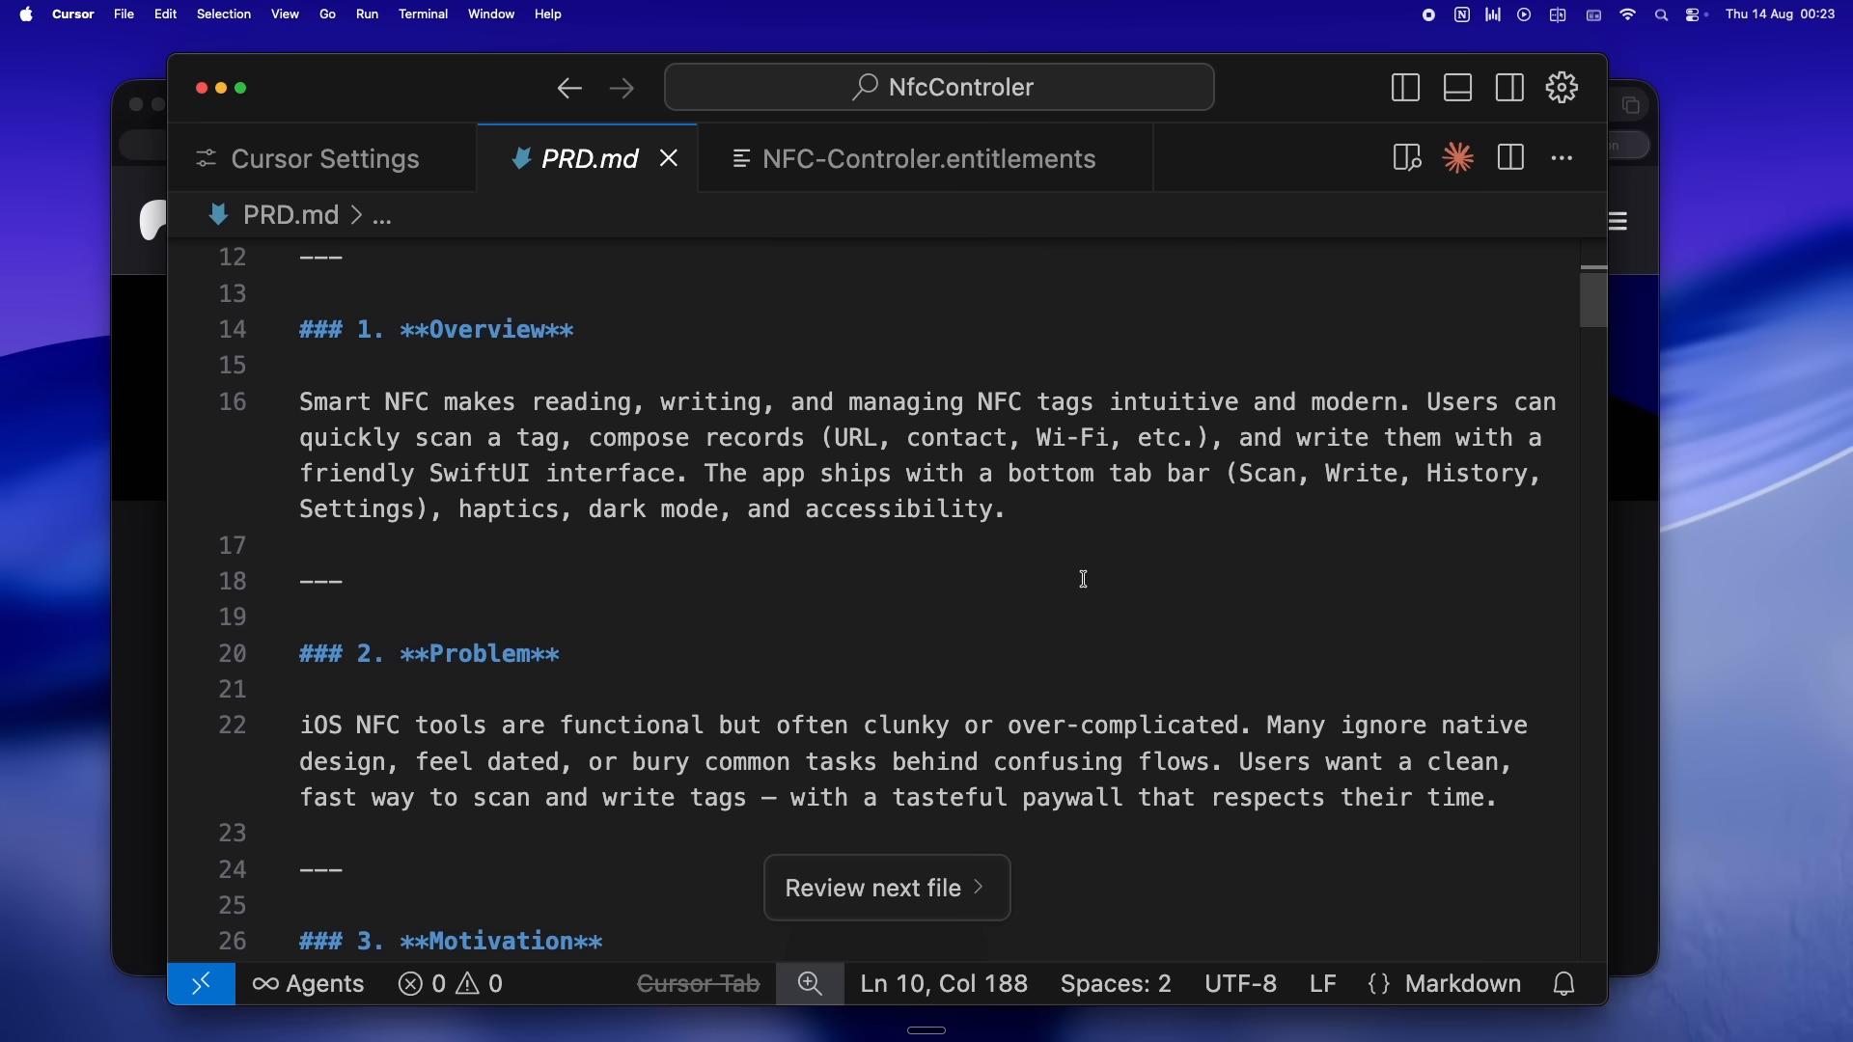
mouse_move(1065, 548)
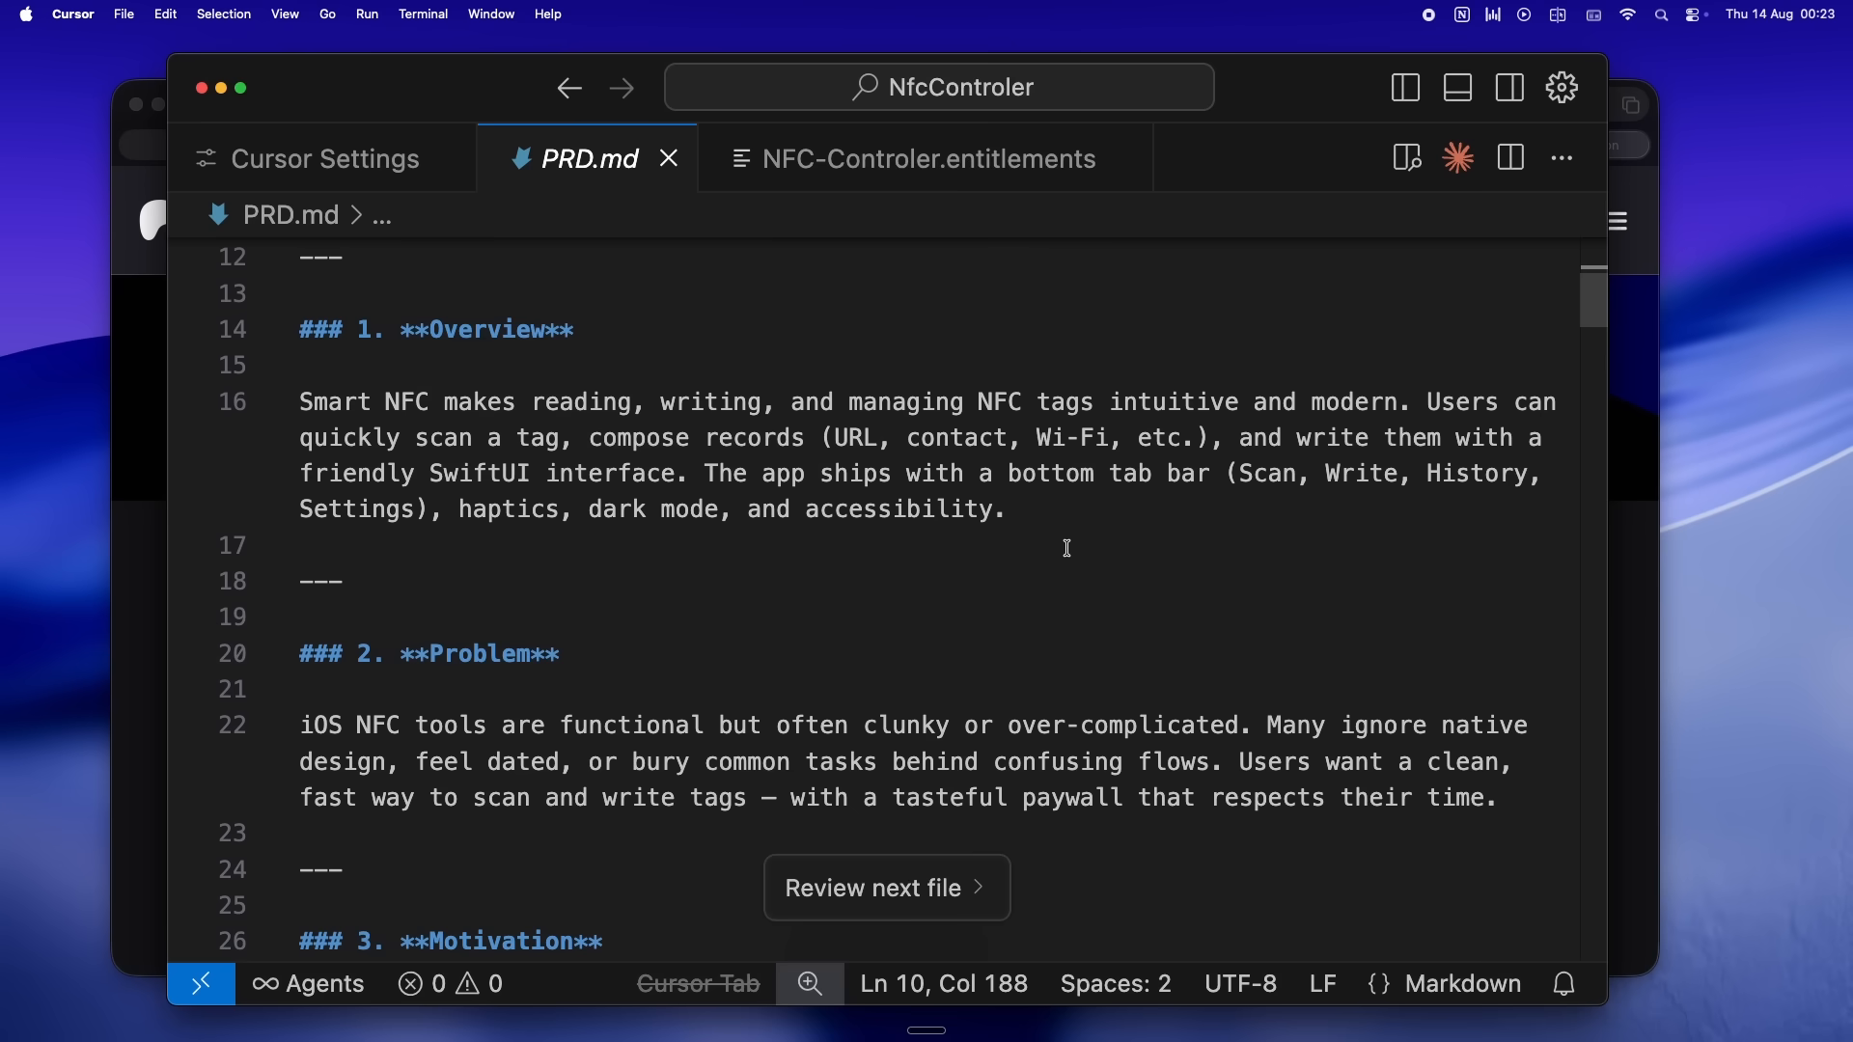
left_click_drag(404, 330, 1006, 510)
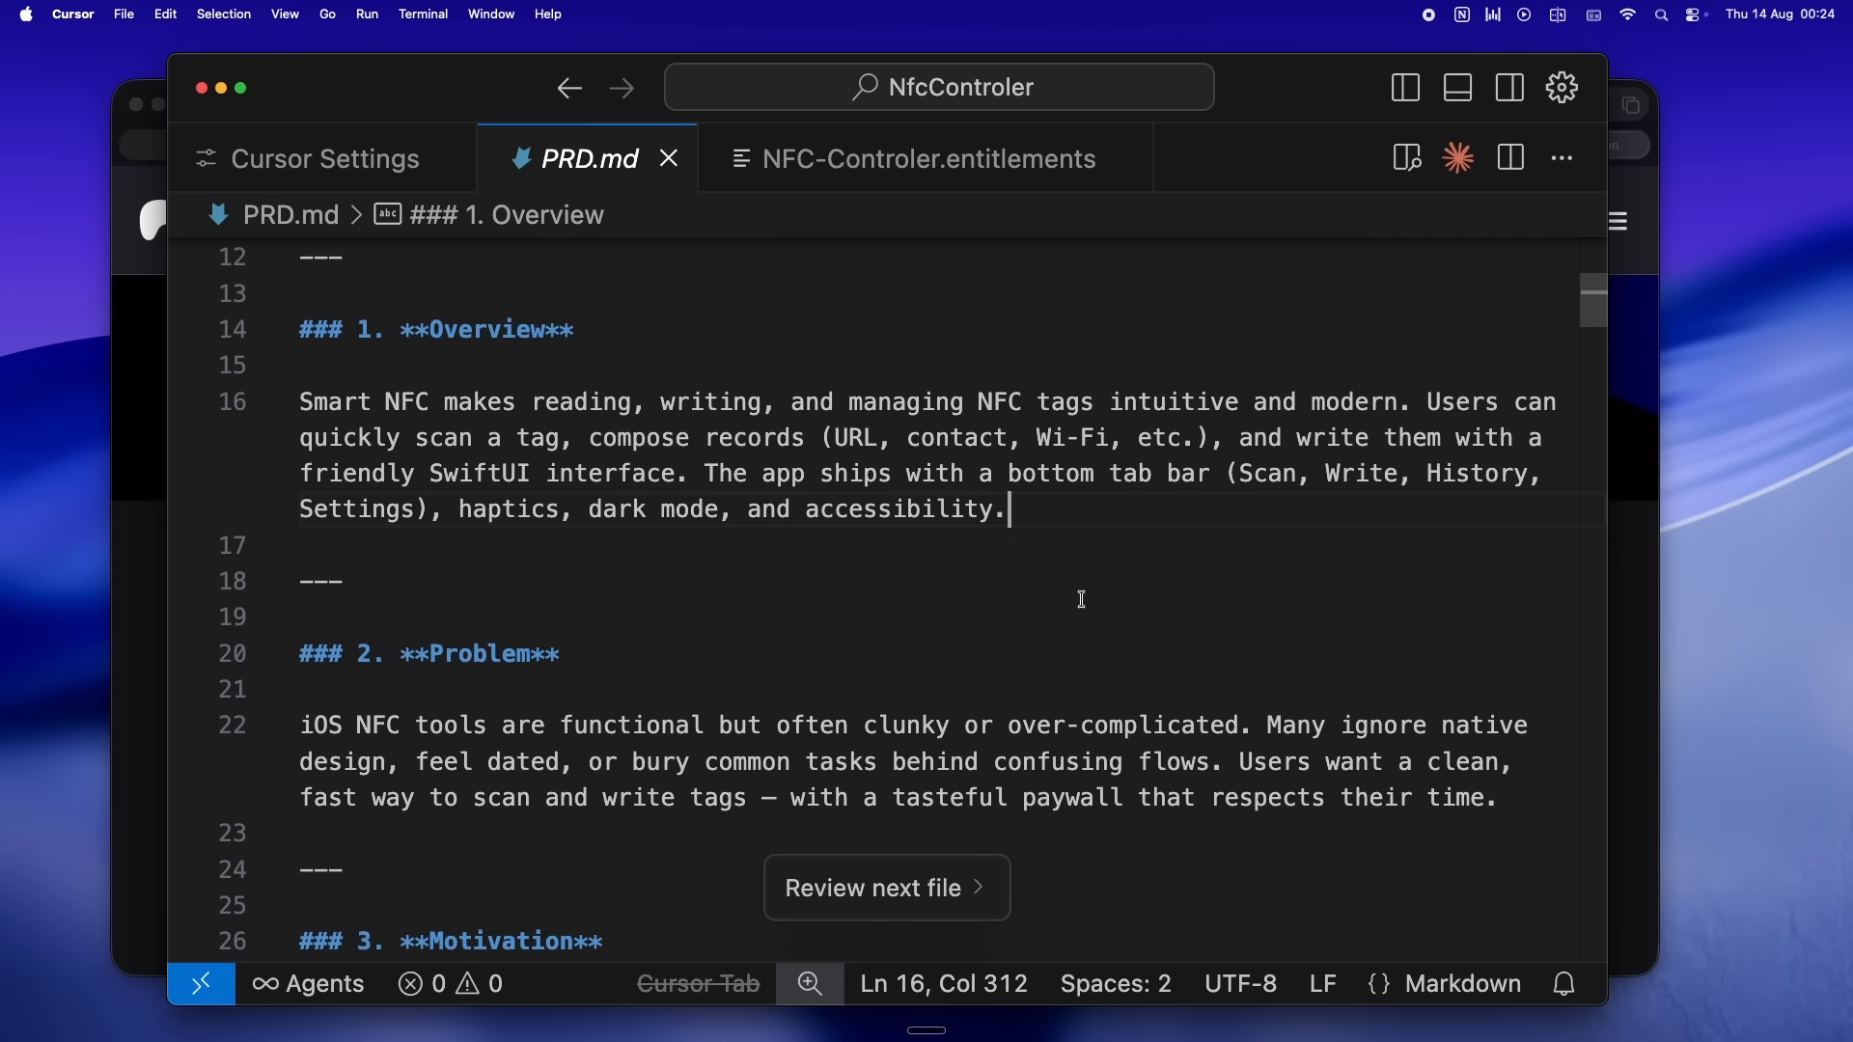
mouse_move(1072, 828)
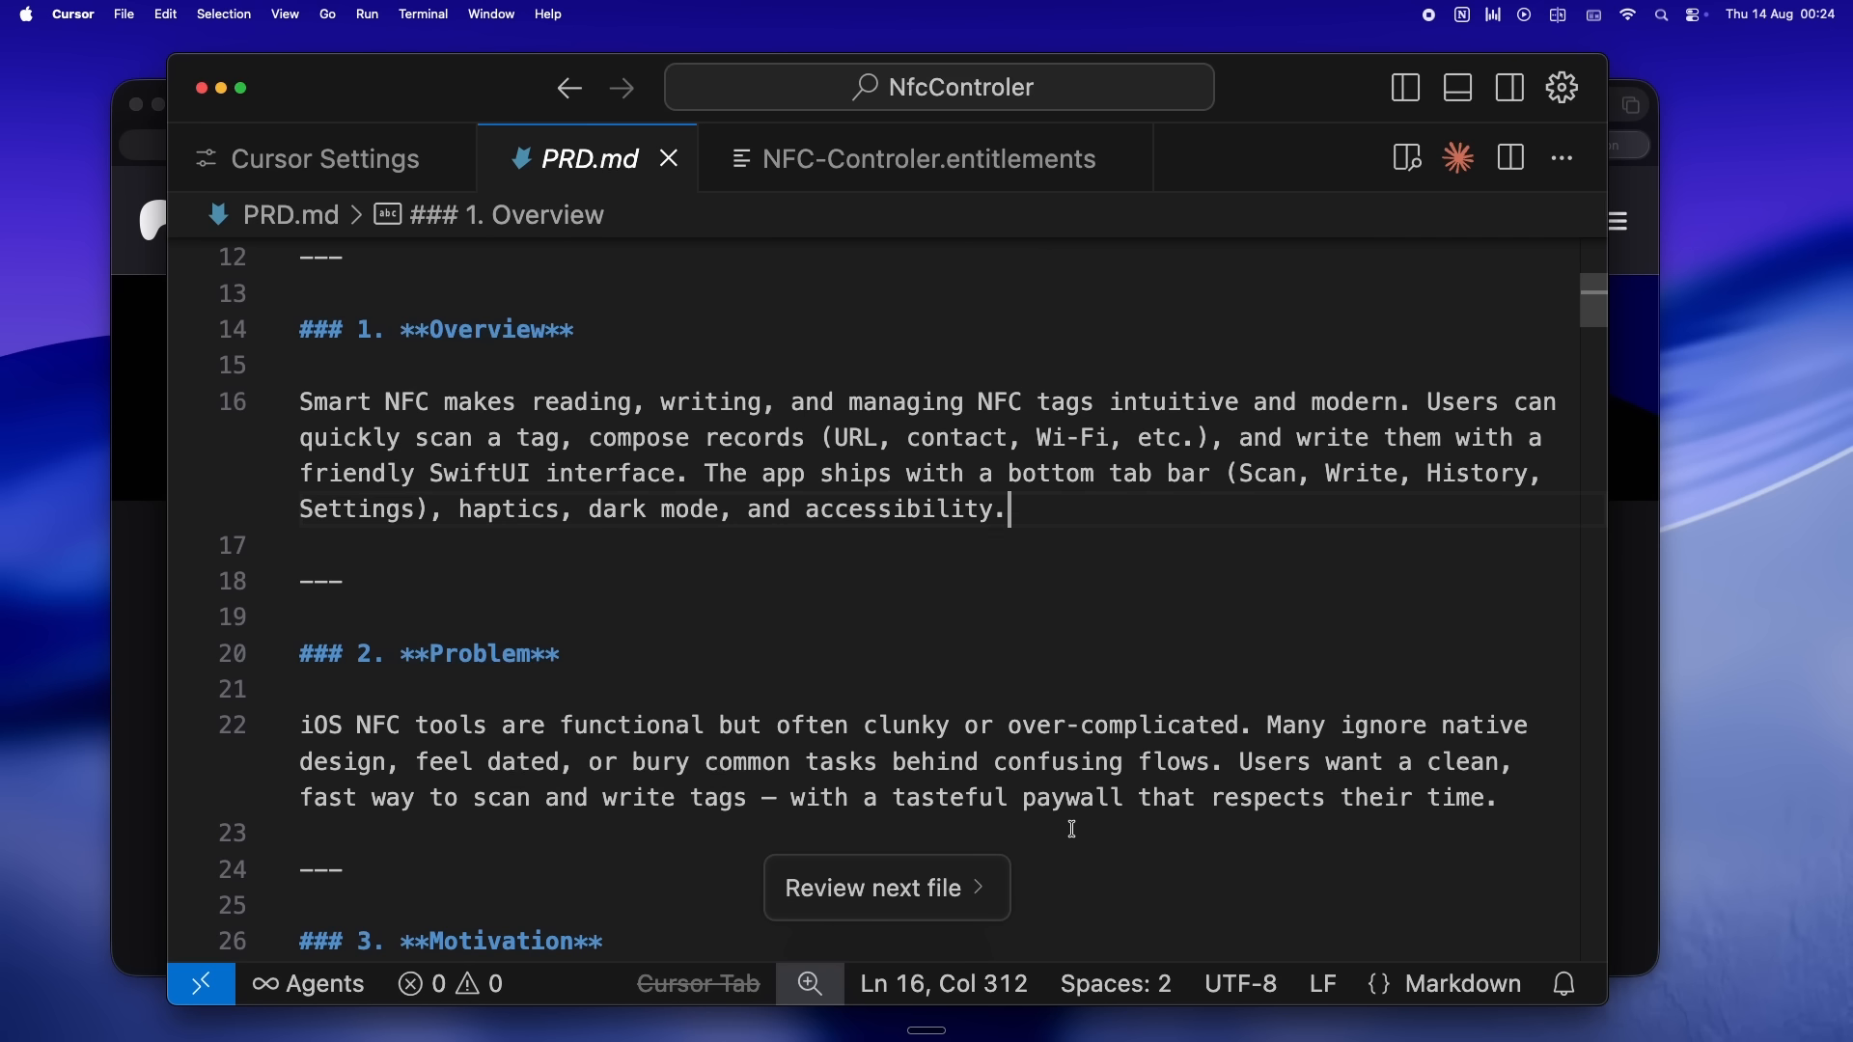
- Scroll past Problem to the Motivation and Target Users sections of PRD.md
scroll("down", 3)
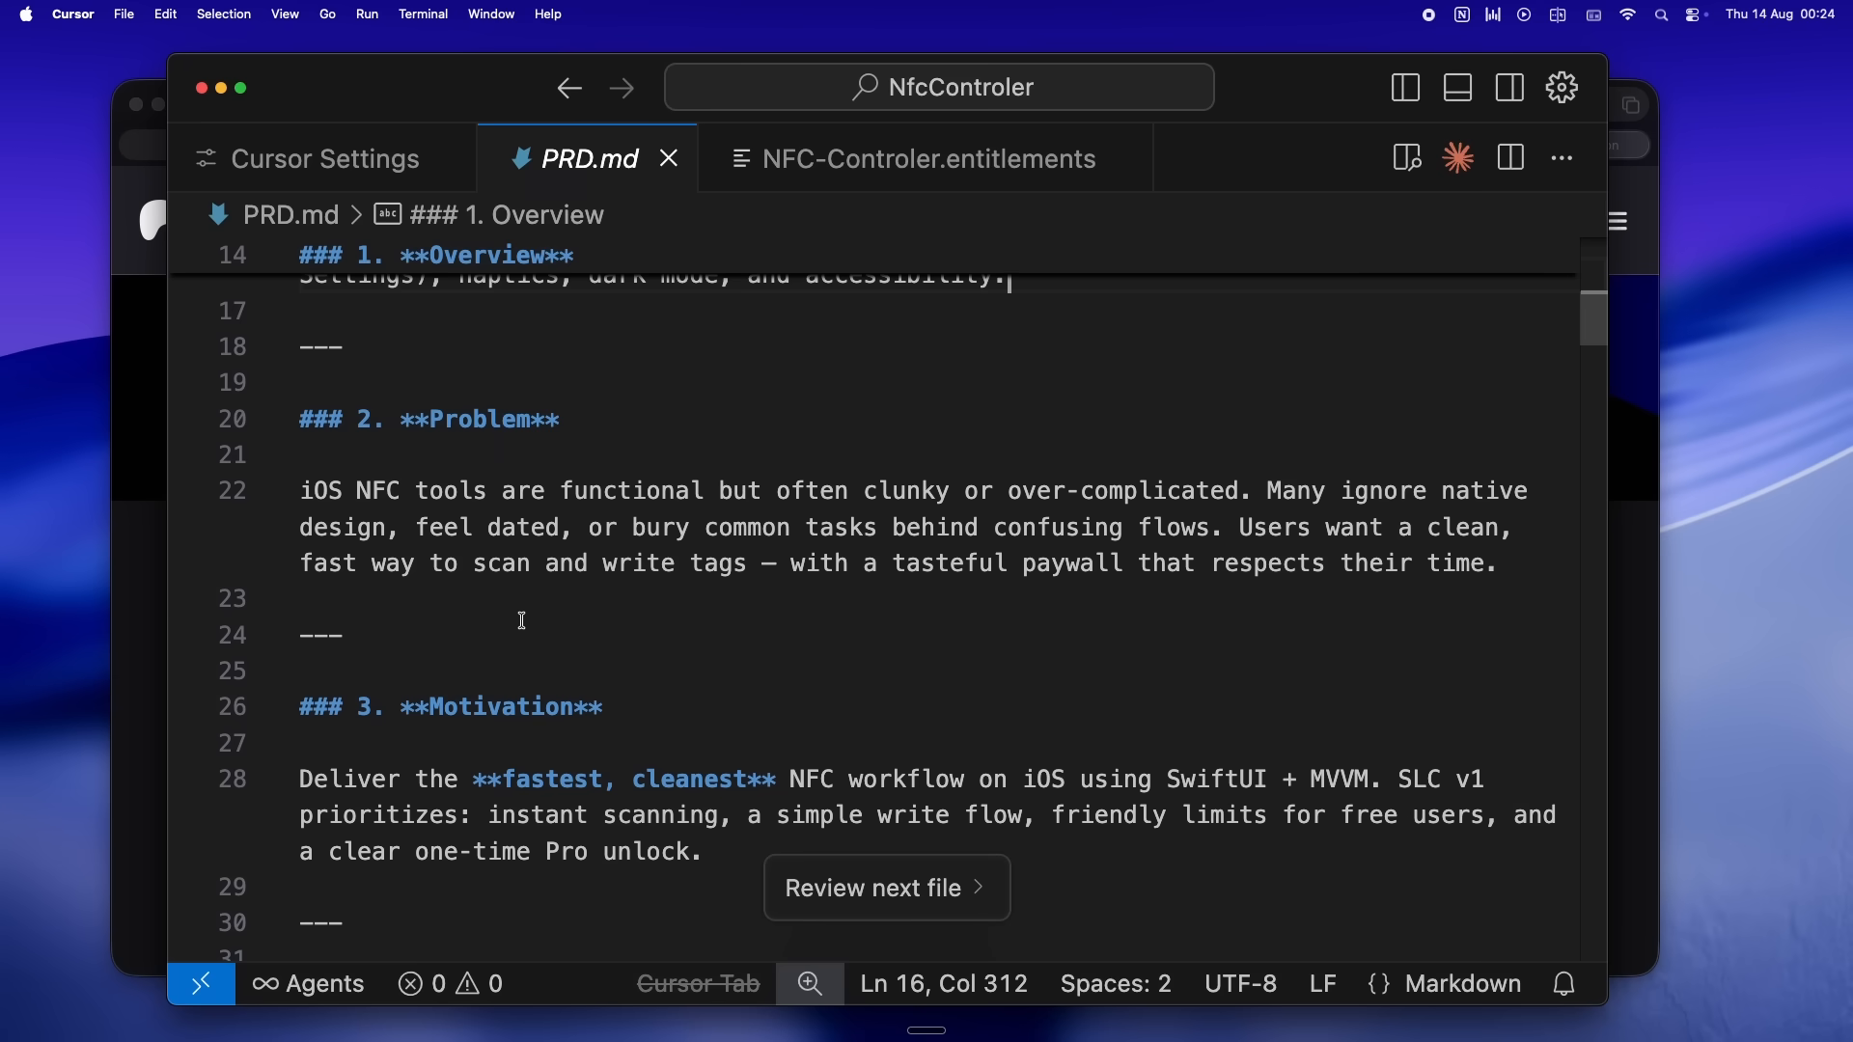
left_click(629, 649)
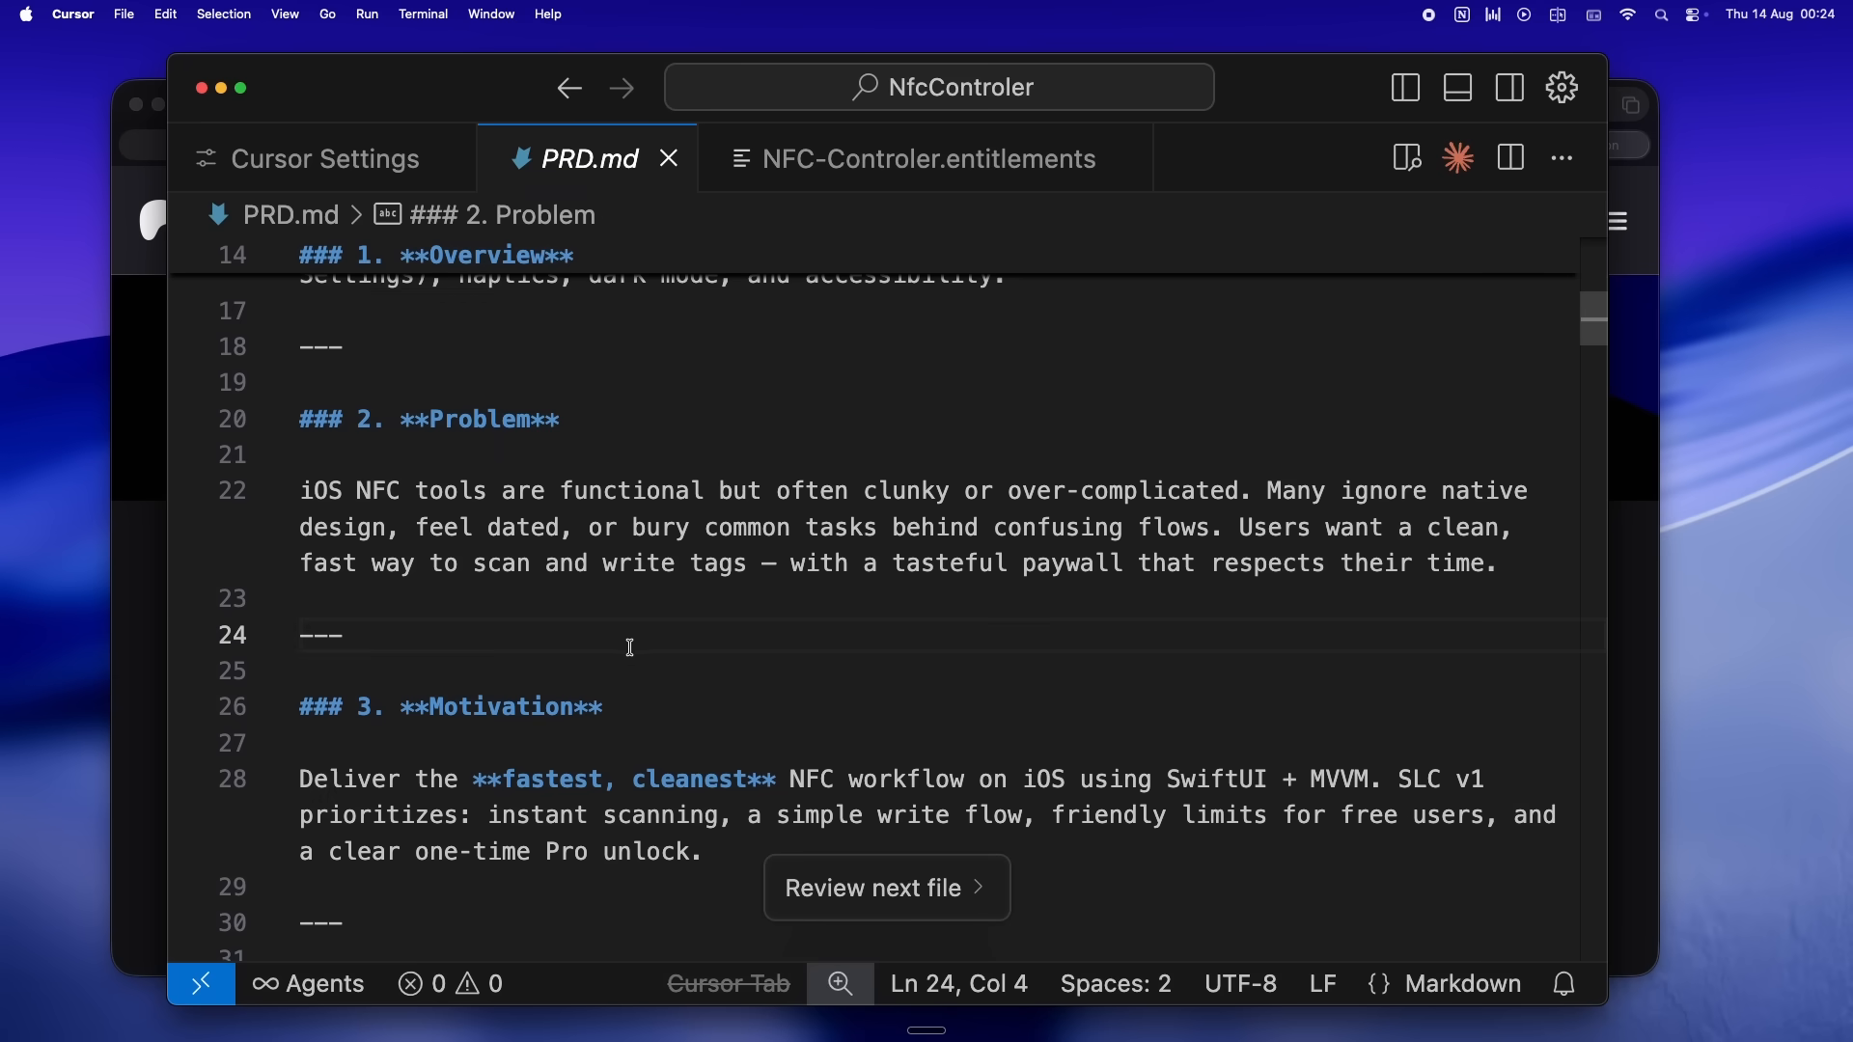
mouse_move(812, 664)
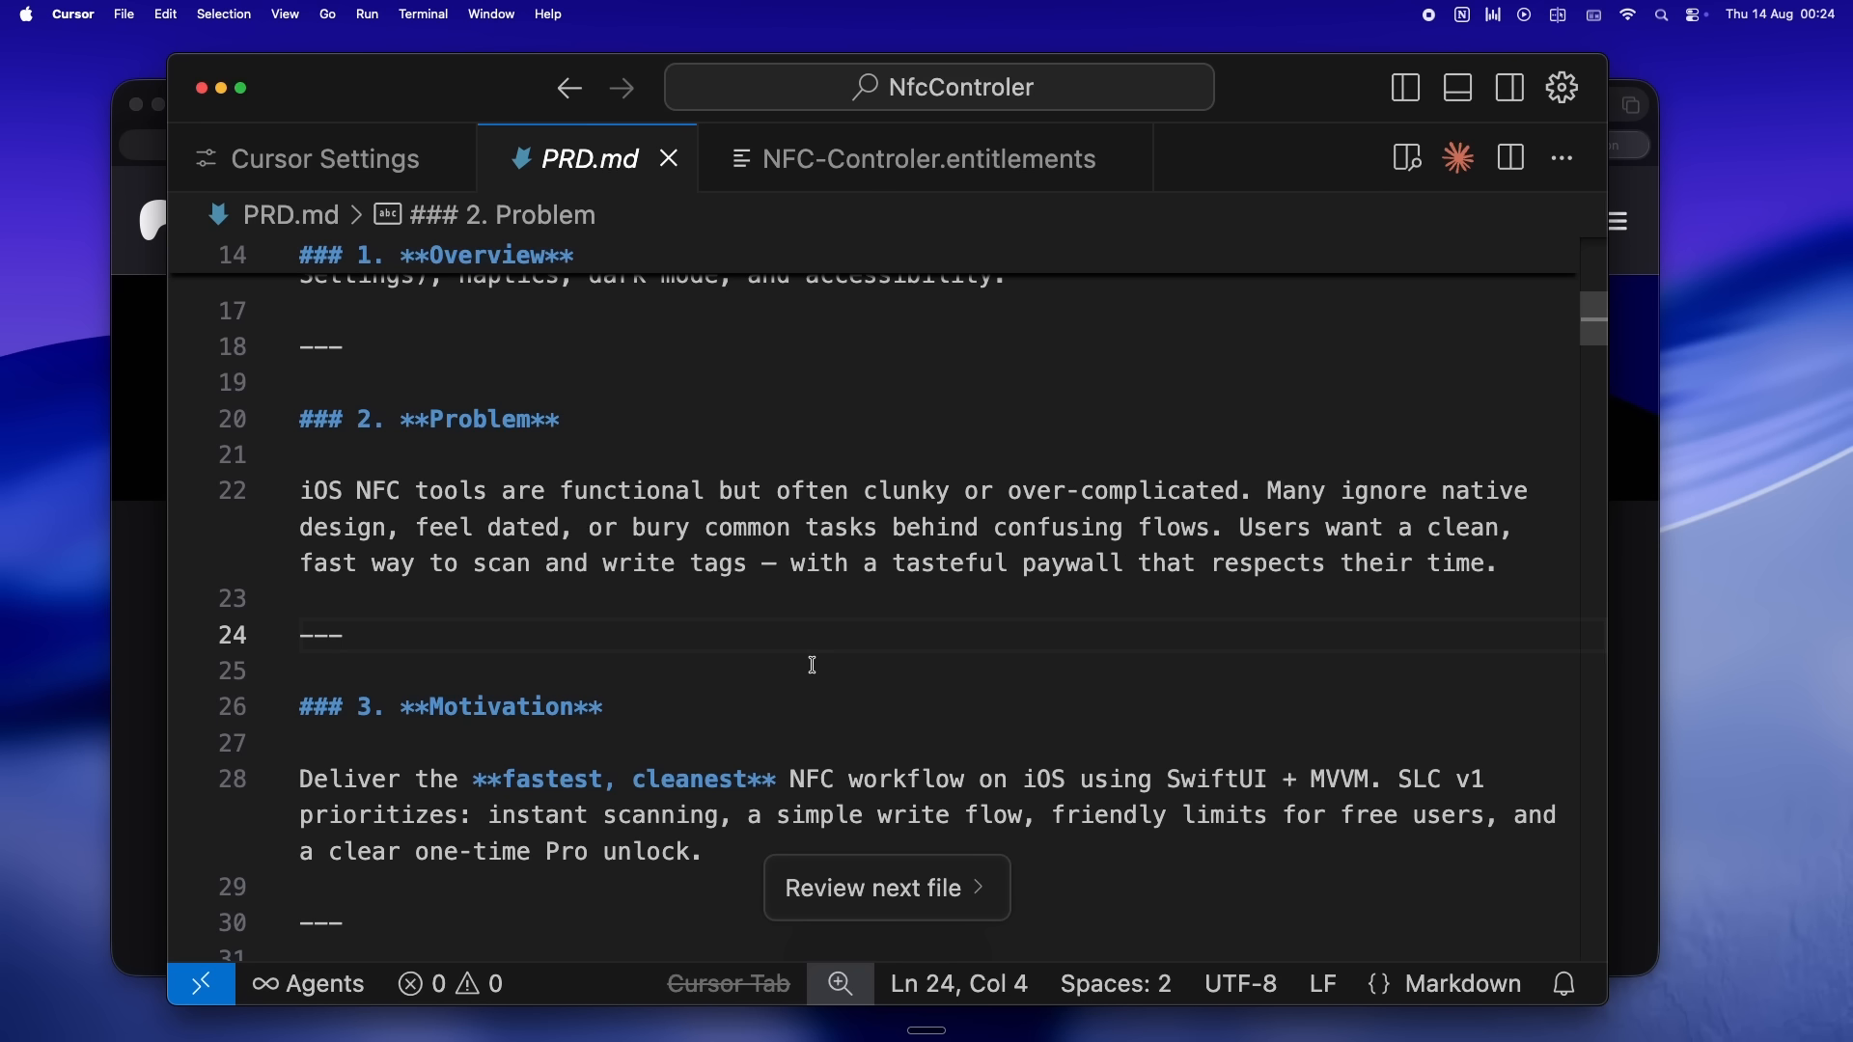
scroll("down", 3)
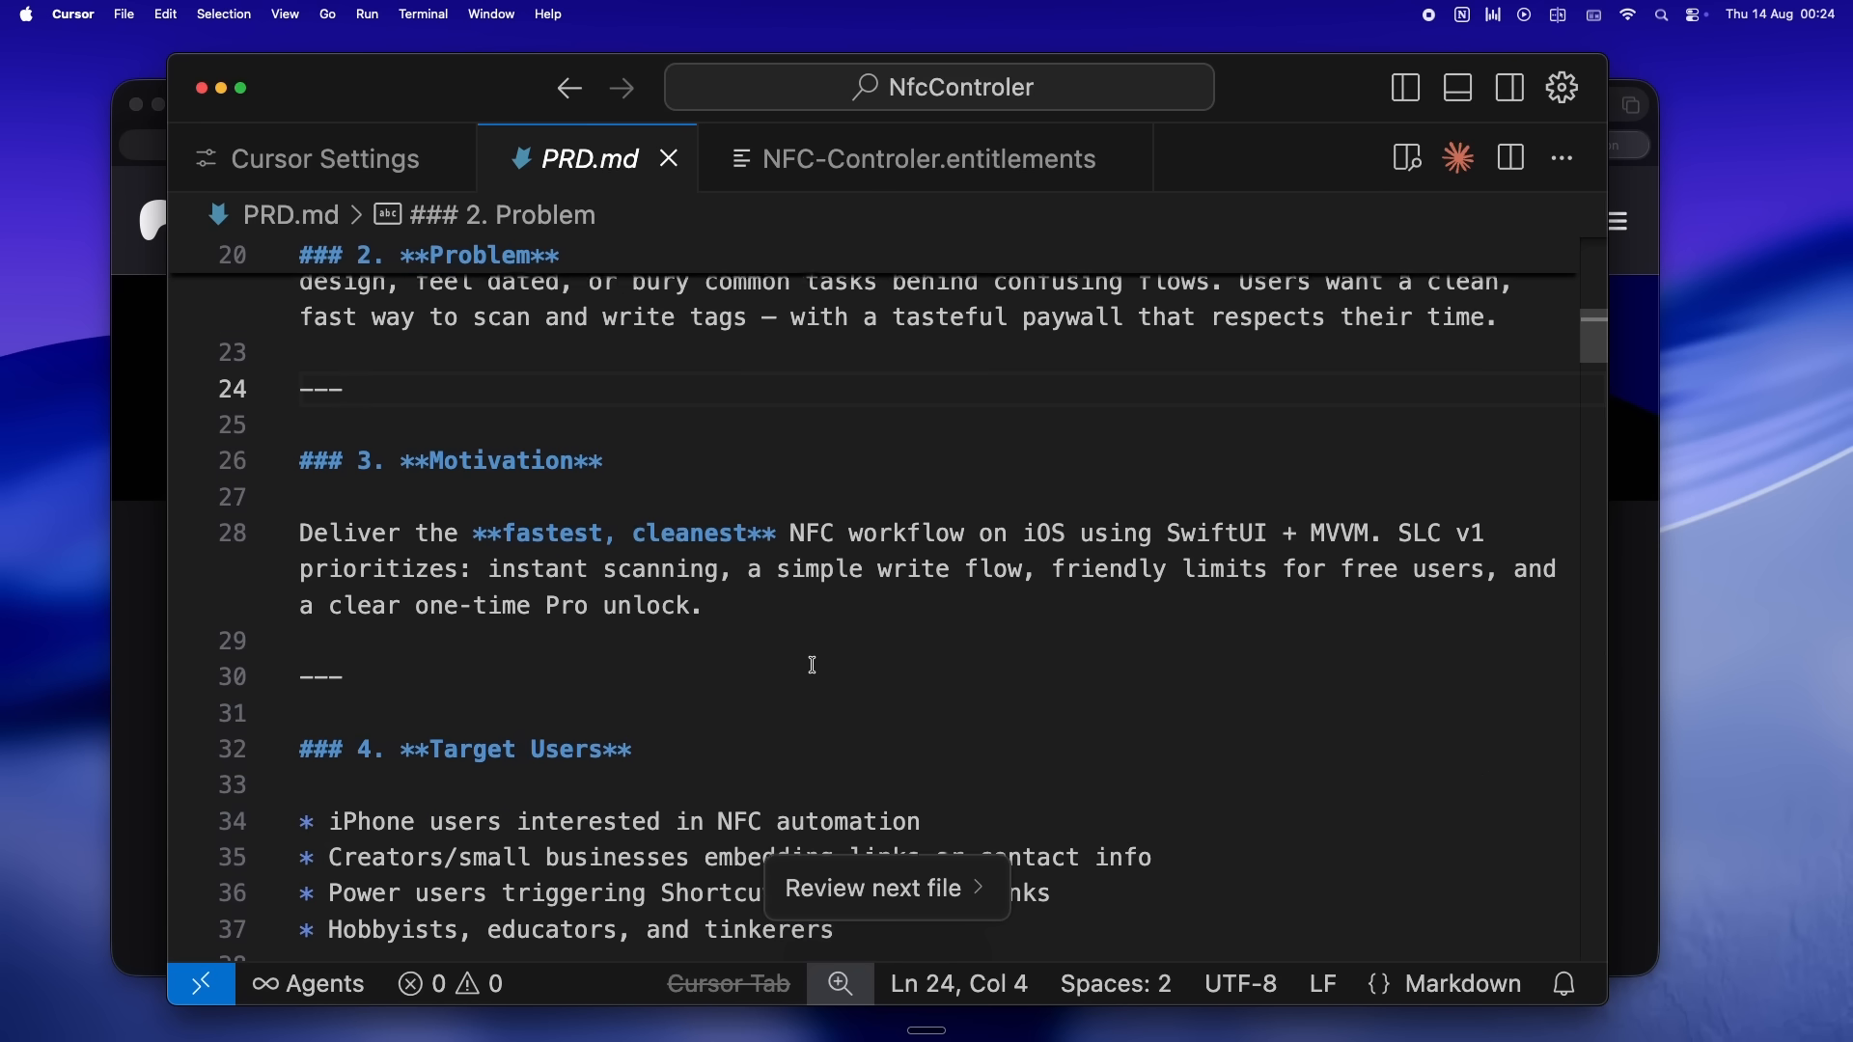
scroll("down", 3)
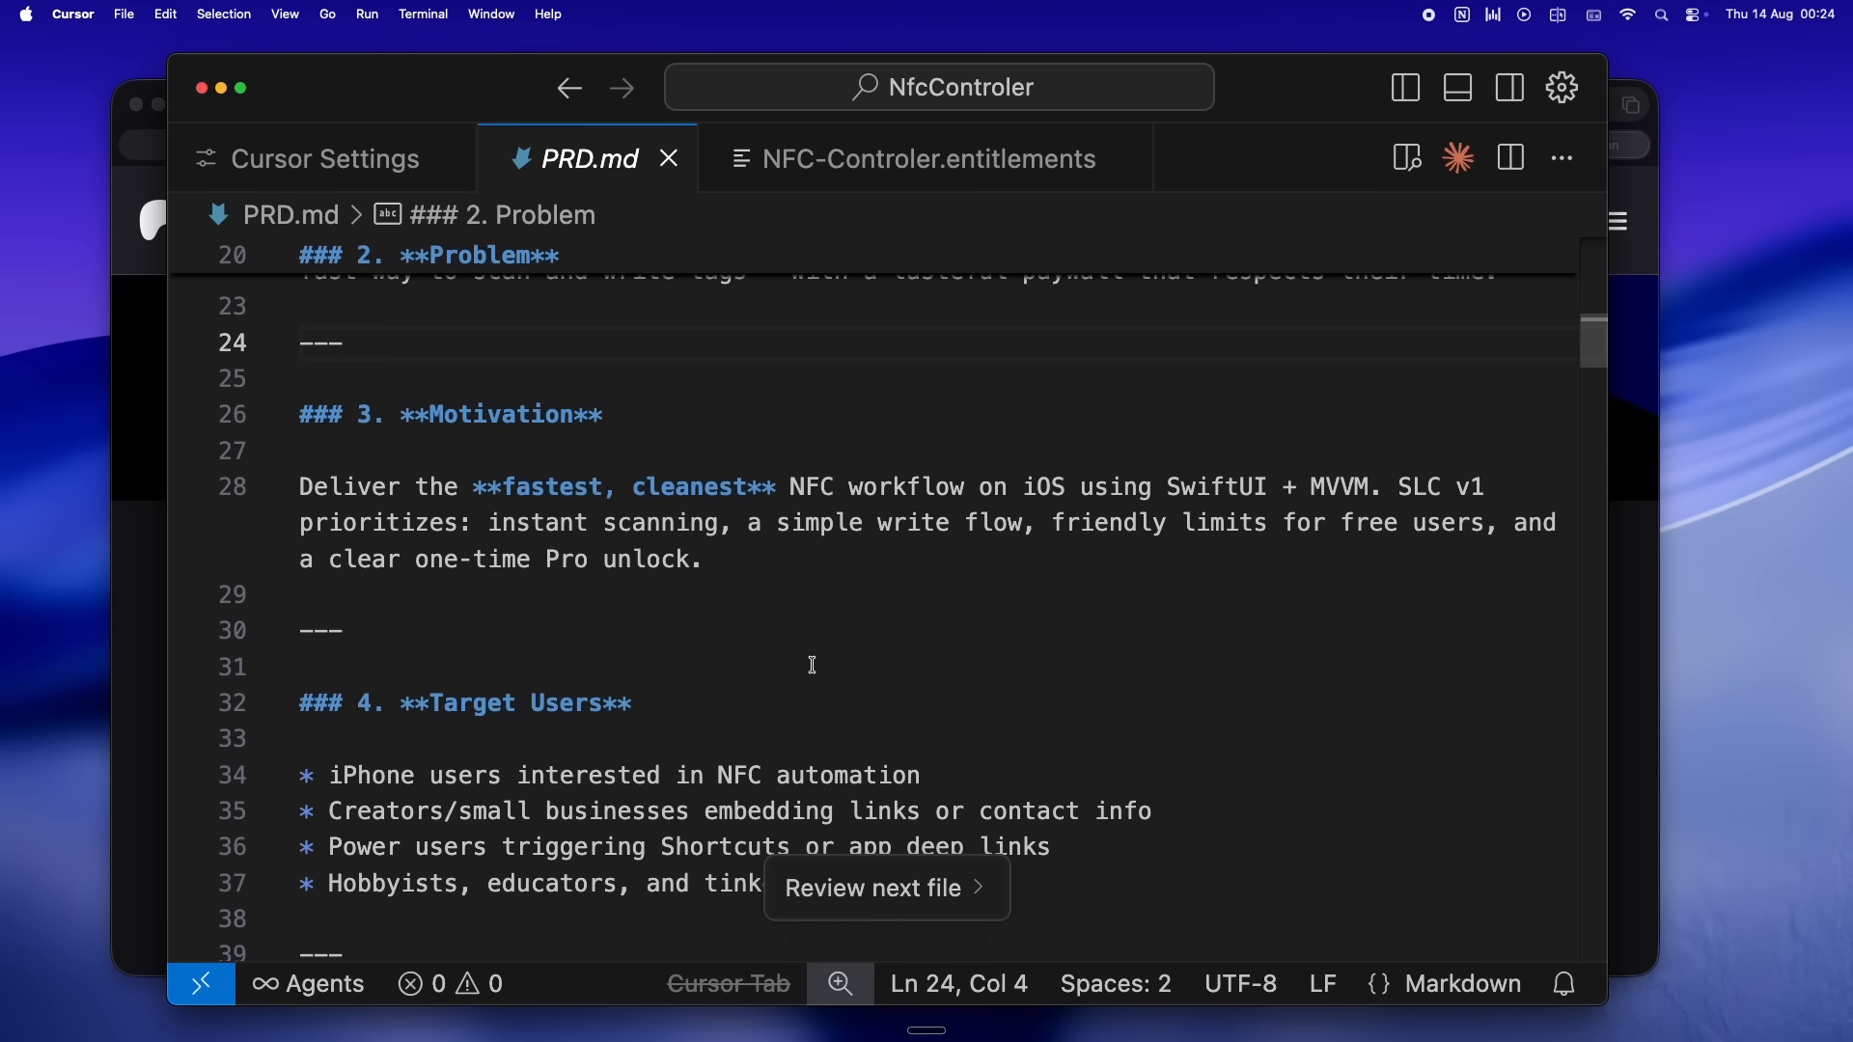
- Scroll to Target Users and the $14.99 Pro unlock in Pricing & Access, placing the caret below the list
scroll("down", 3)
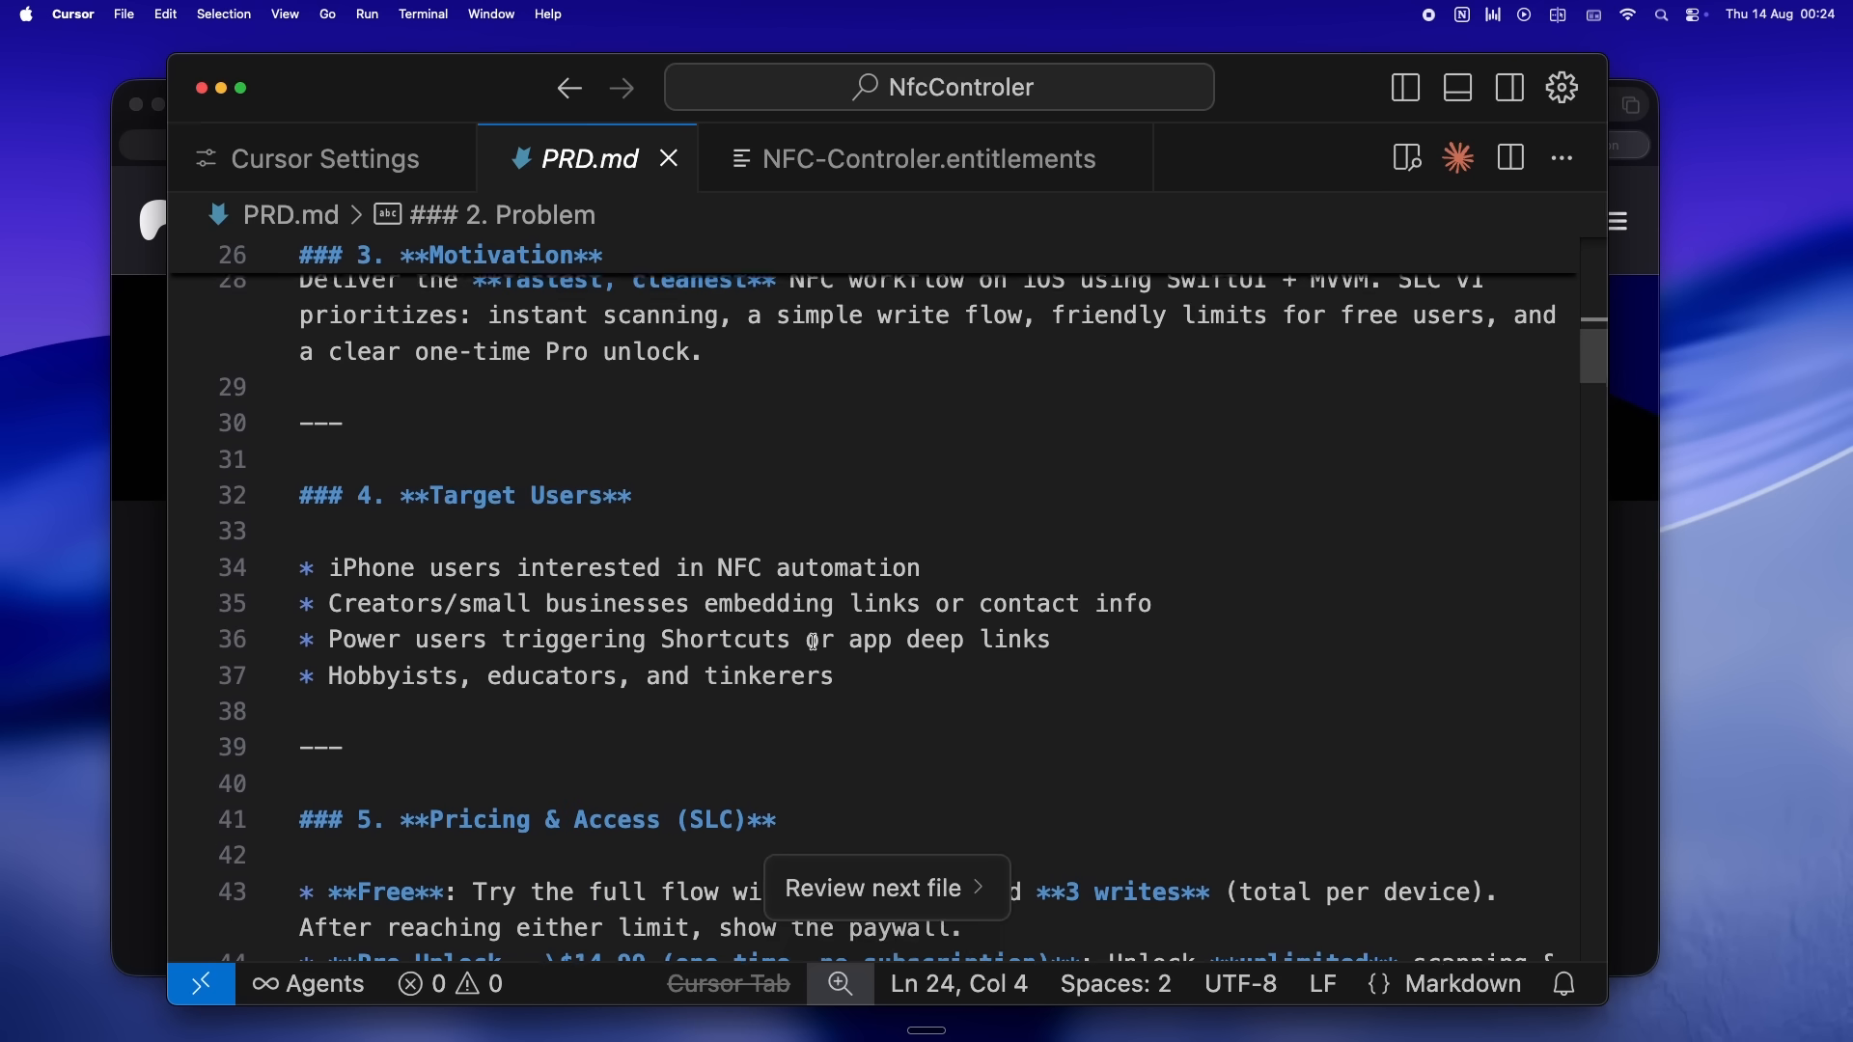
scroll("down", 3)
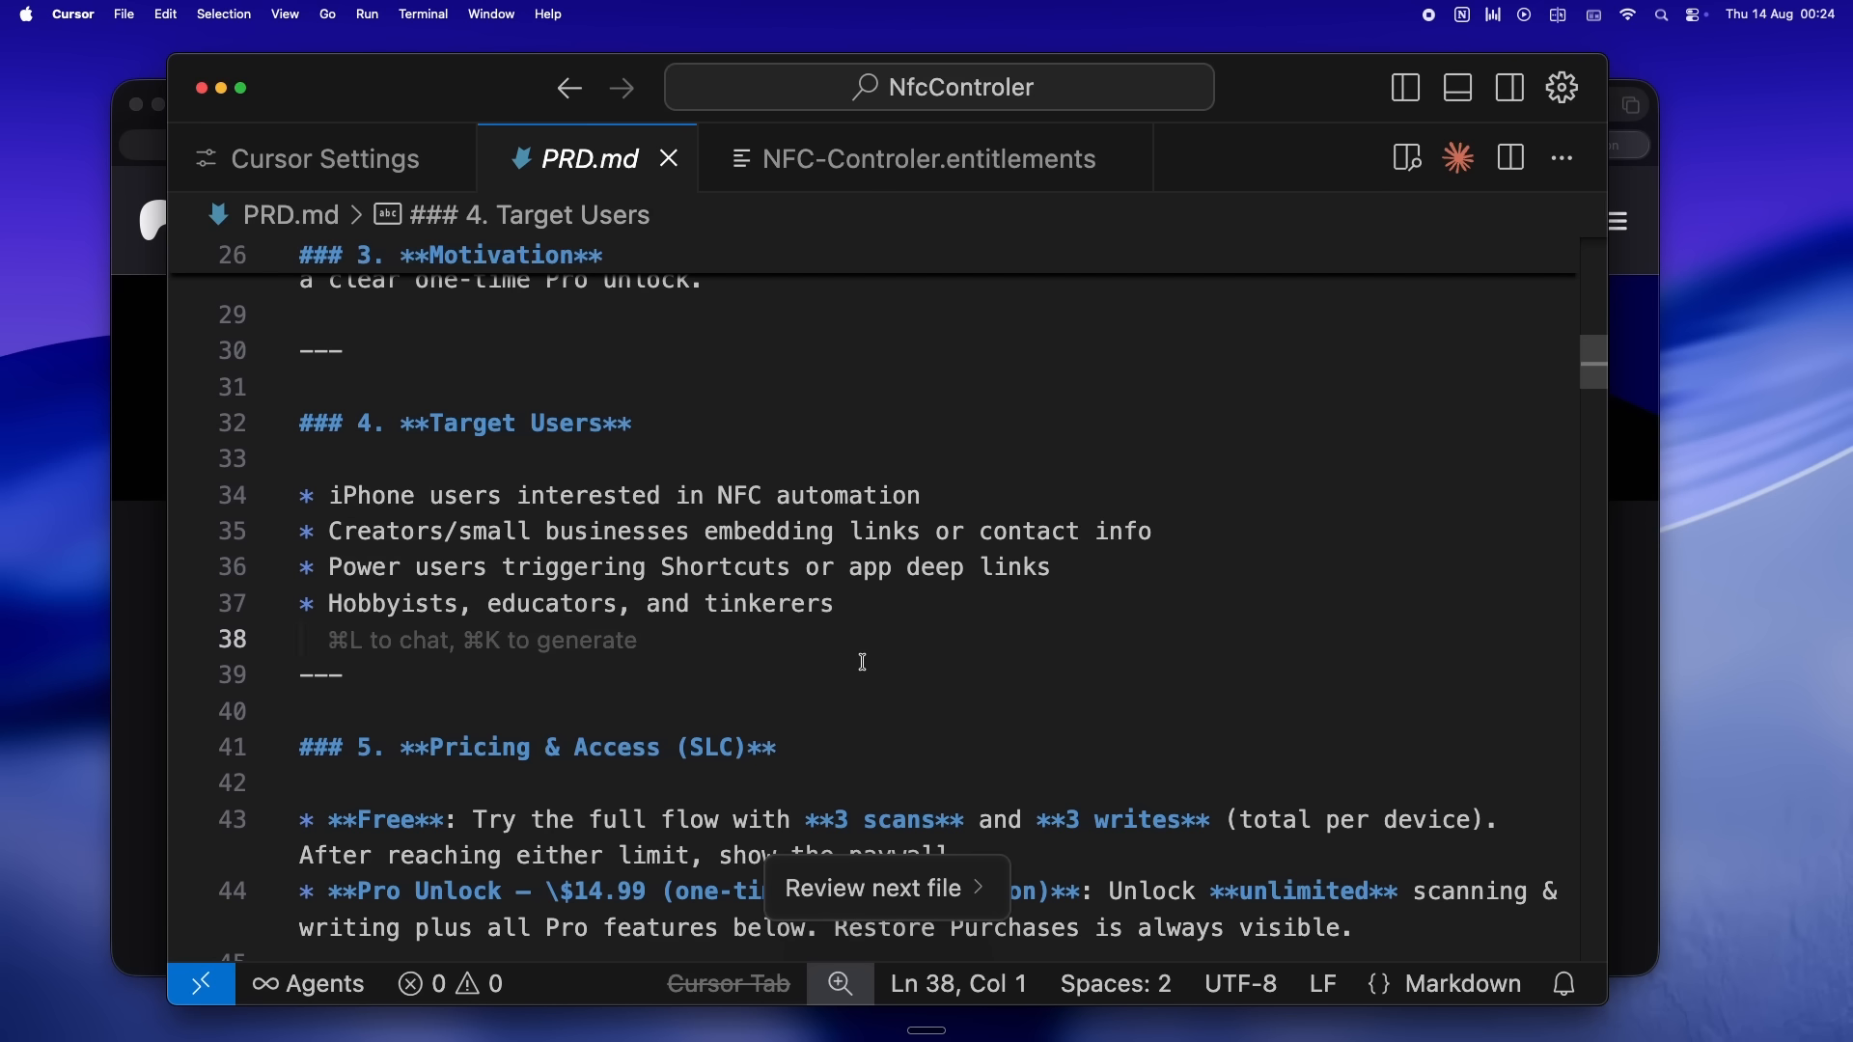
left_click(919, 687)
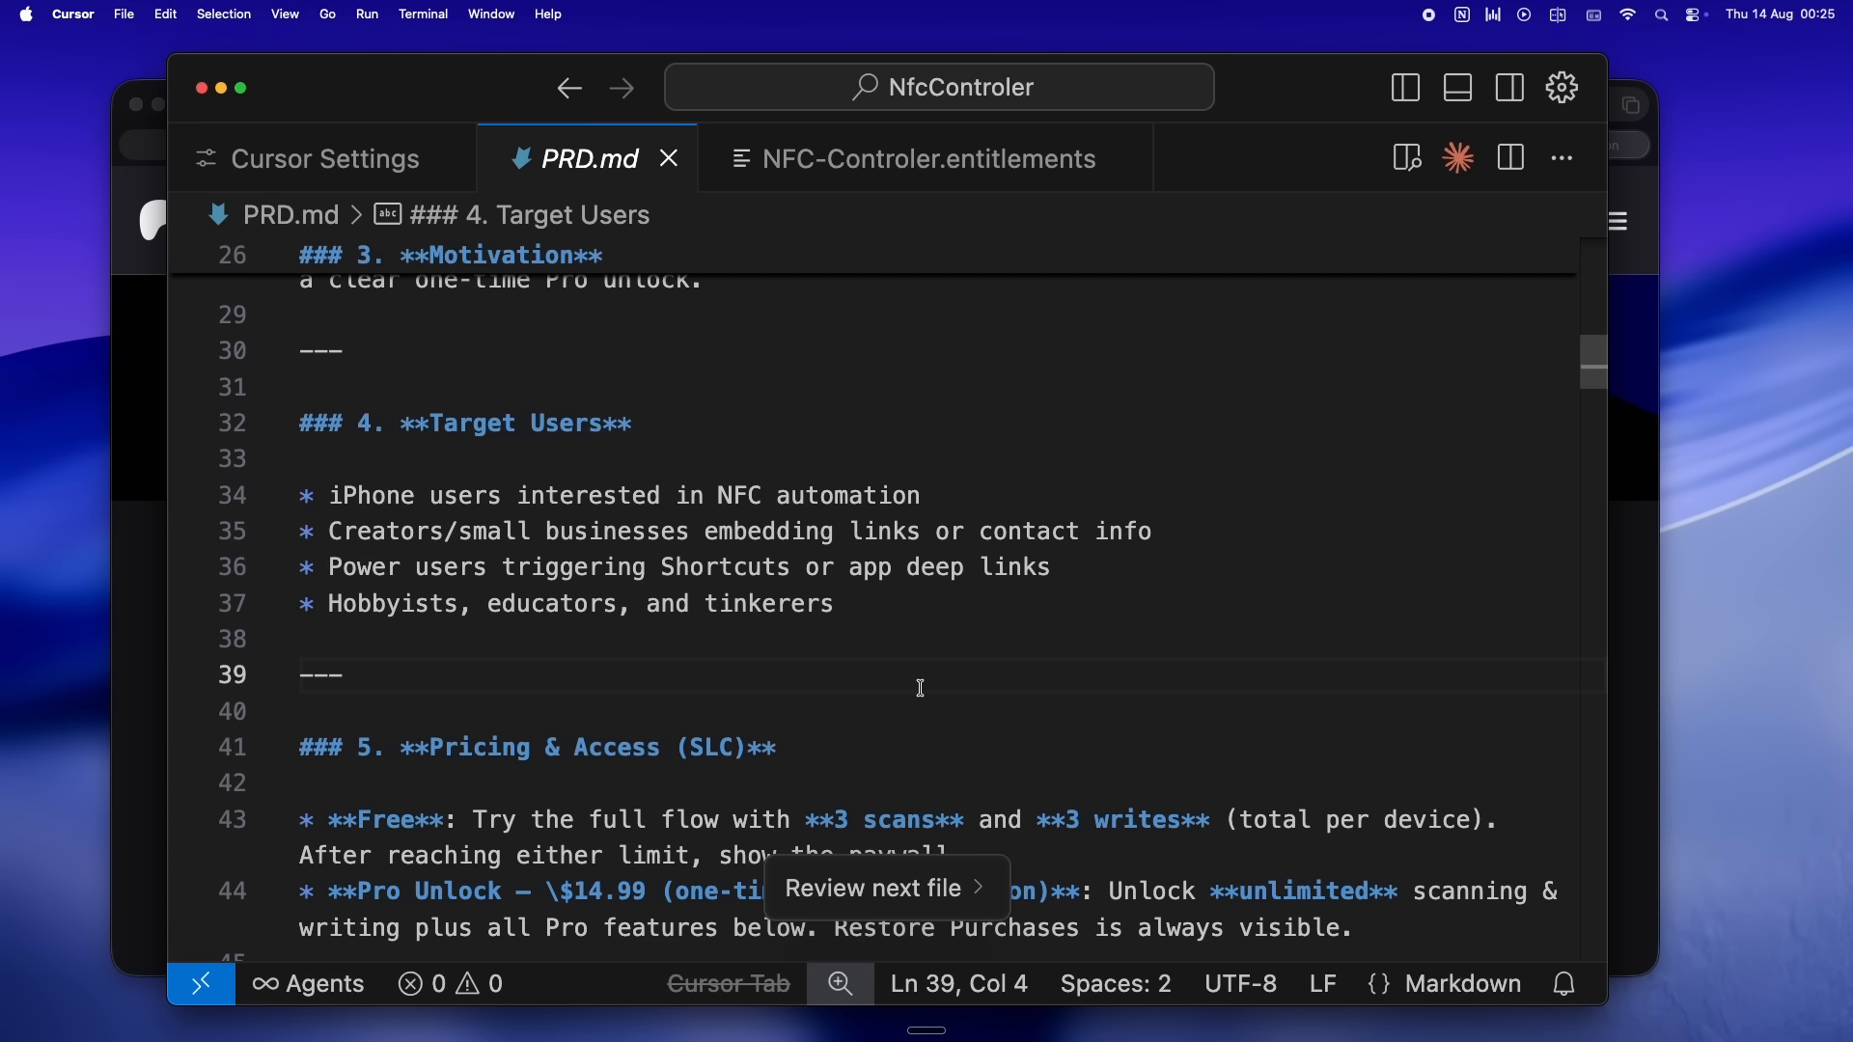
- Scroll past Limit Tracking to the Free versus Pro Key Features by Tier lists
scroll("down", 3)
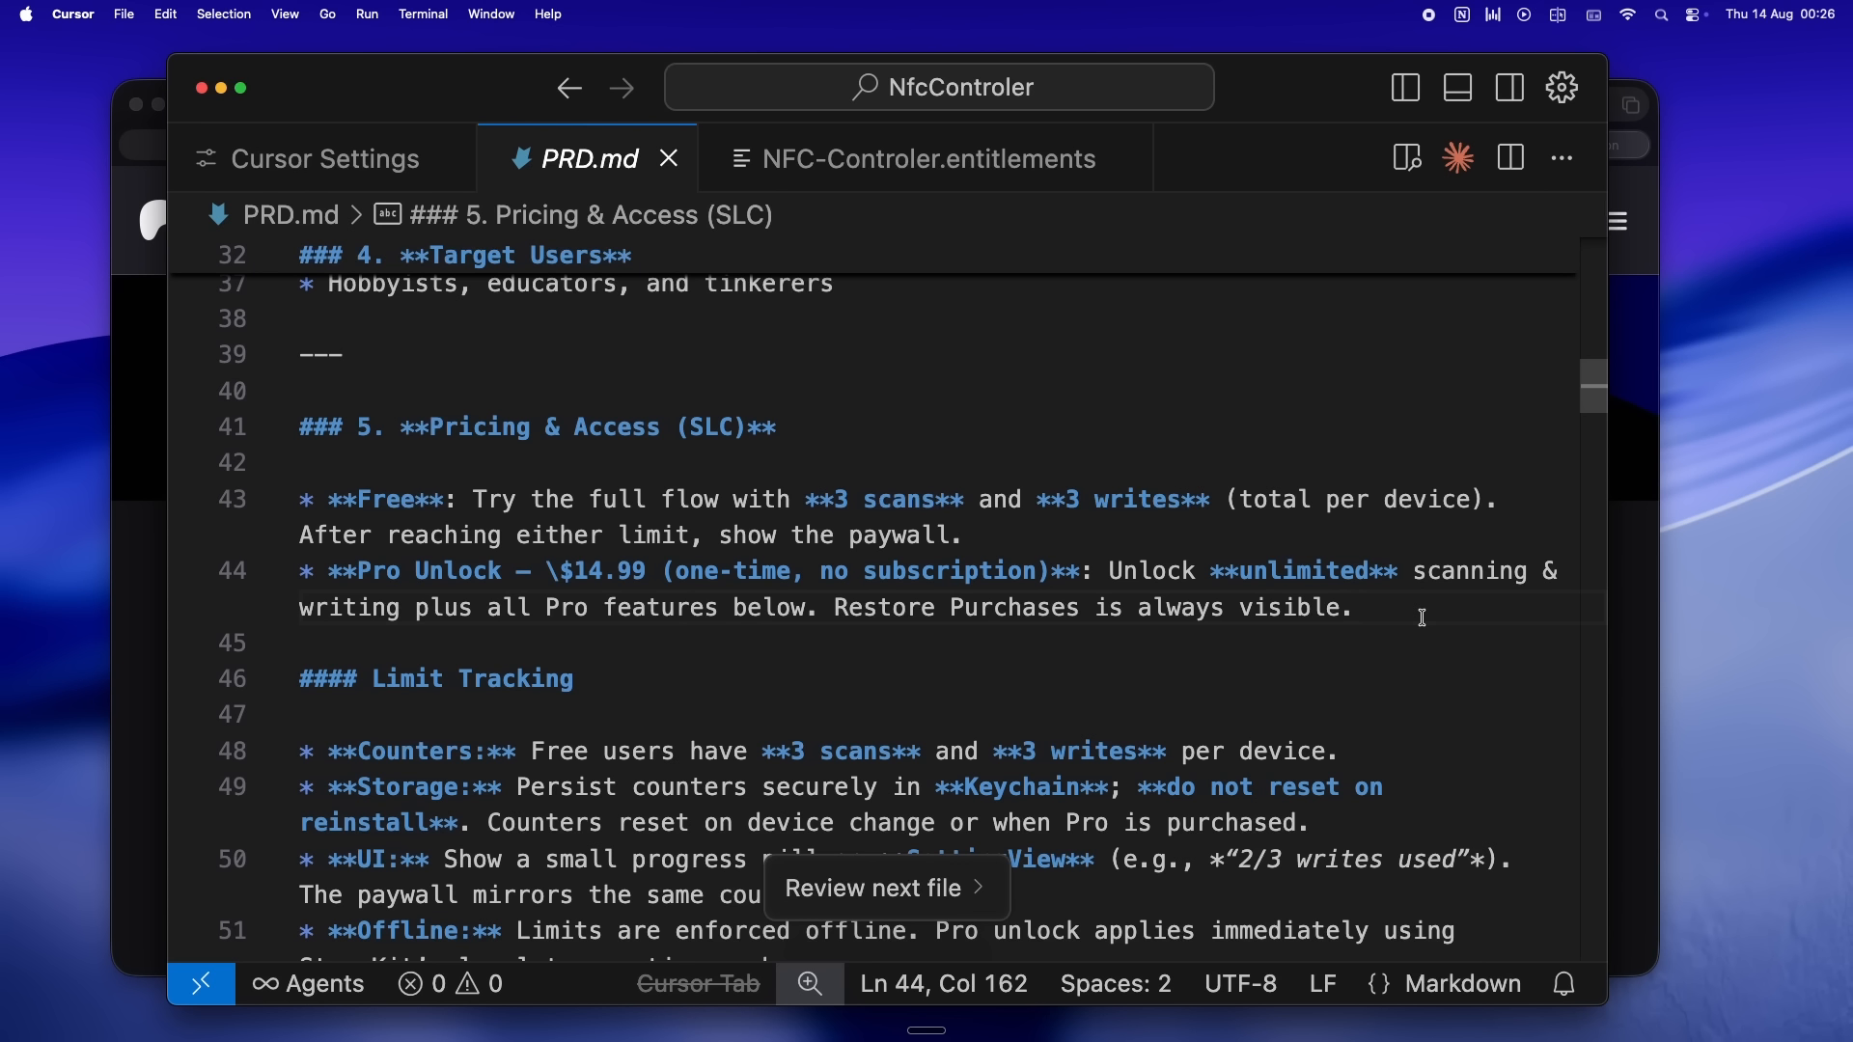
scroll("down", 3)
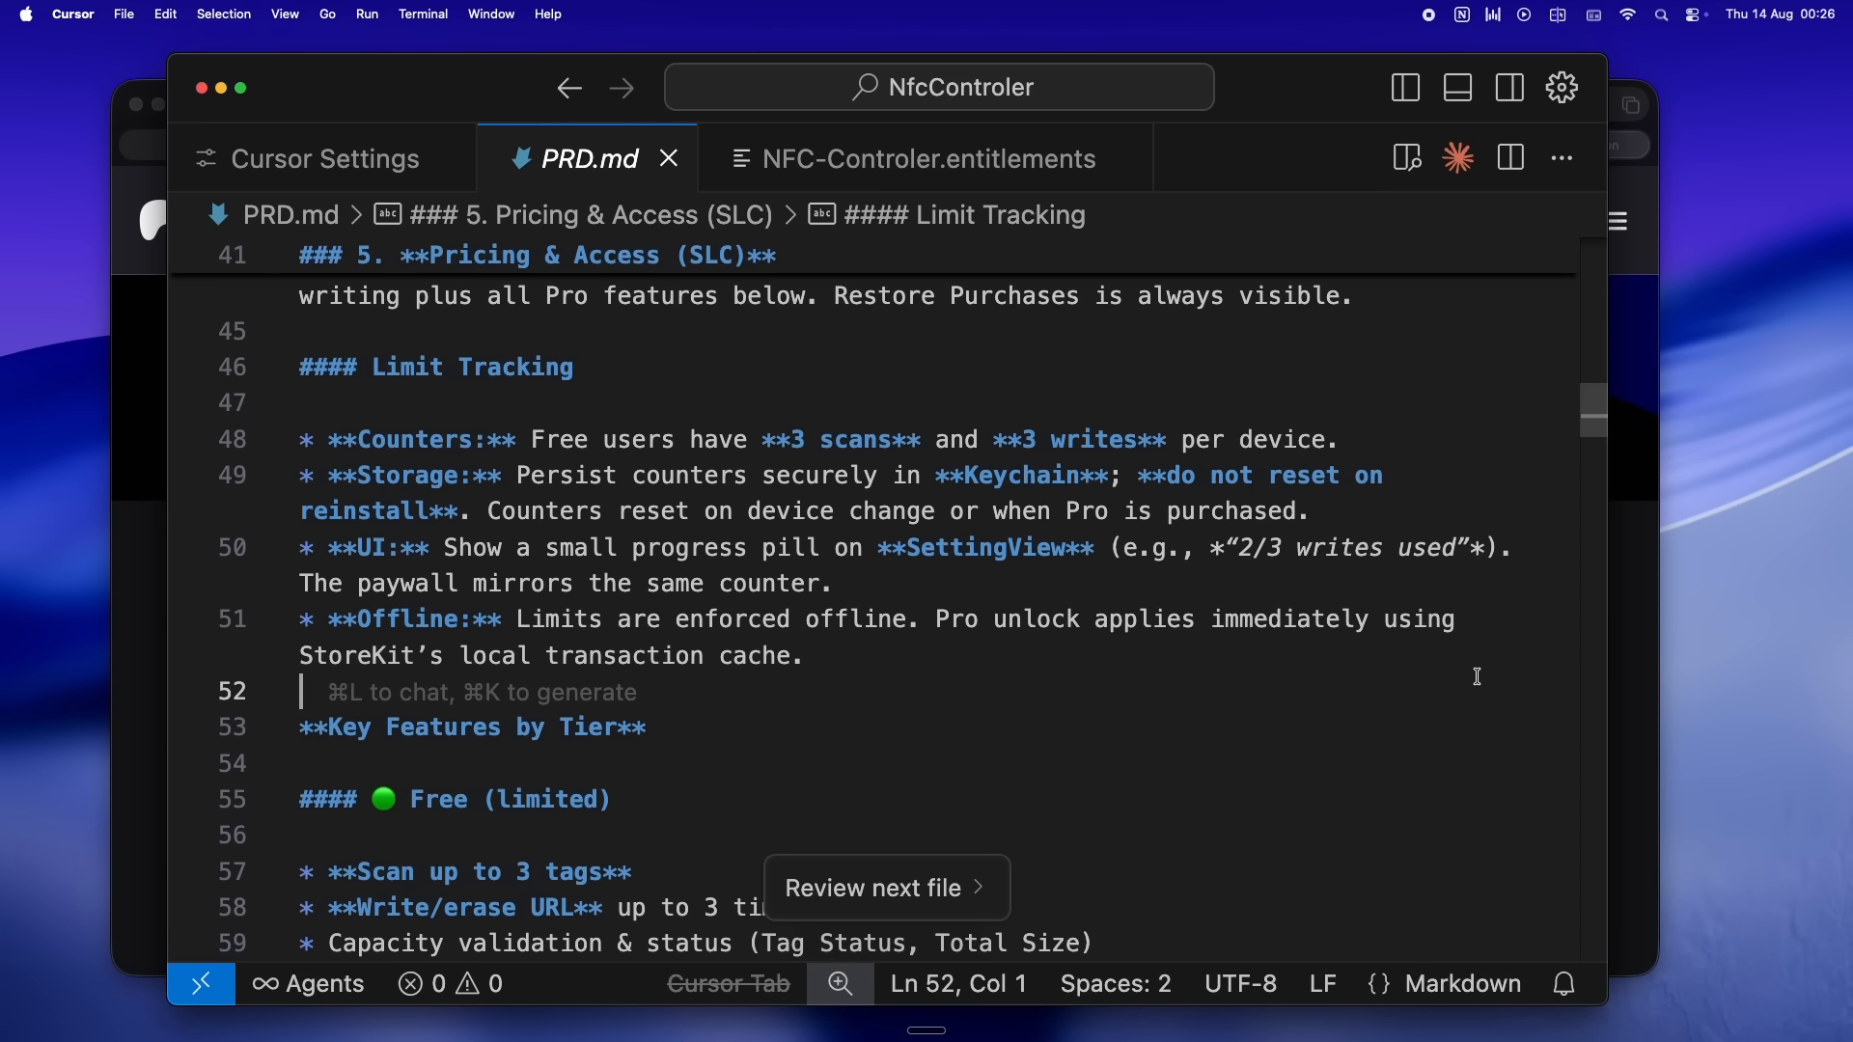
scroll("down", 3)
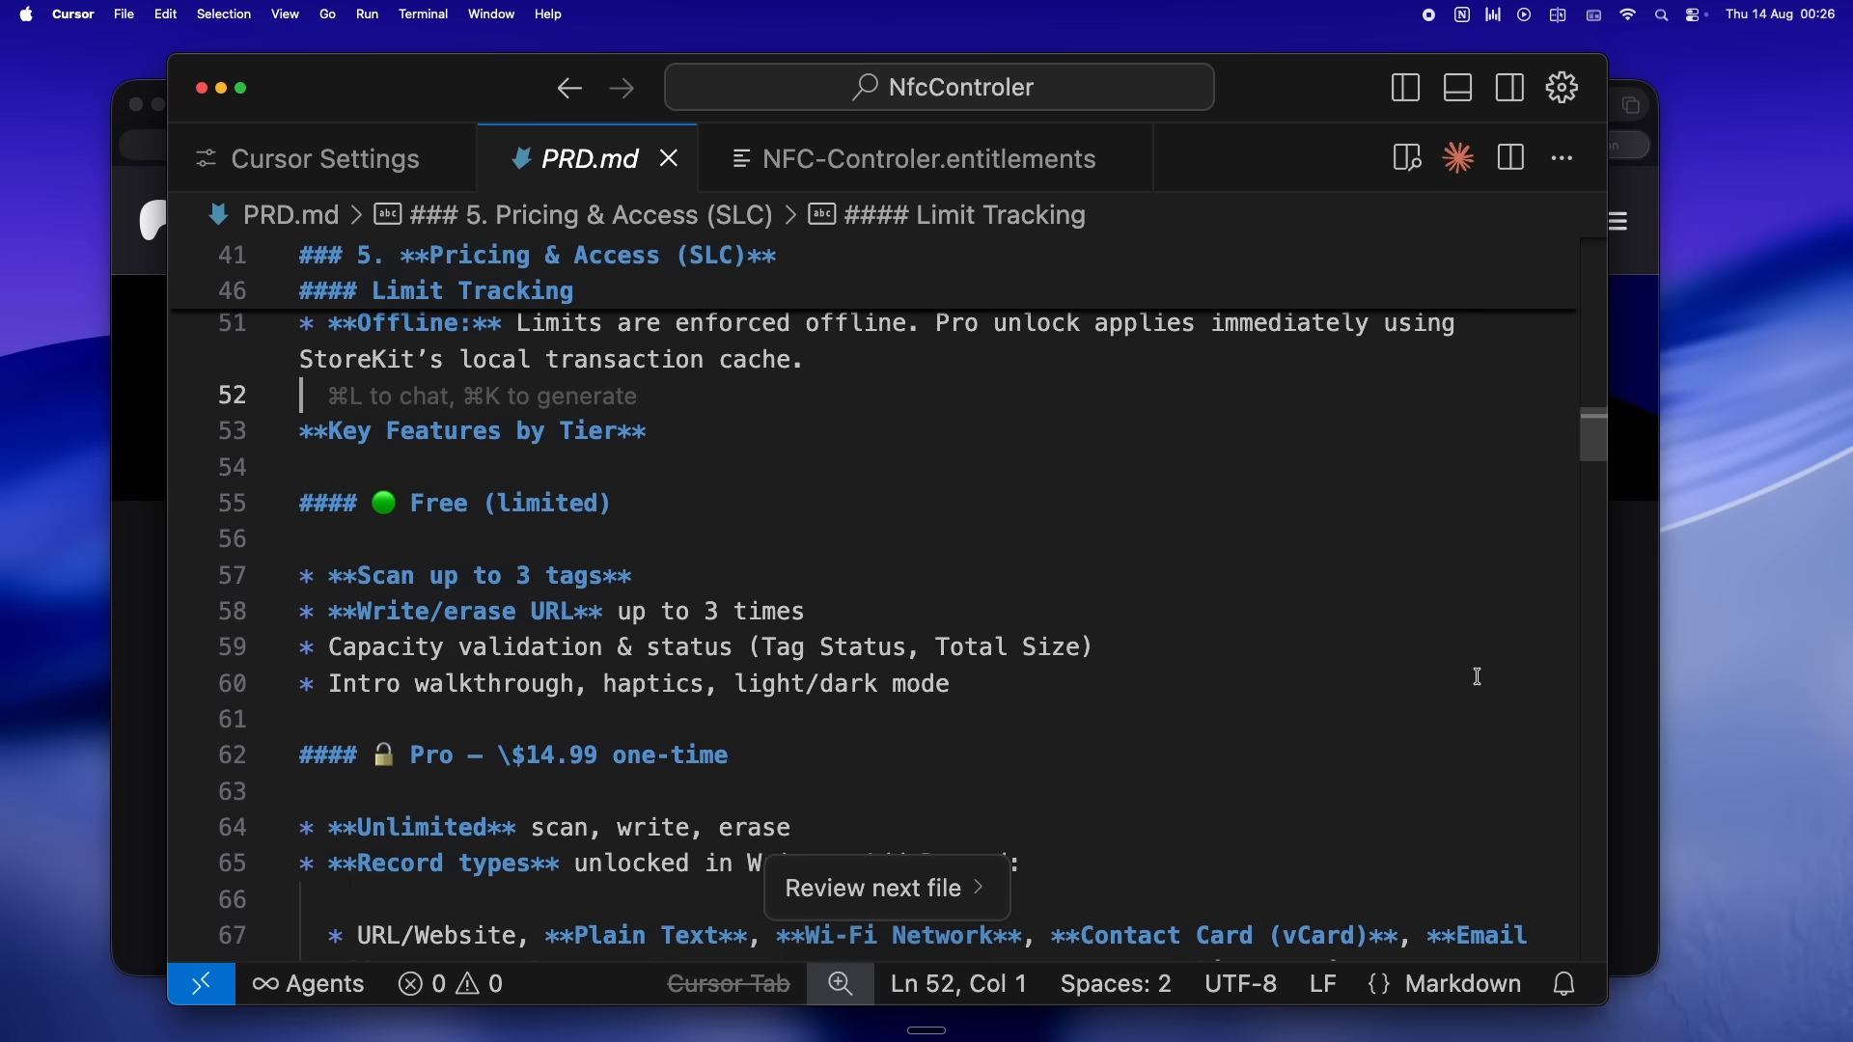
scroll("down", 3)
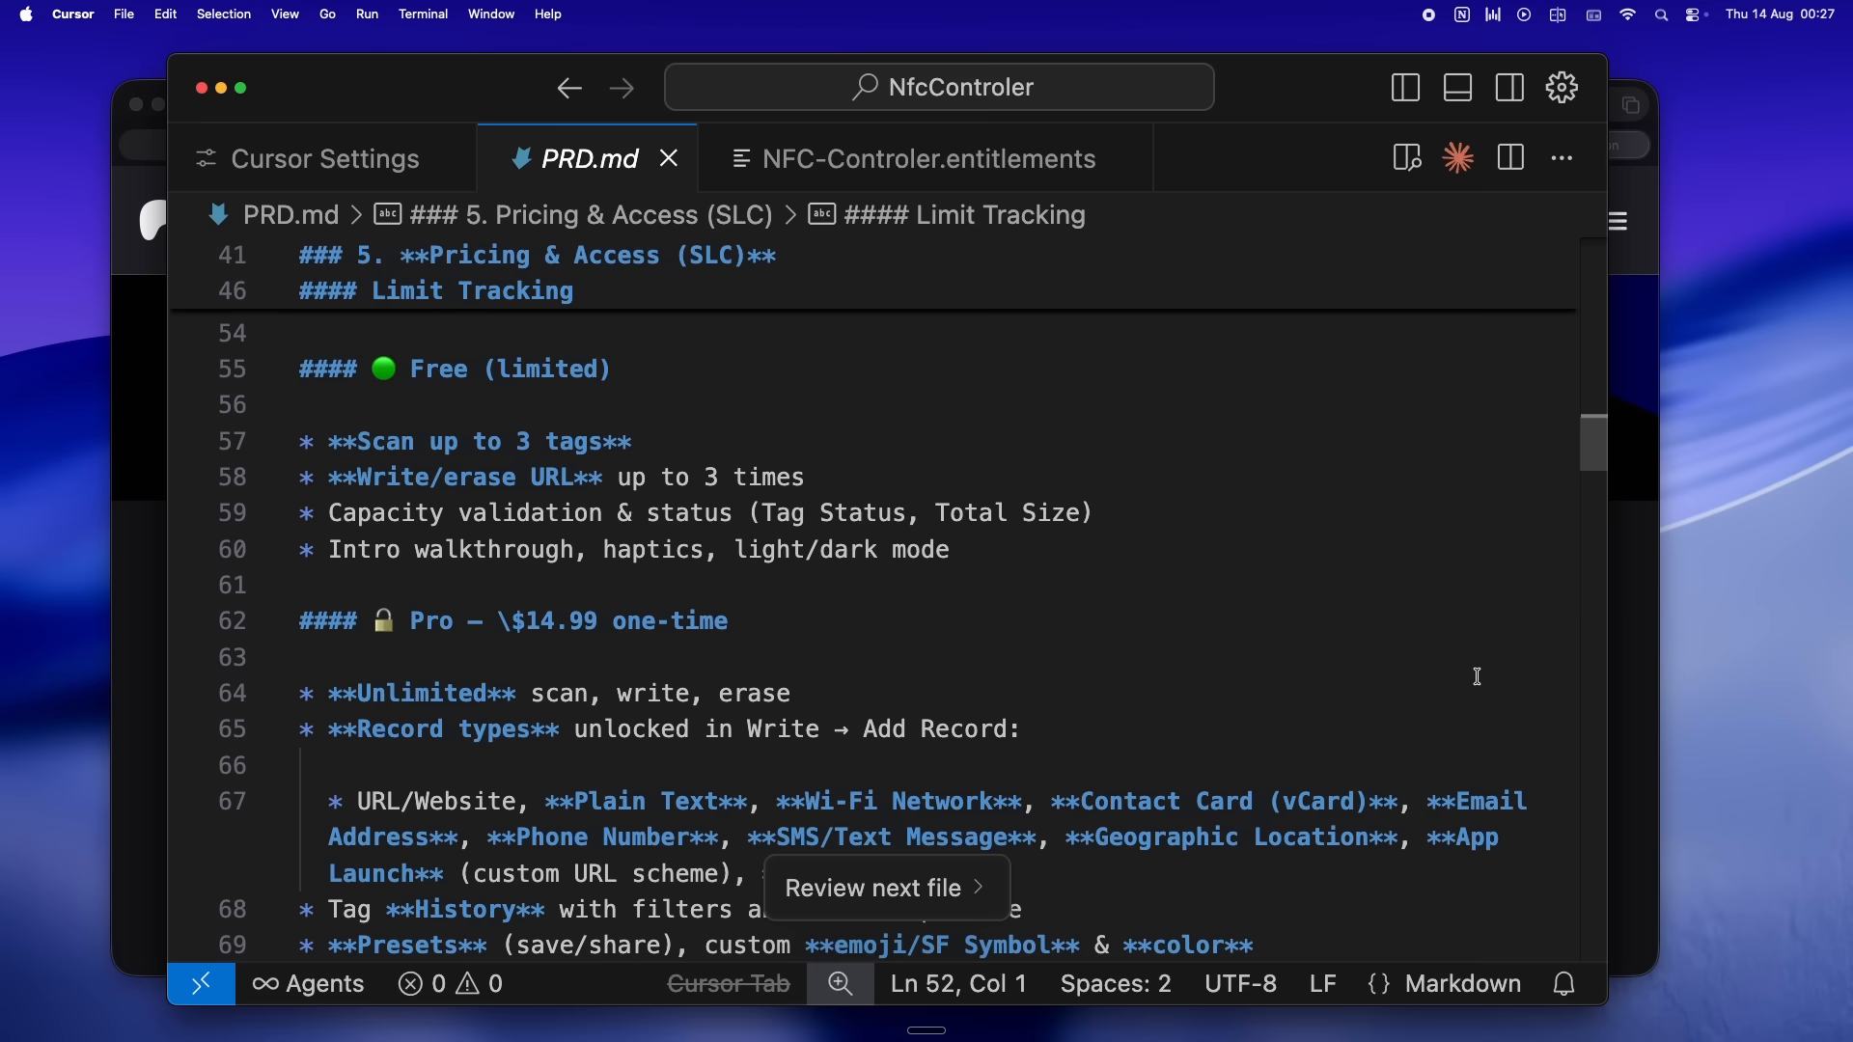
- Scroll to section 7 Core Screens & UX Flow with its Scan, Write, History and Settings screens
scroll("down", 3)
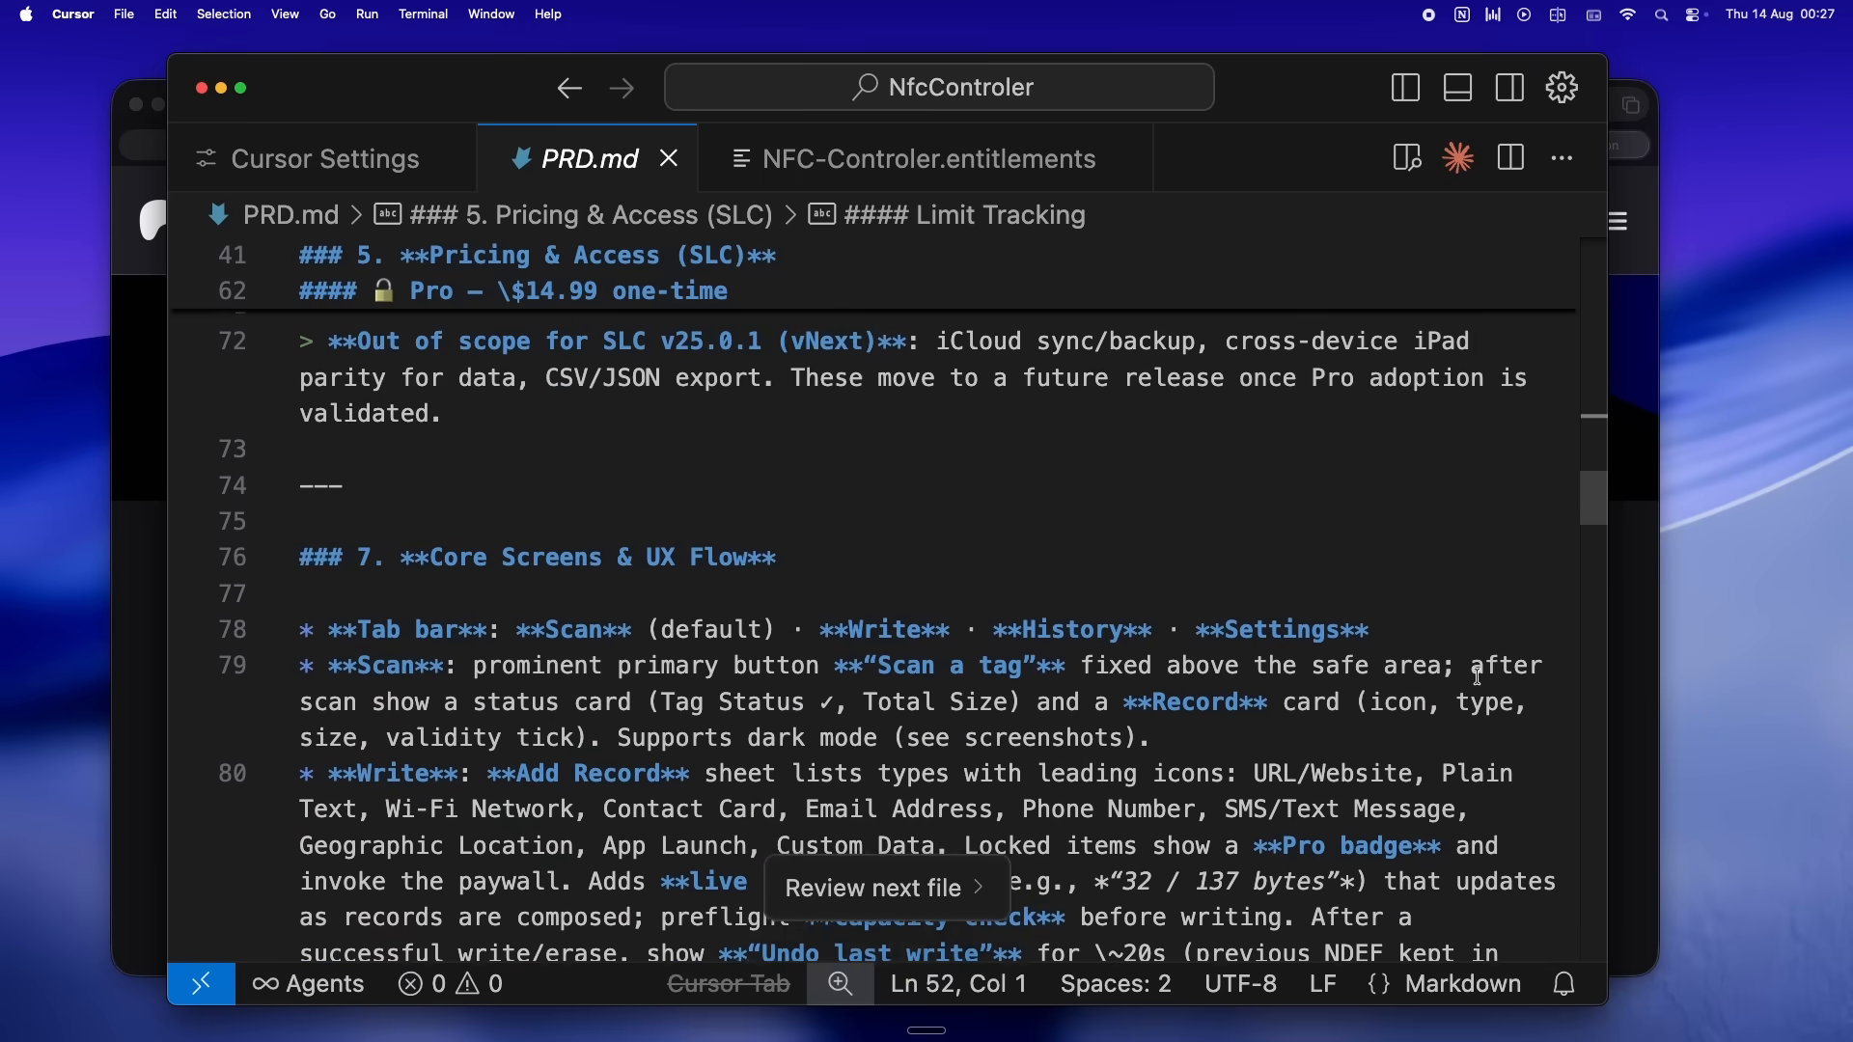
scroll("down", 3)
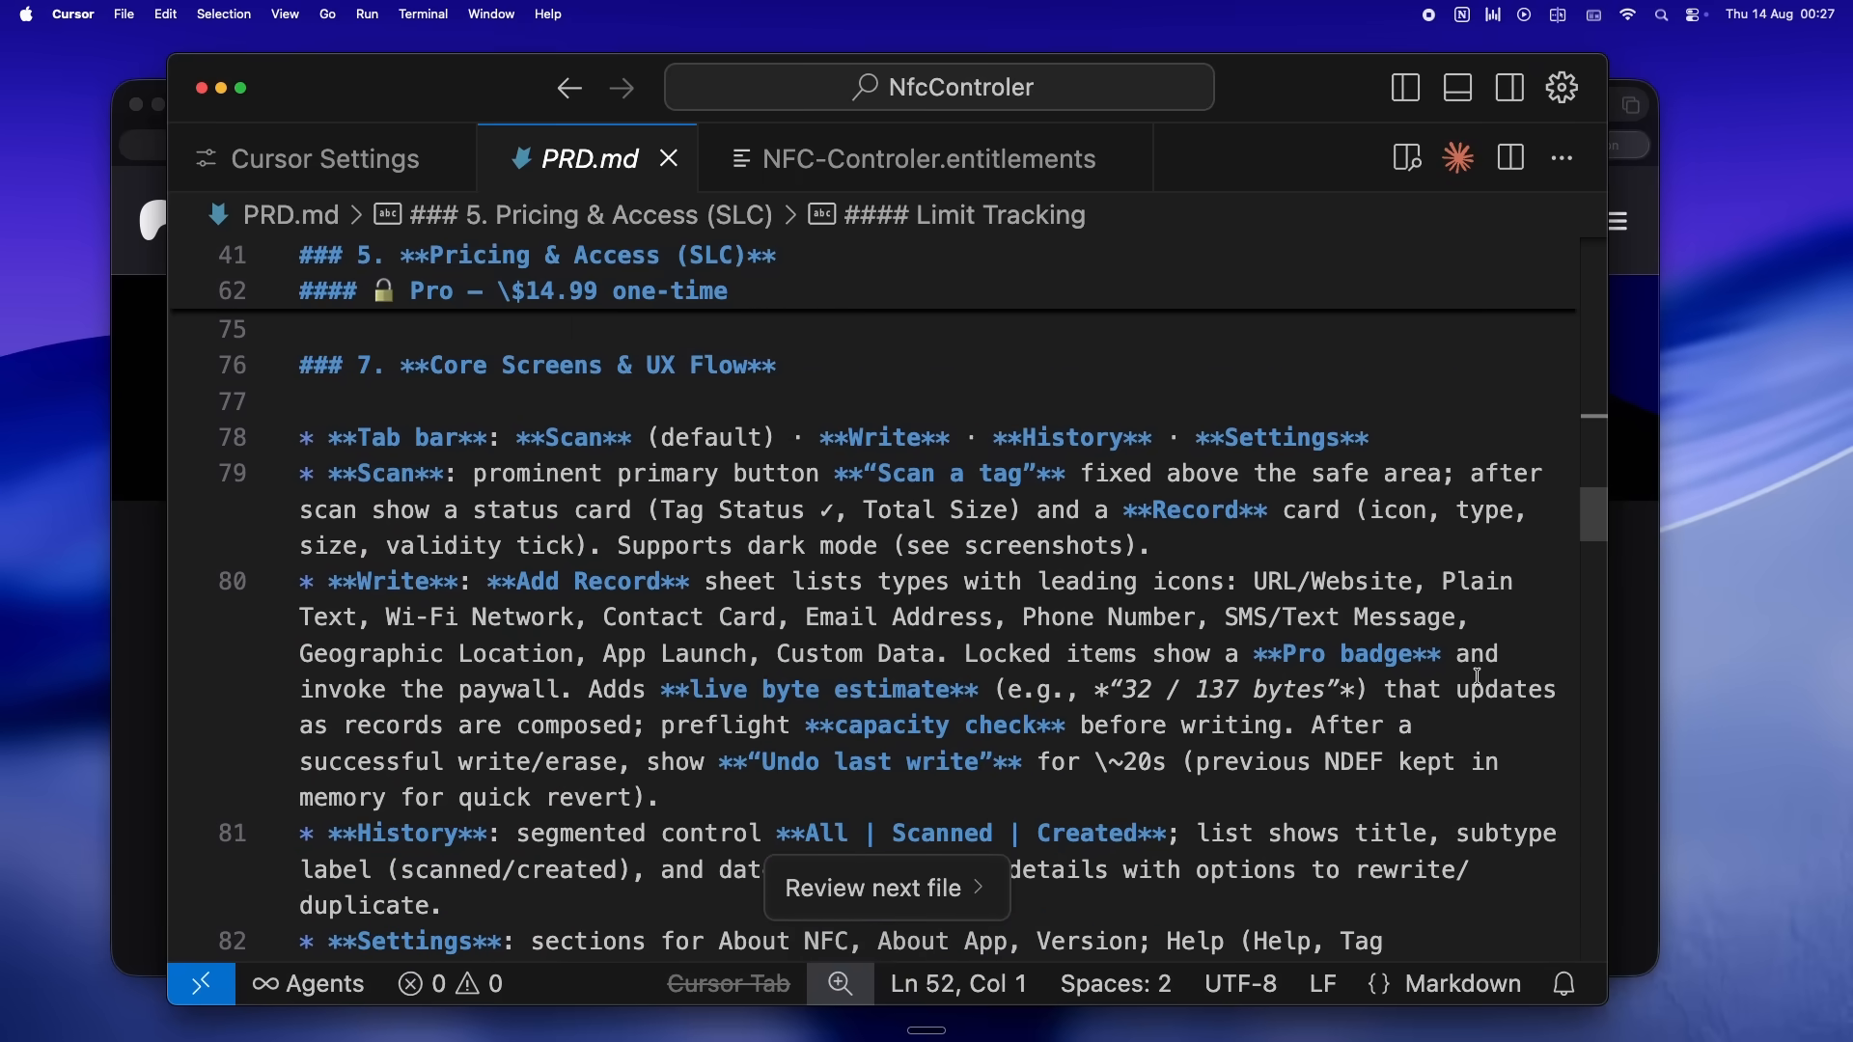
mouse_move(814, 824)
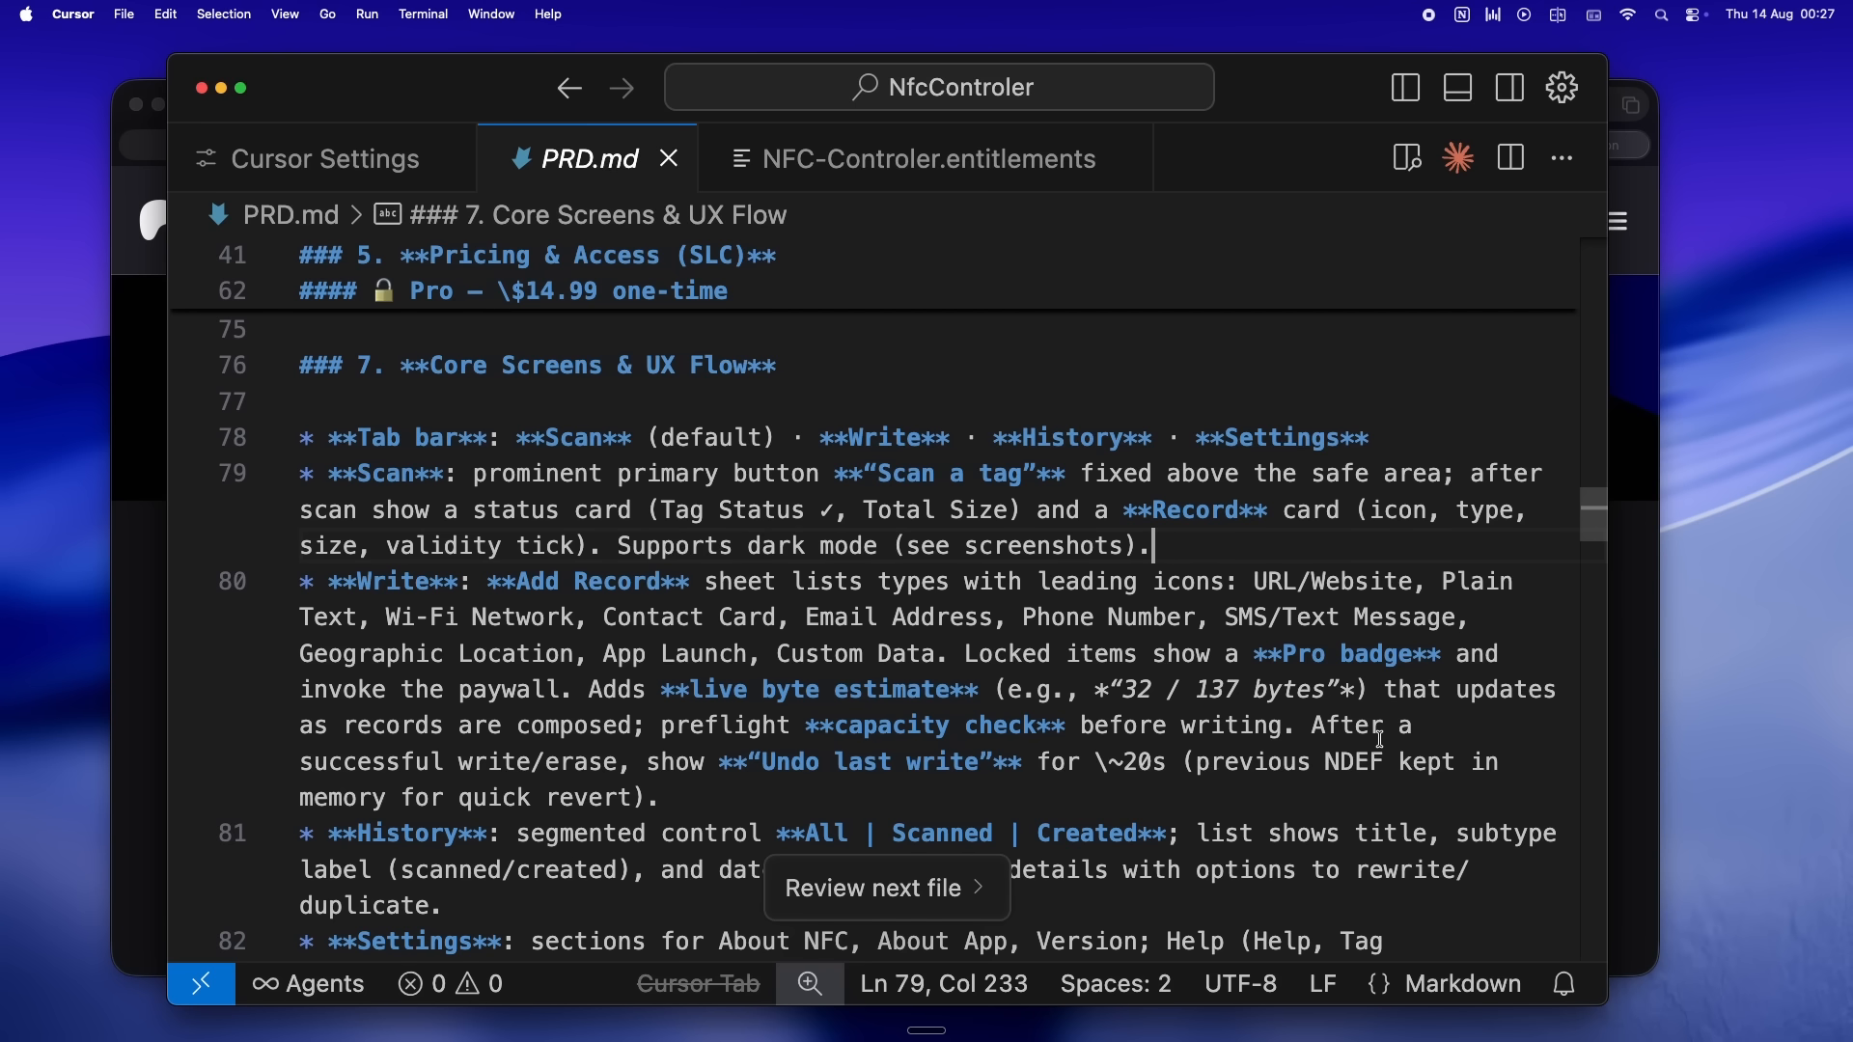
scroll("down", 3)
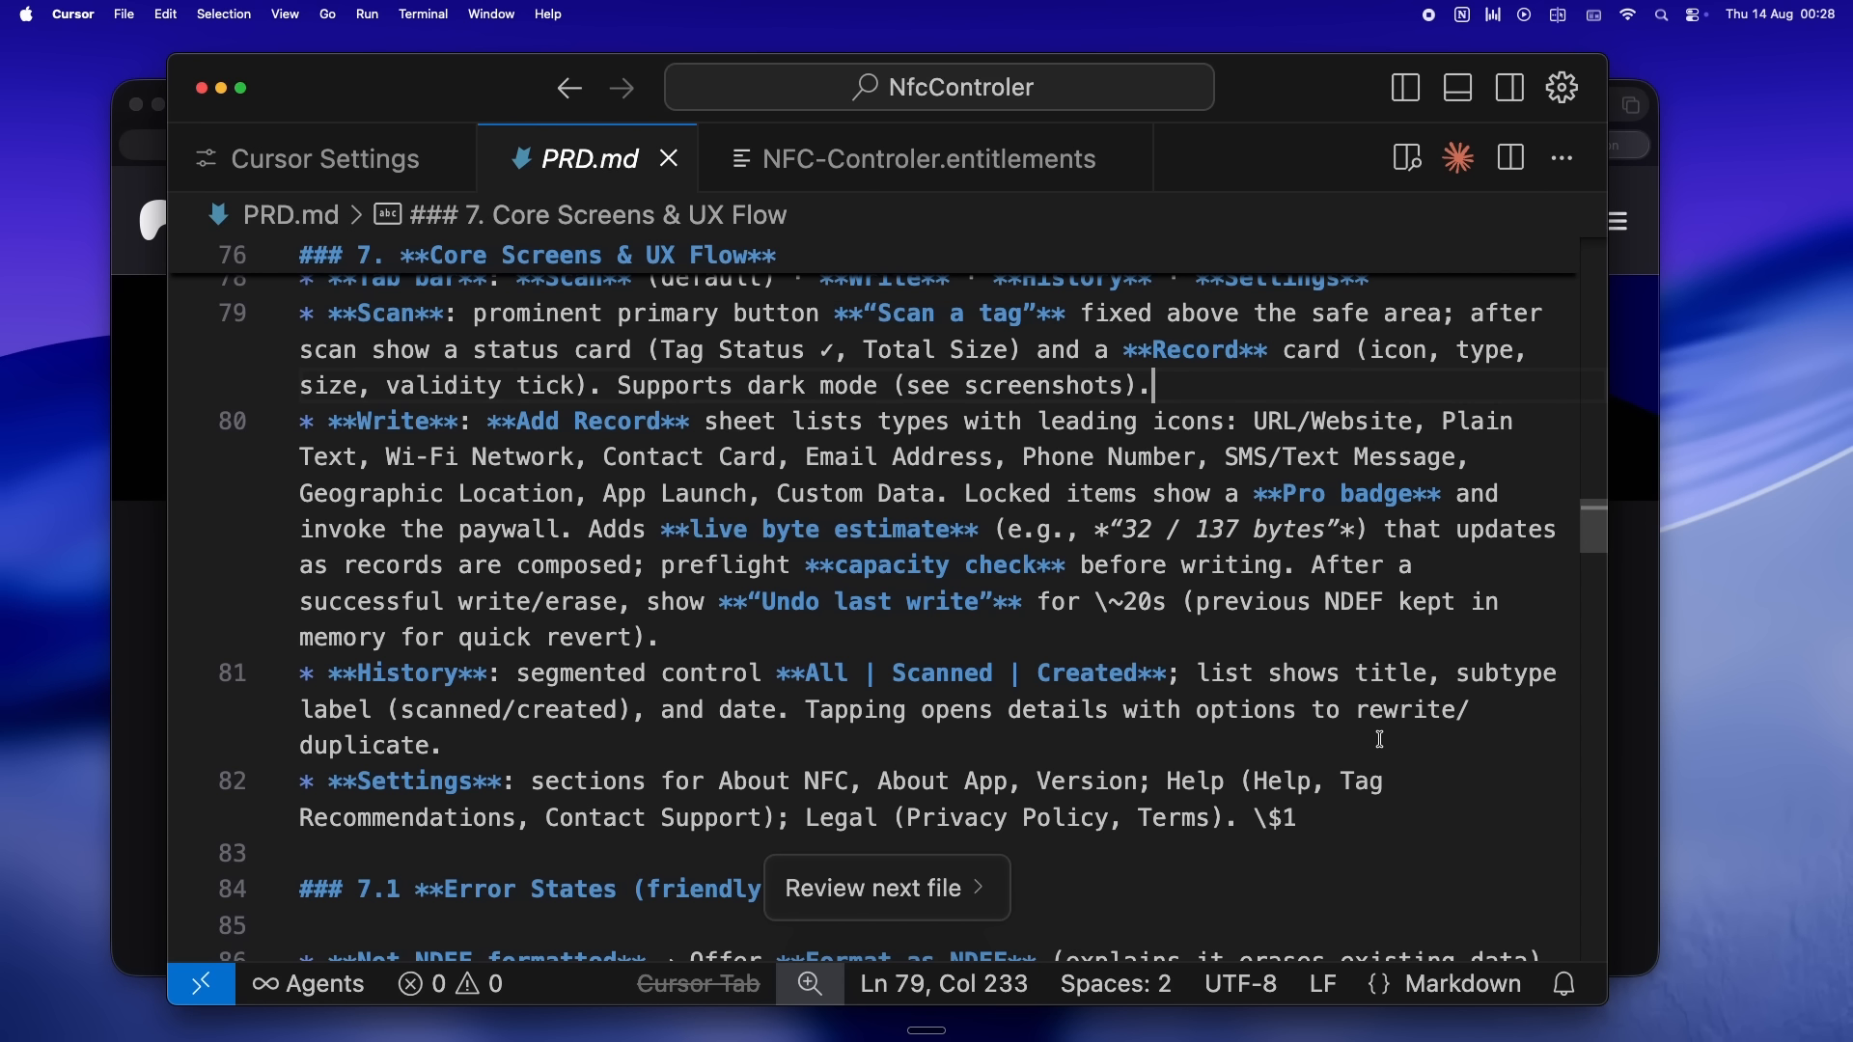
- Scroll to 7.1 Error States and 8.1 Accessibility, placing the caret in the accessibility notes
scroll("down", 3)
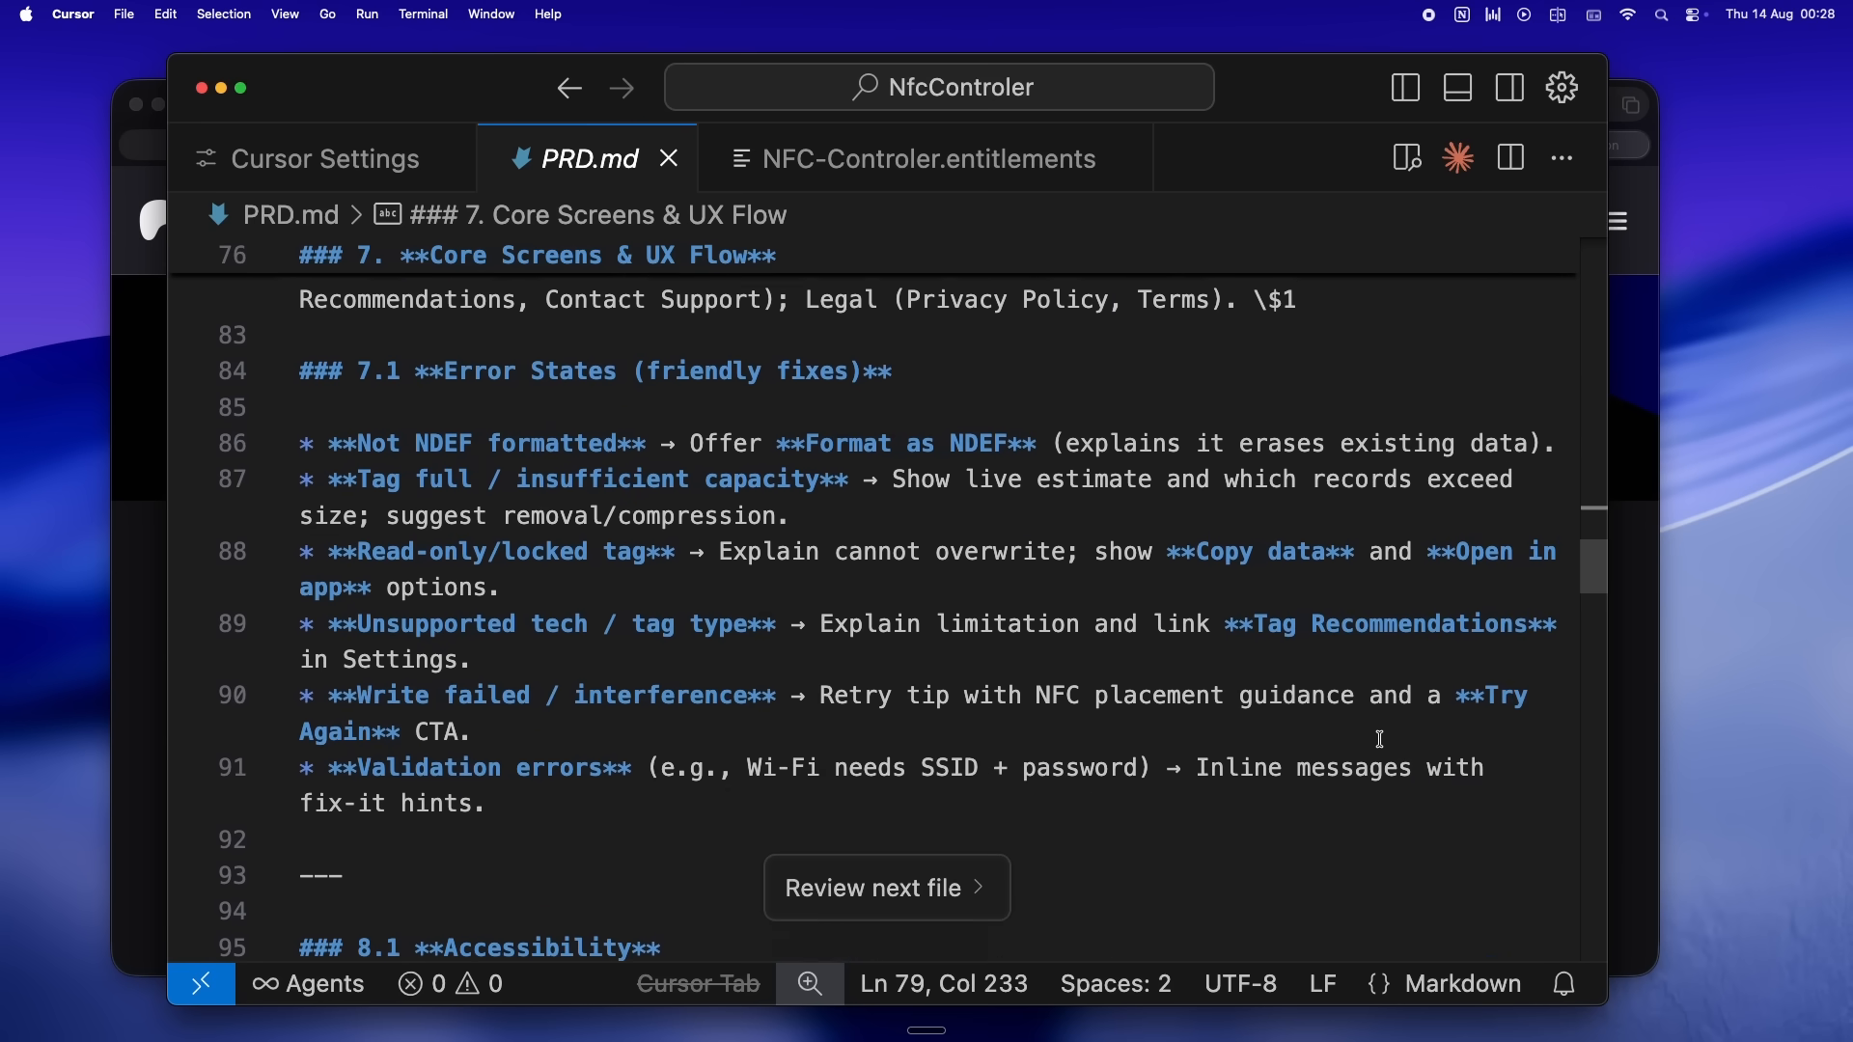
left_click(1315, 802)
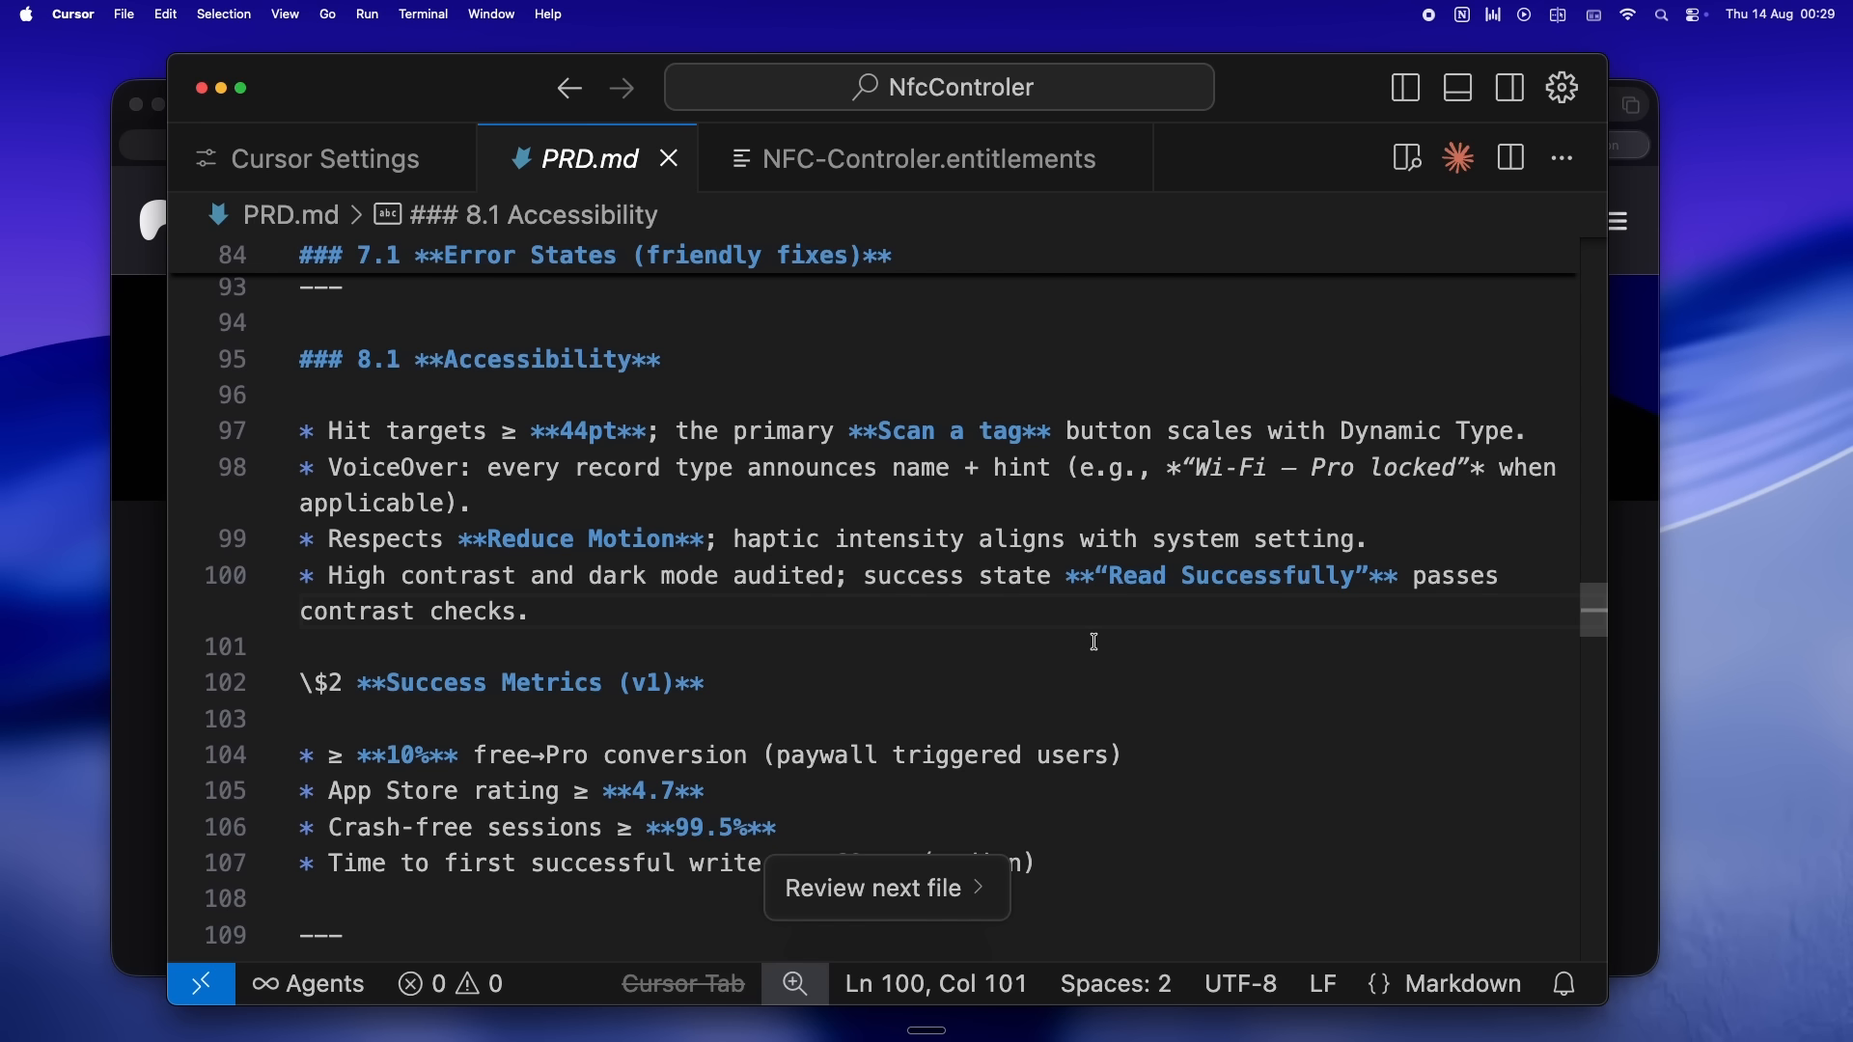
mouse_move(1025, 678)
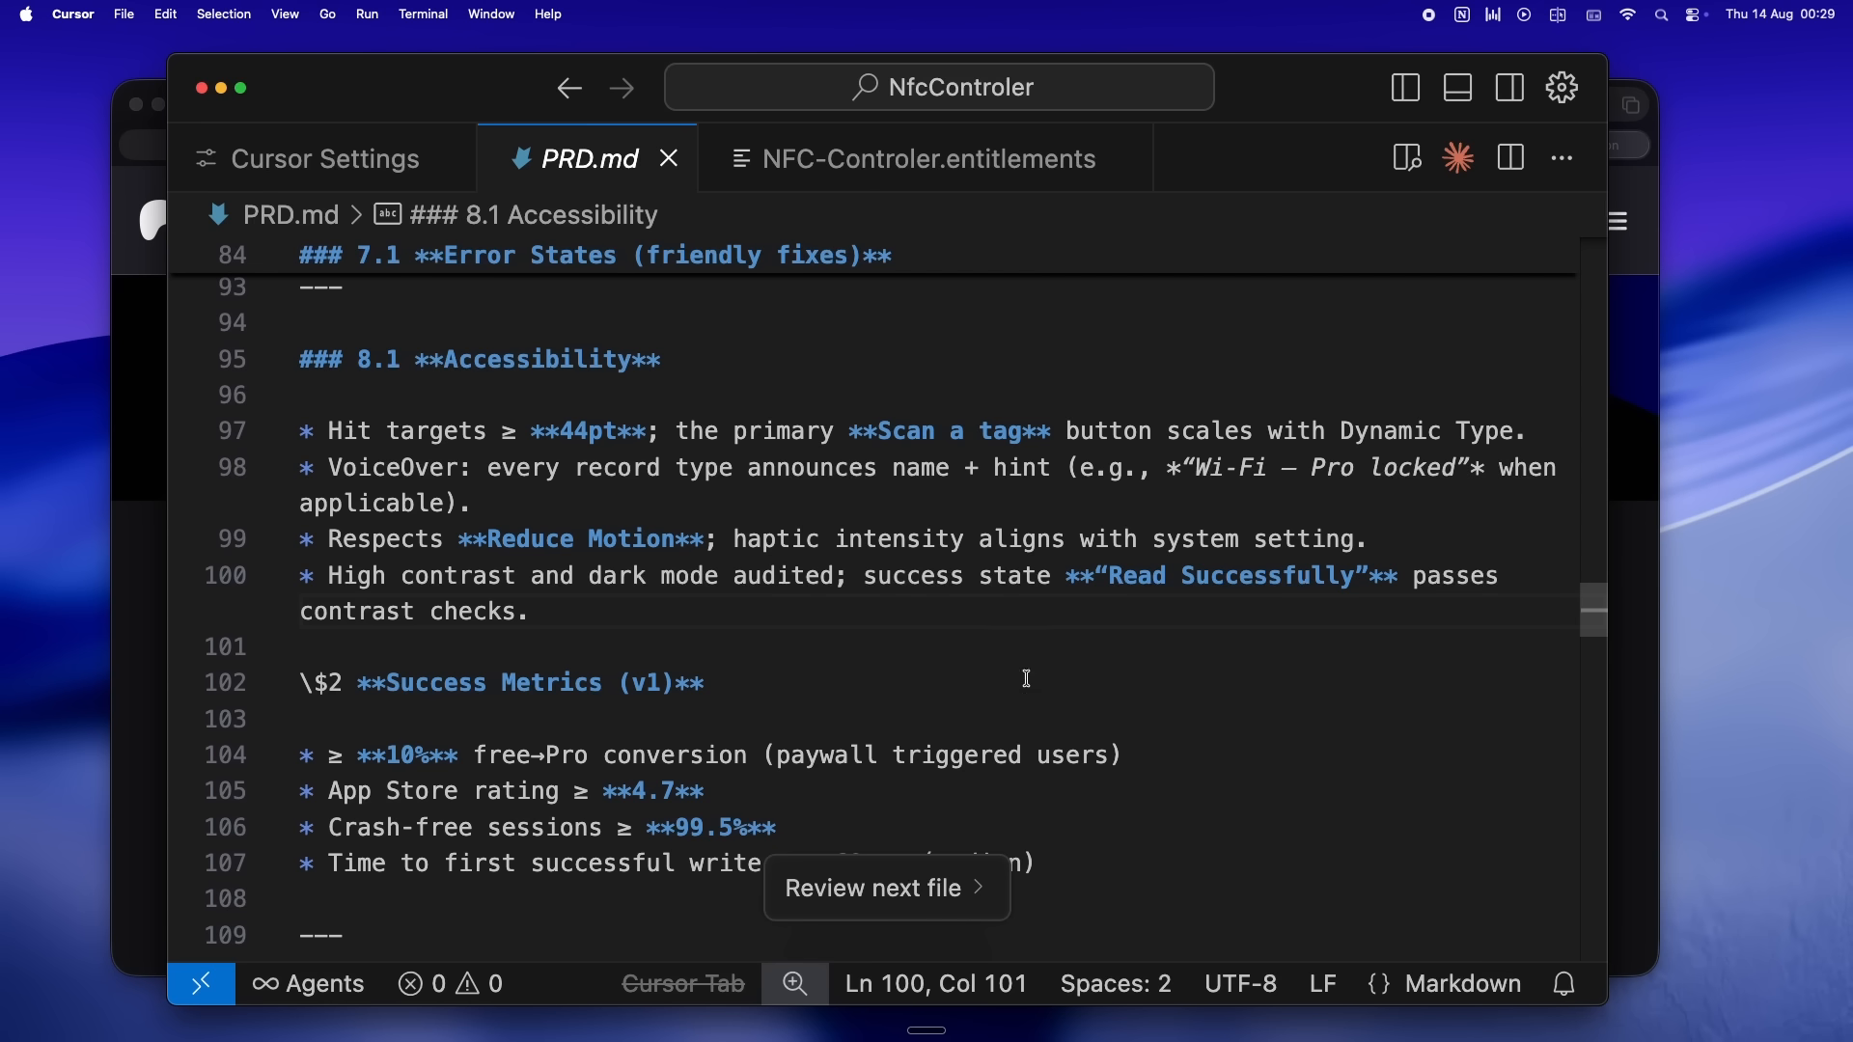
- Scroll through Security & Privacy, Risks and Test Plan to the Core Data Model's TagHistoryItem table
scroll("down", 3)
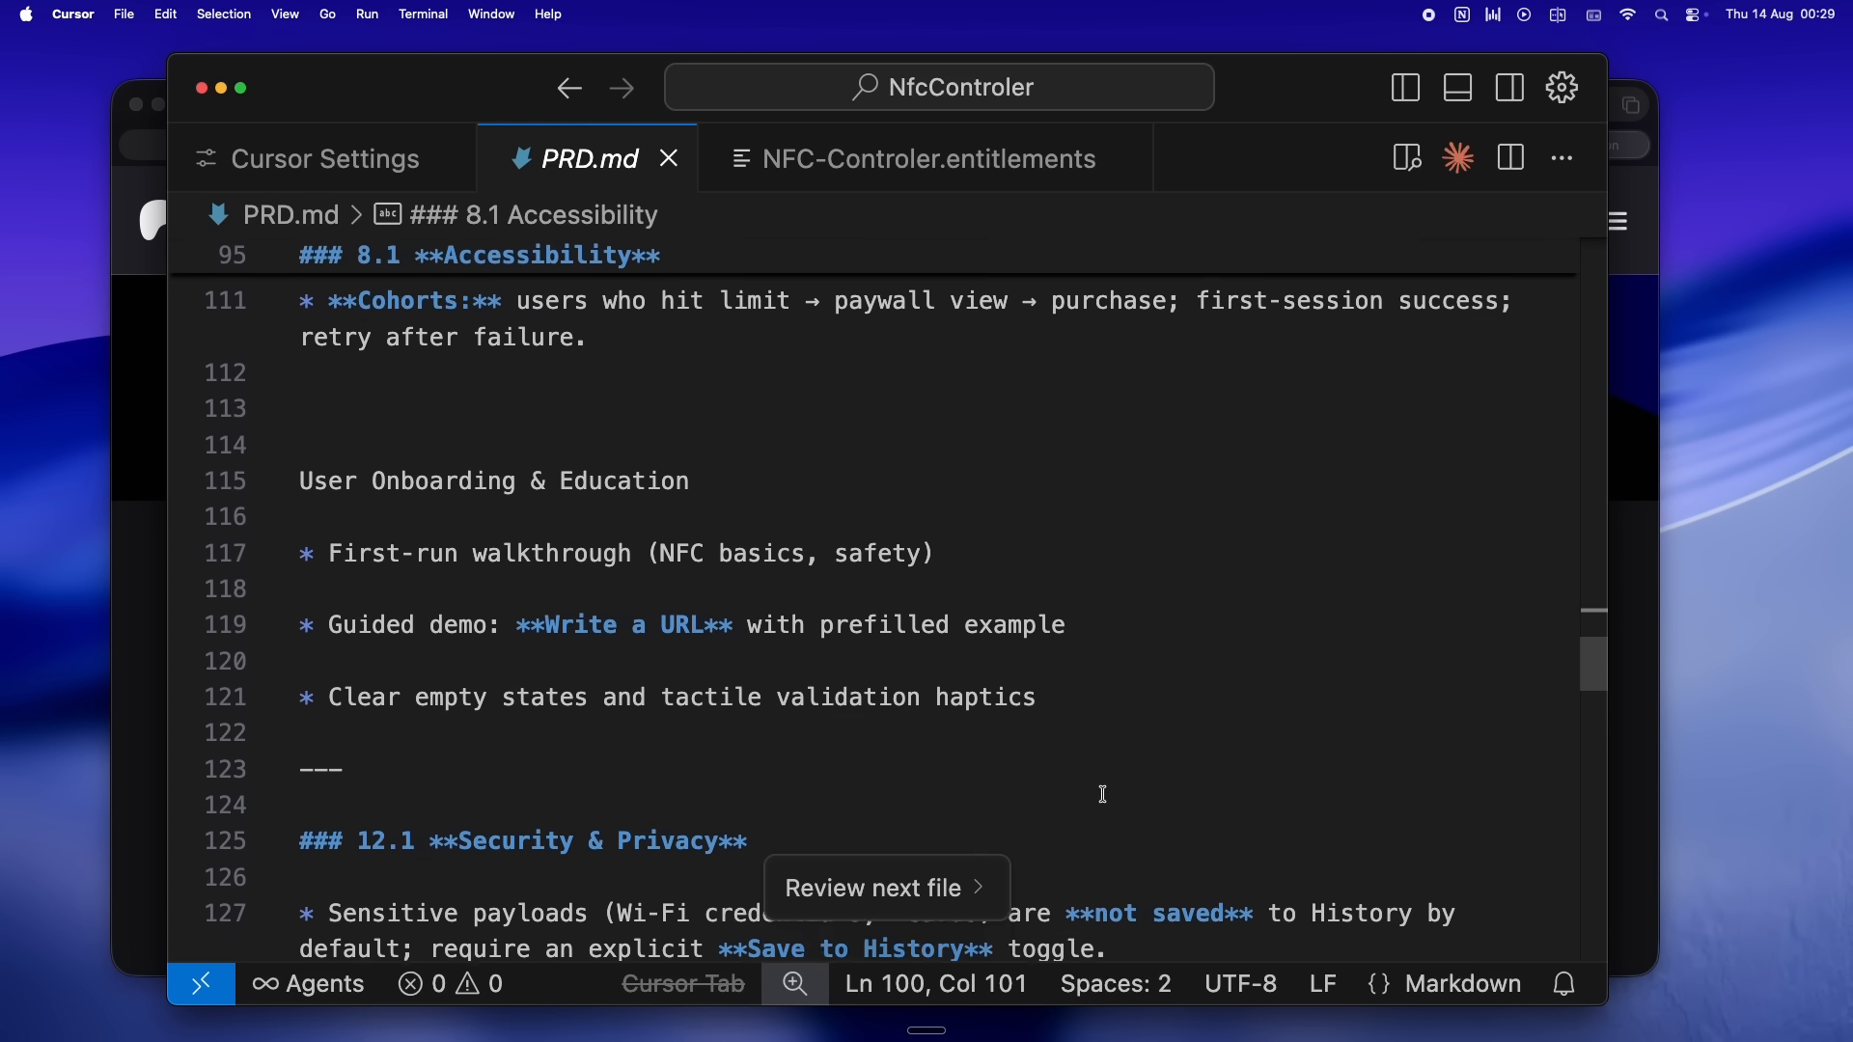
scroll("down", 3)
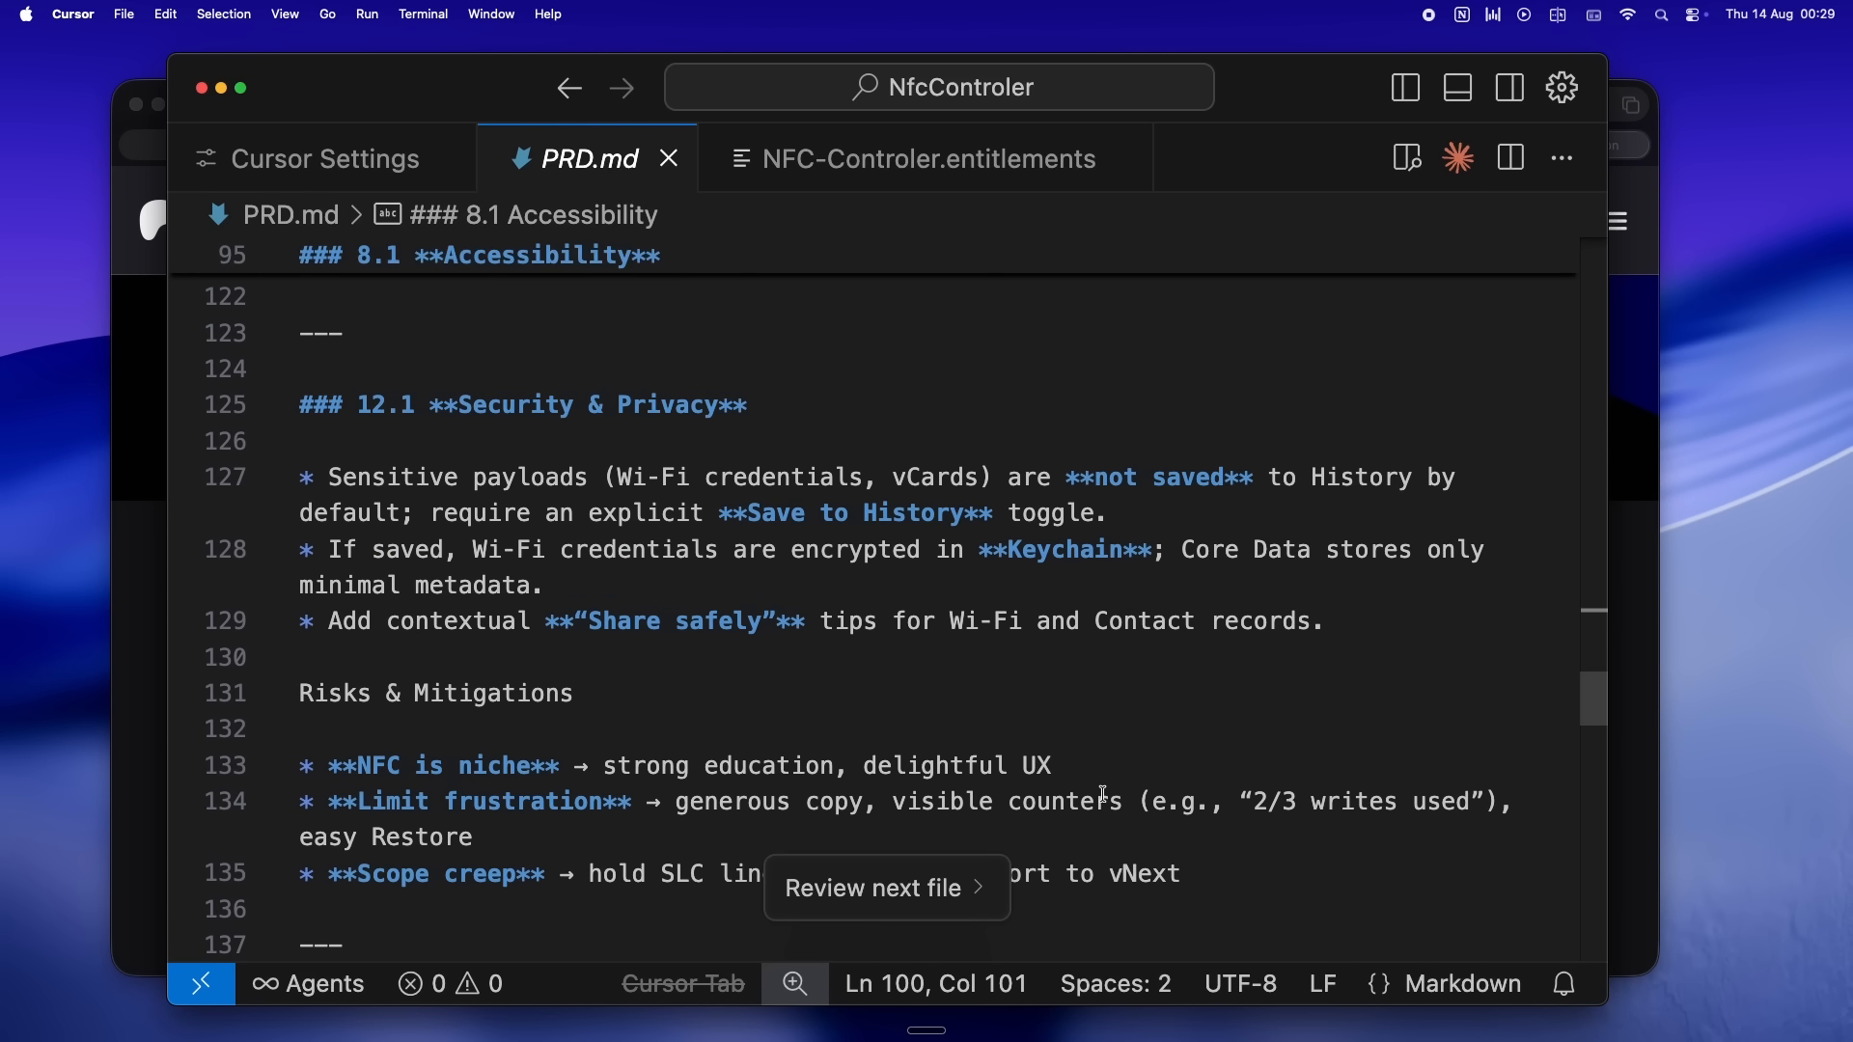
scroll("down", 3)
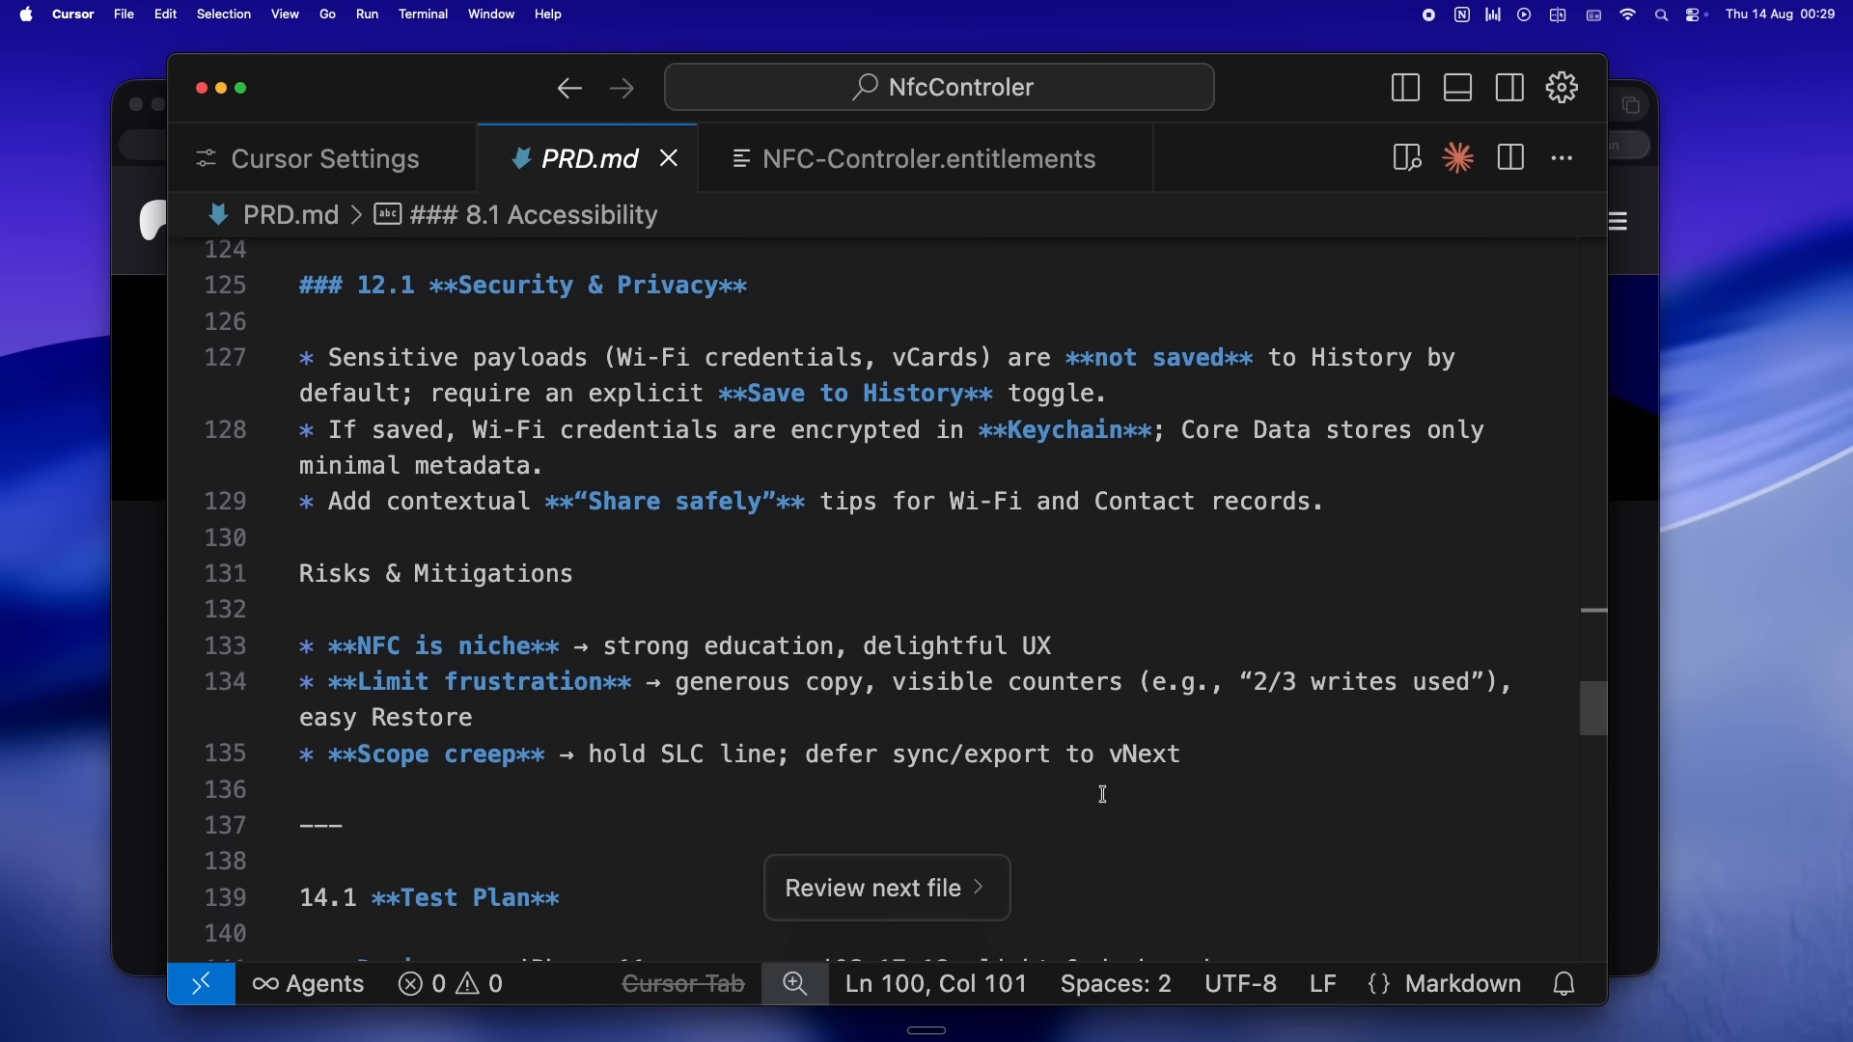
scroll("down", 3)
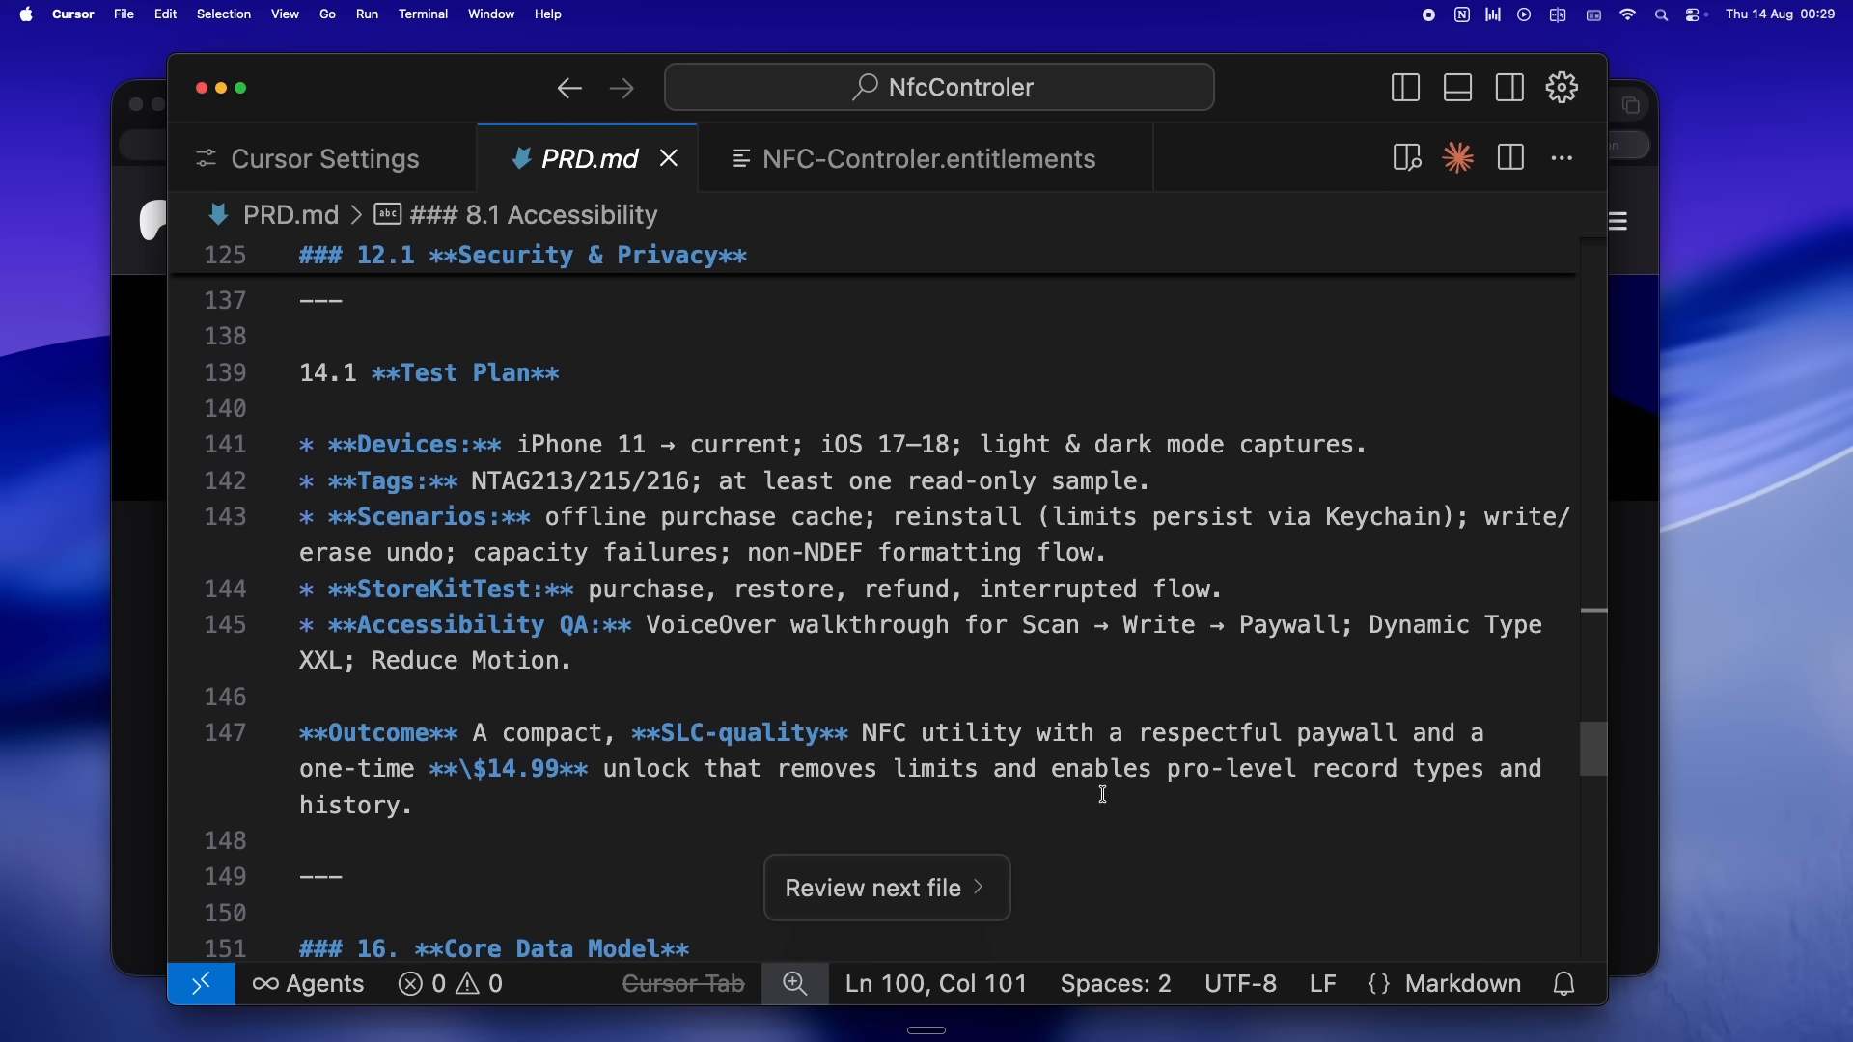
scroll("down", 3)
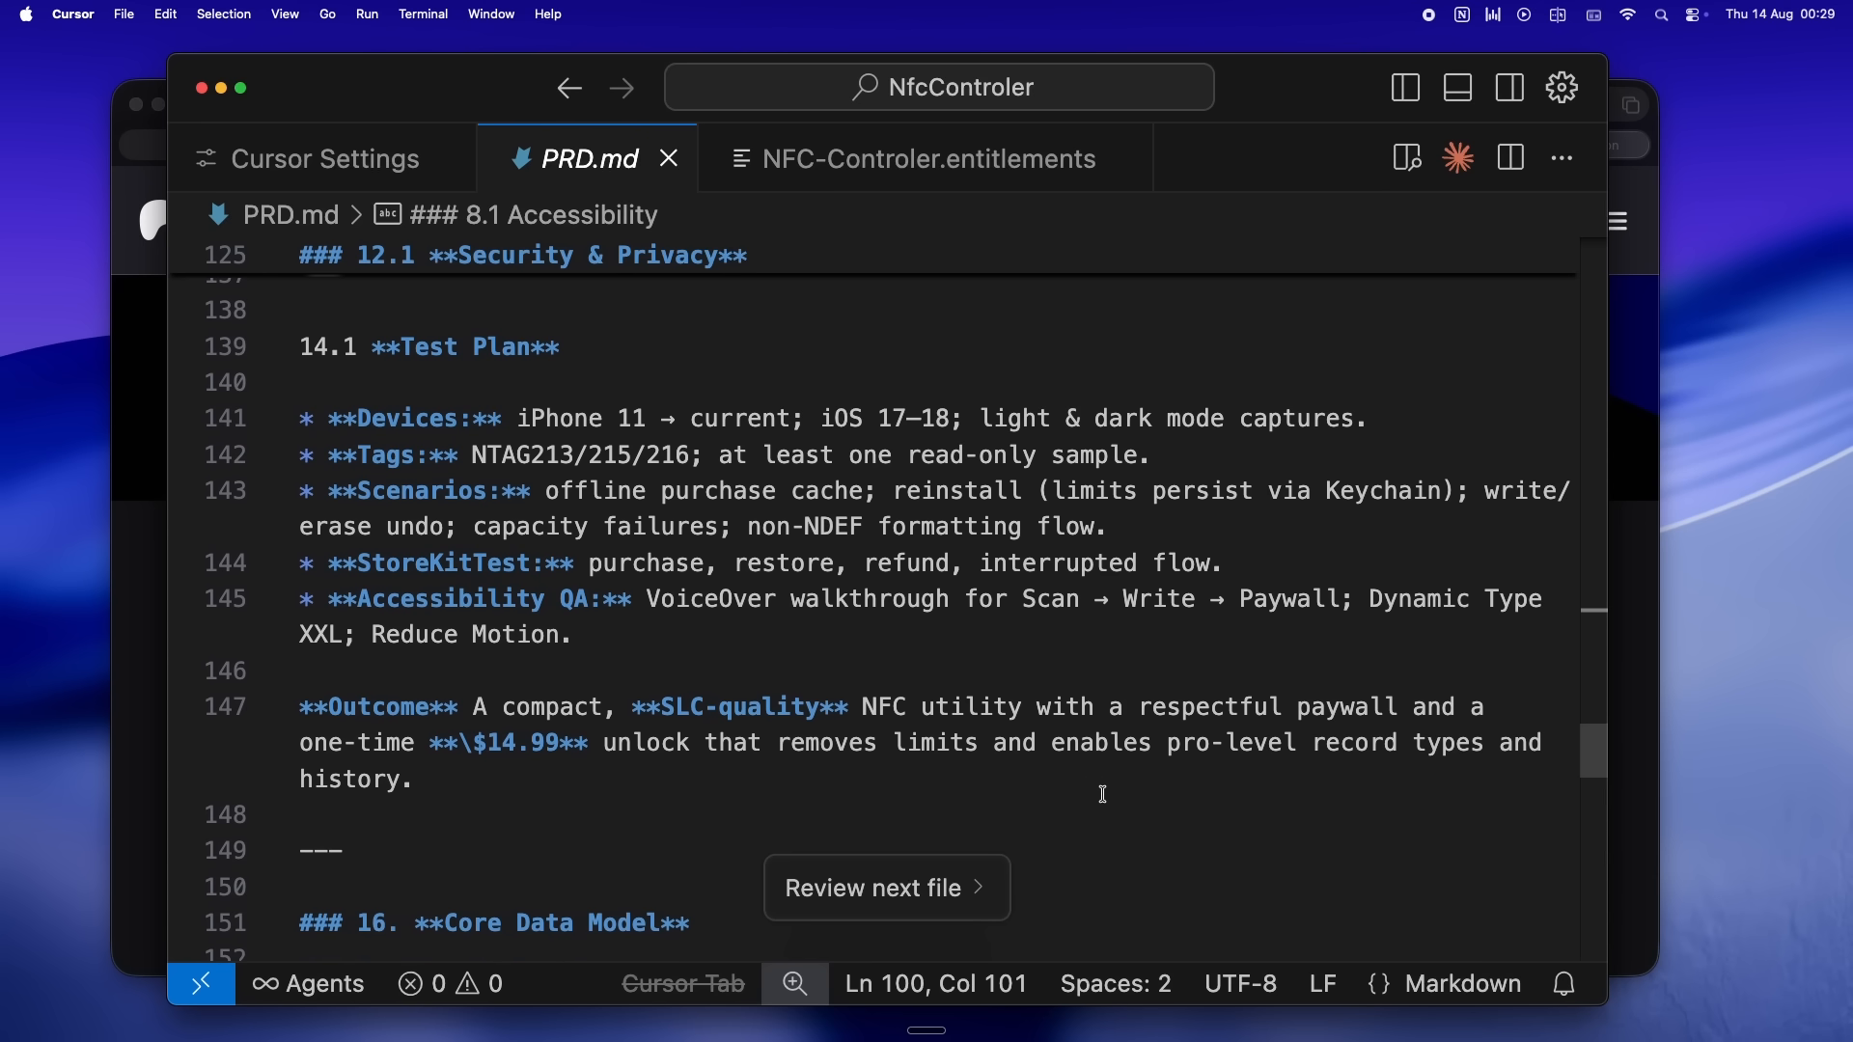
scroll("down", 3)
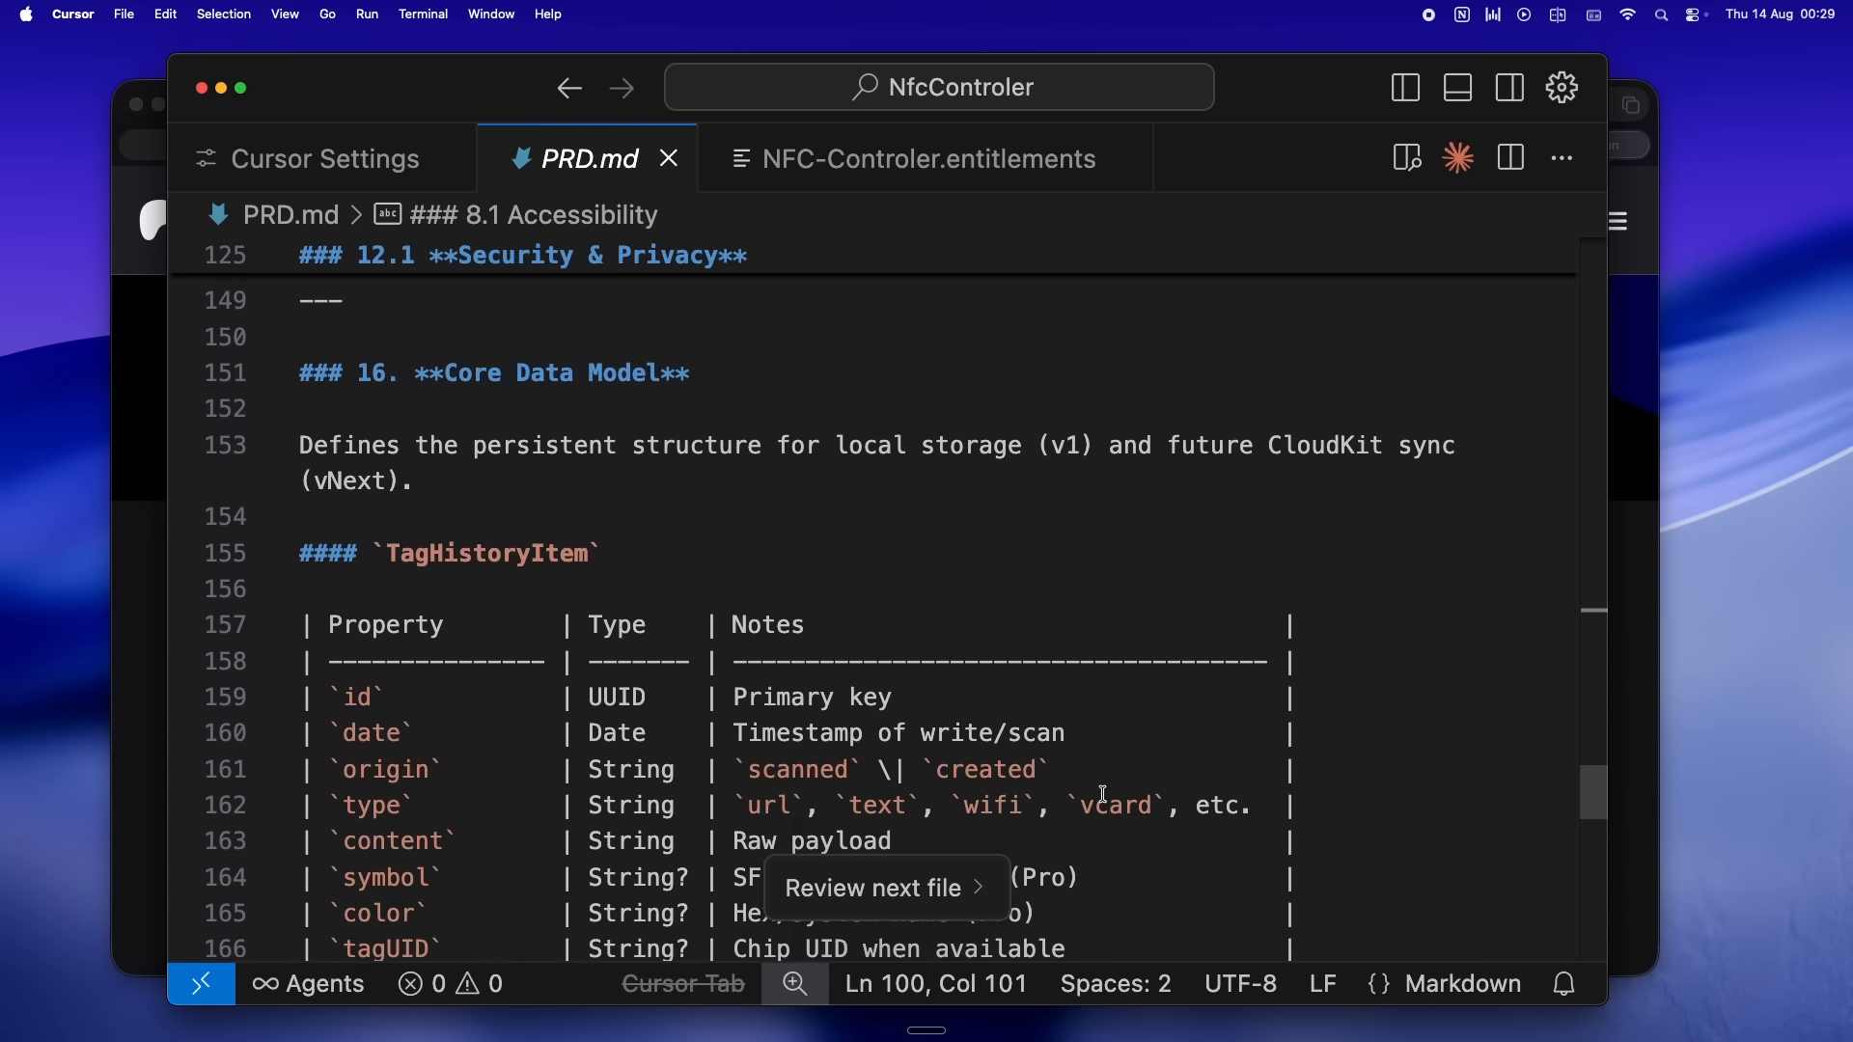
mouse_move(1378, 509)
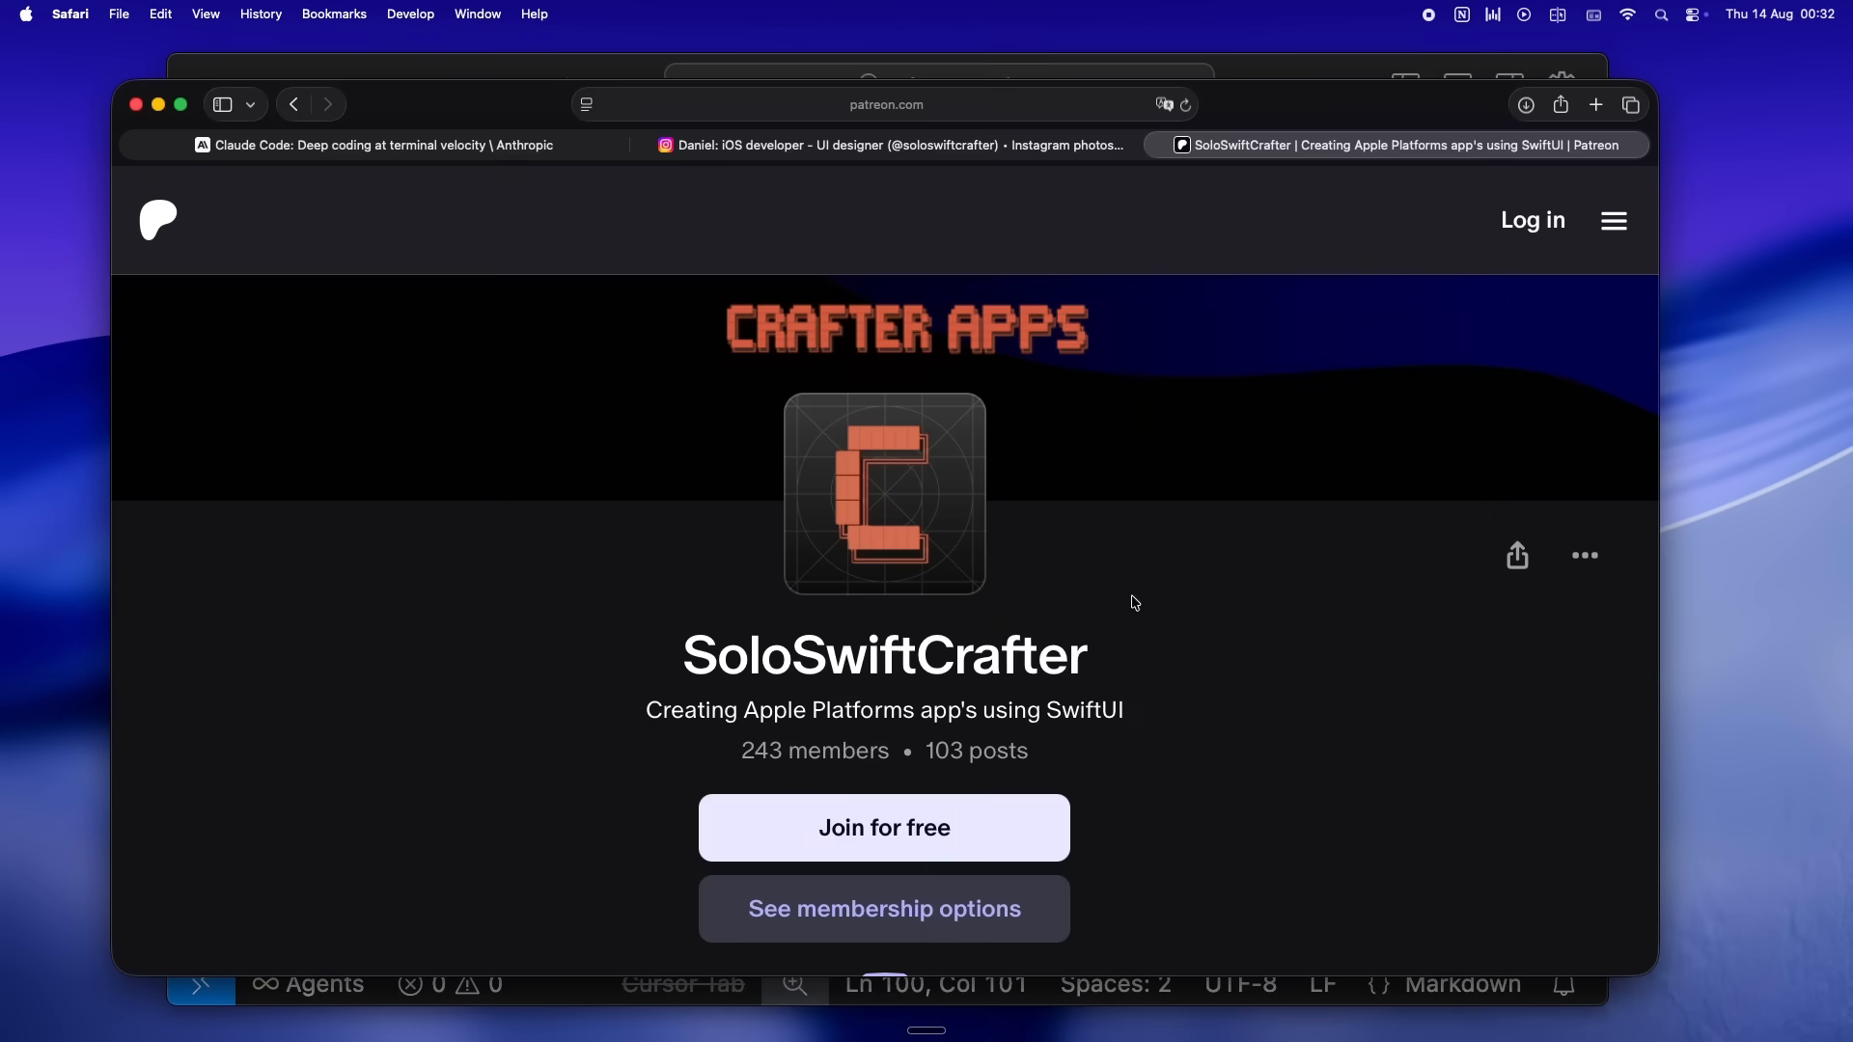
- Switch from the Patreon tab to the creator's Instagram profile in Safari
left_click(888, 144)
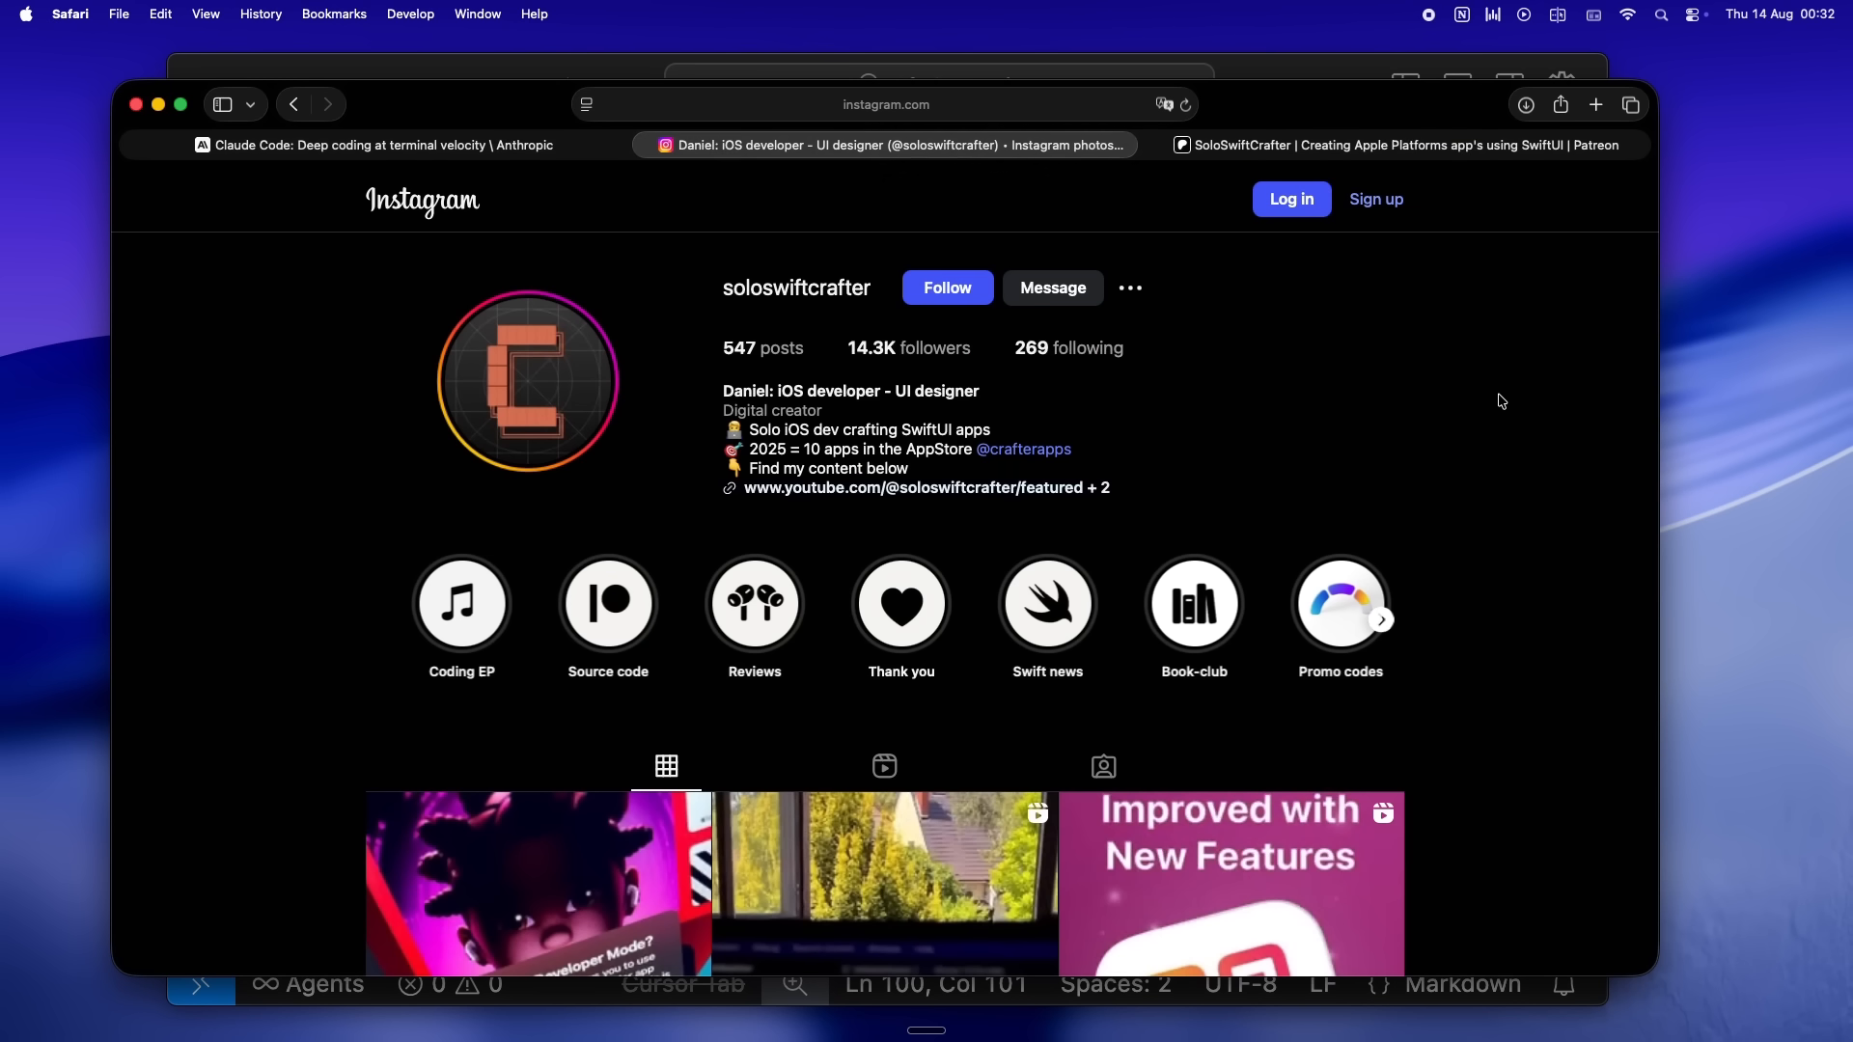